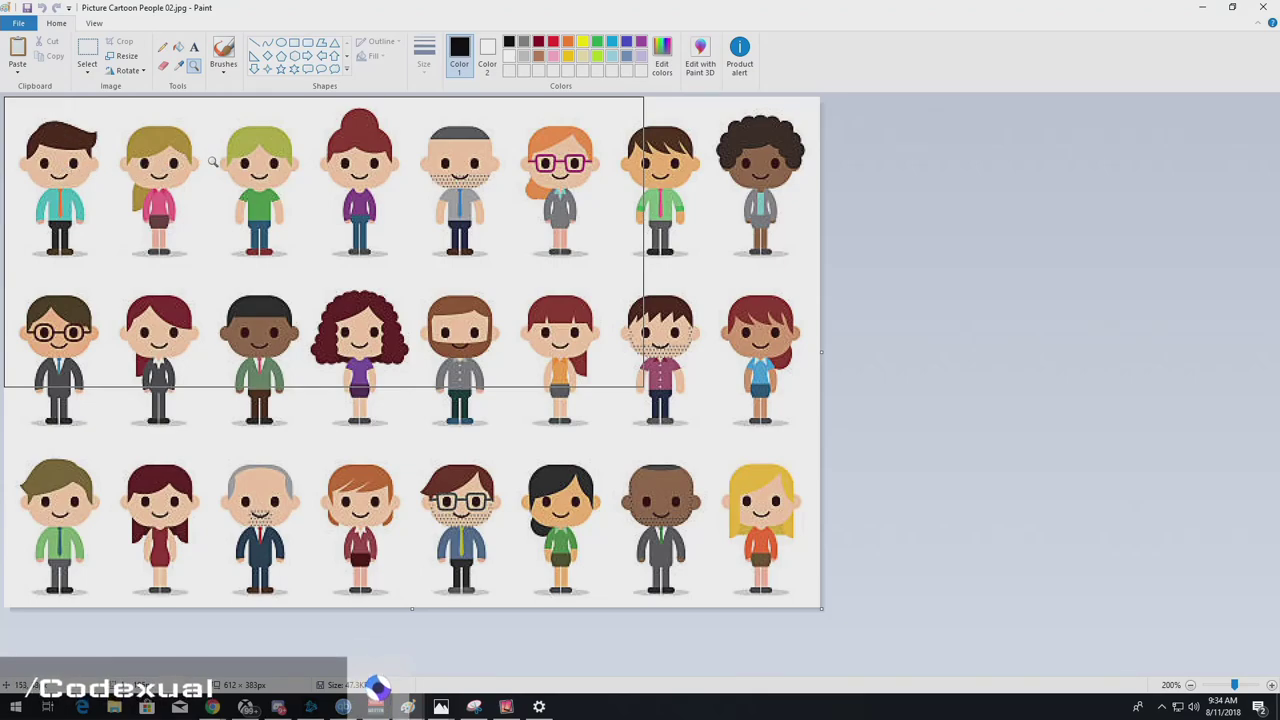
Bring up the gateway Wi-Fi page at 10.0.0.1 with the network status window arranged beside it.
left_click(378, 172)
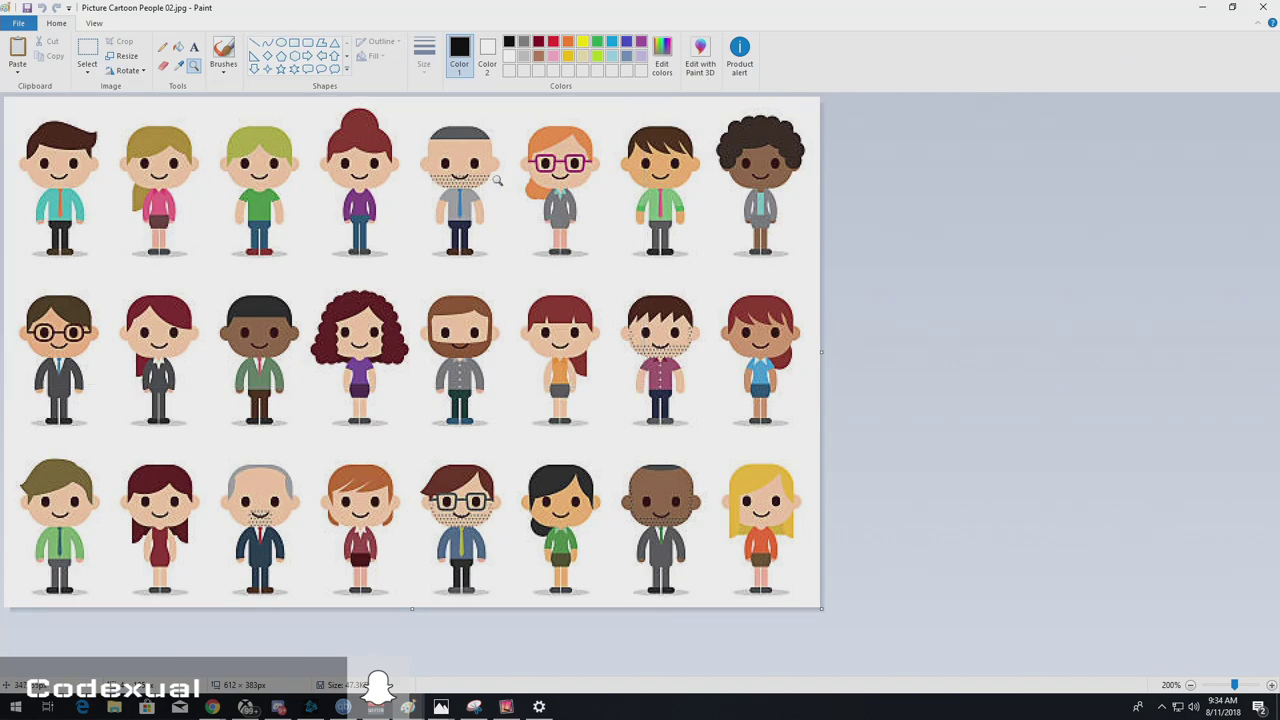
left_click_drag(4, 288, 644, 590)
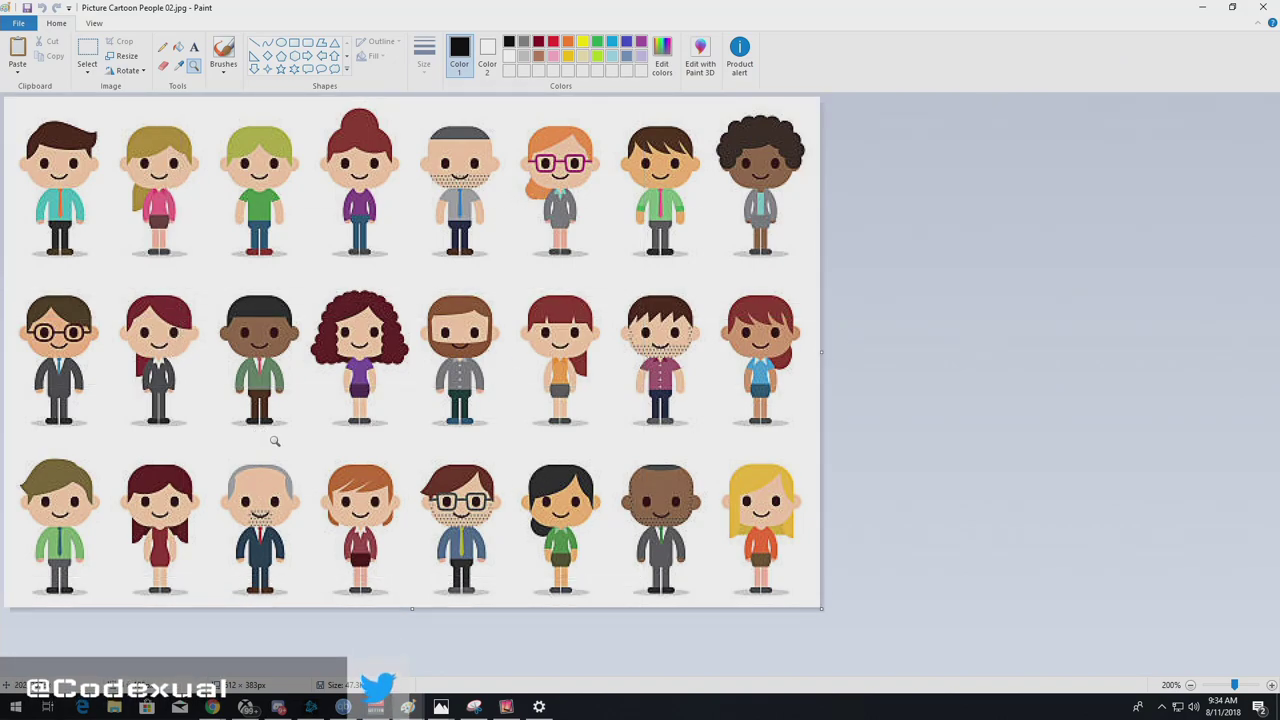
left_click_drag(4, 292, 644, 588)
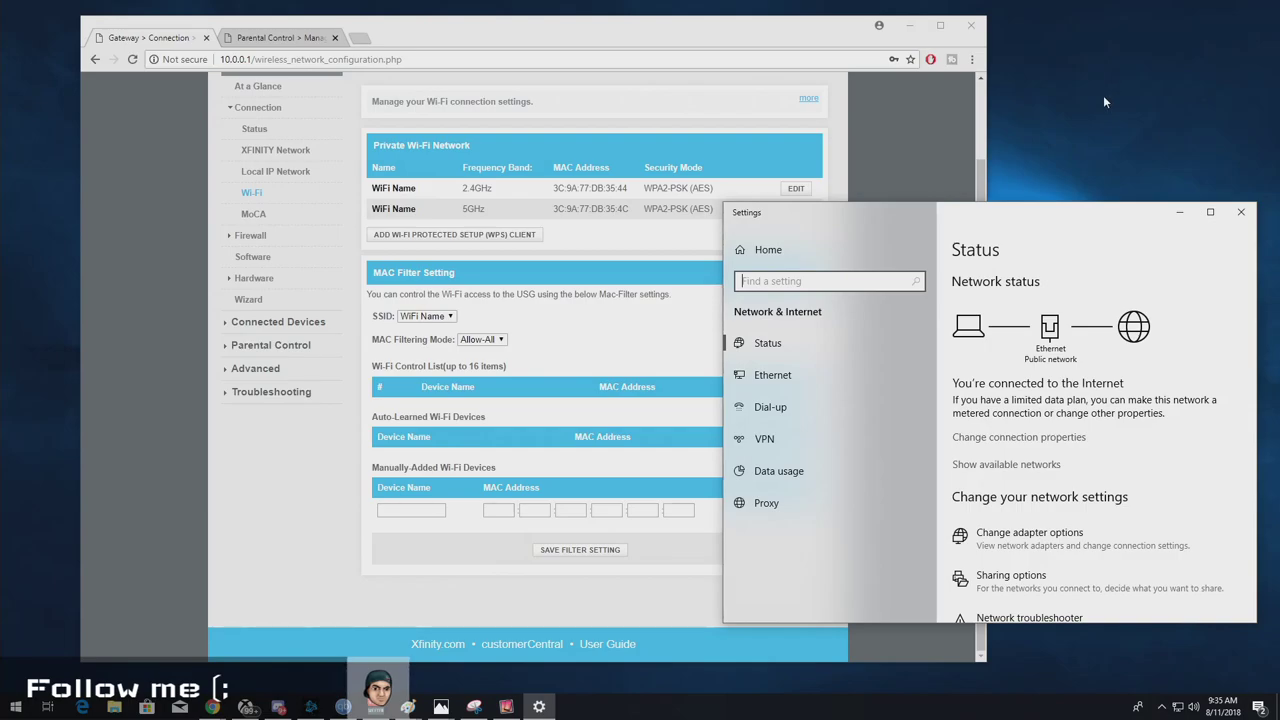
mouse_move(1028, 194)
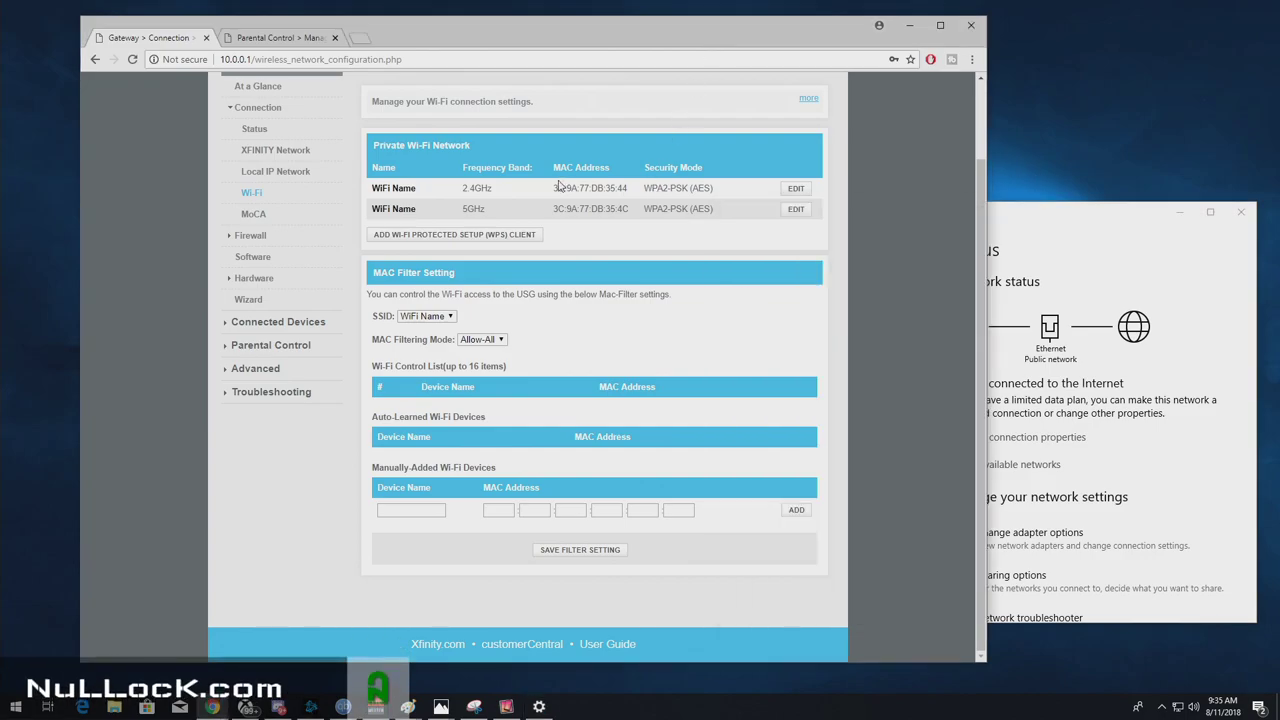
mouse_move(544, 200)
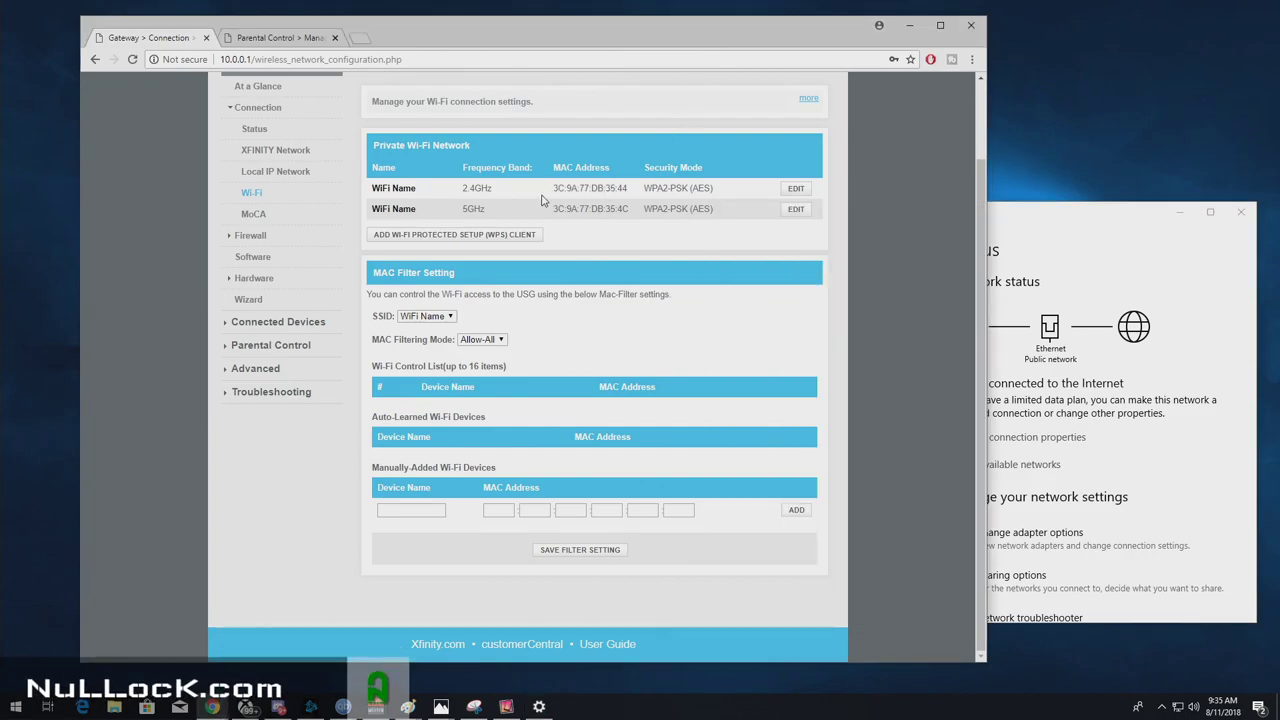
Highlight the 5GHz network's MAC address and review the Wi-Fi page's empty MAC filter list.
double_click(590, 188)
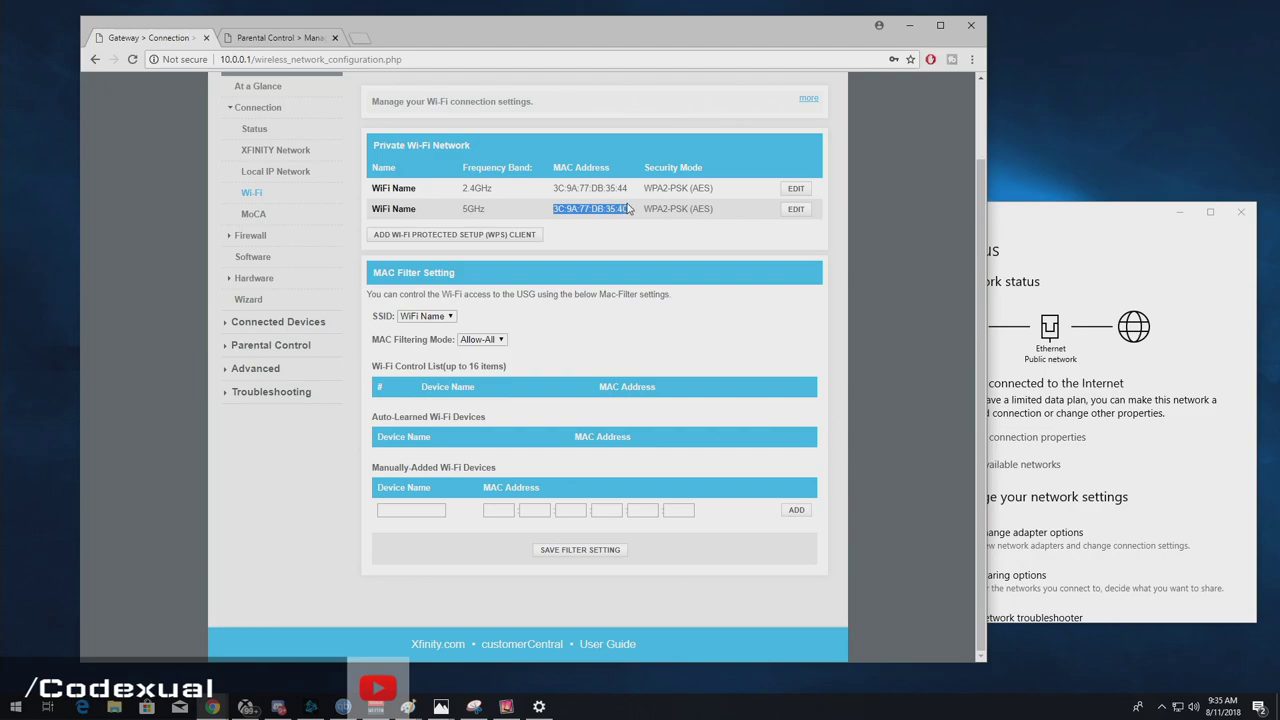
scroll("up", 3)
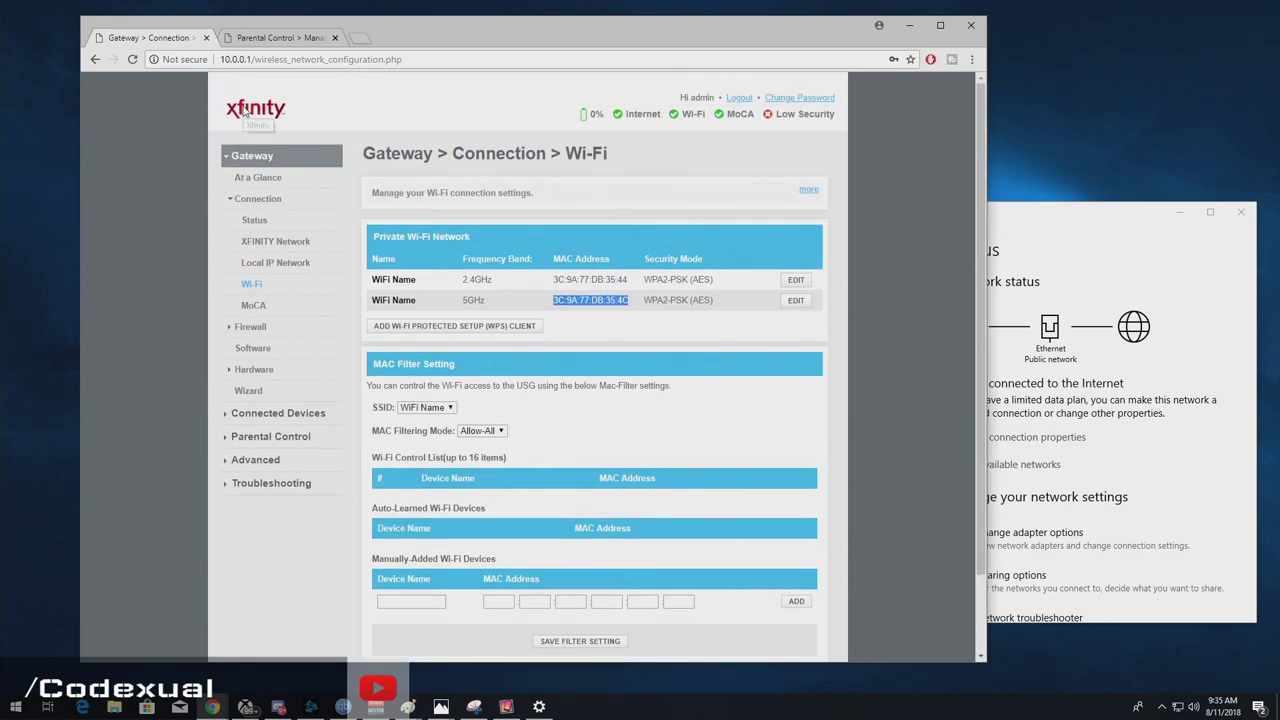
scroll("down", 3)
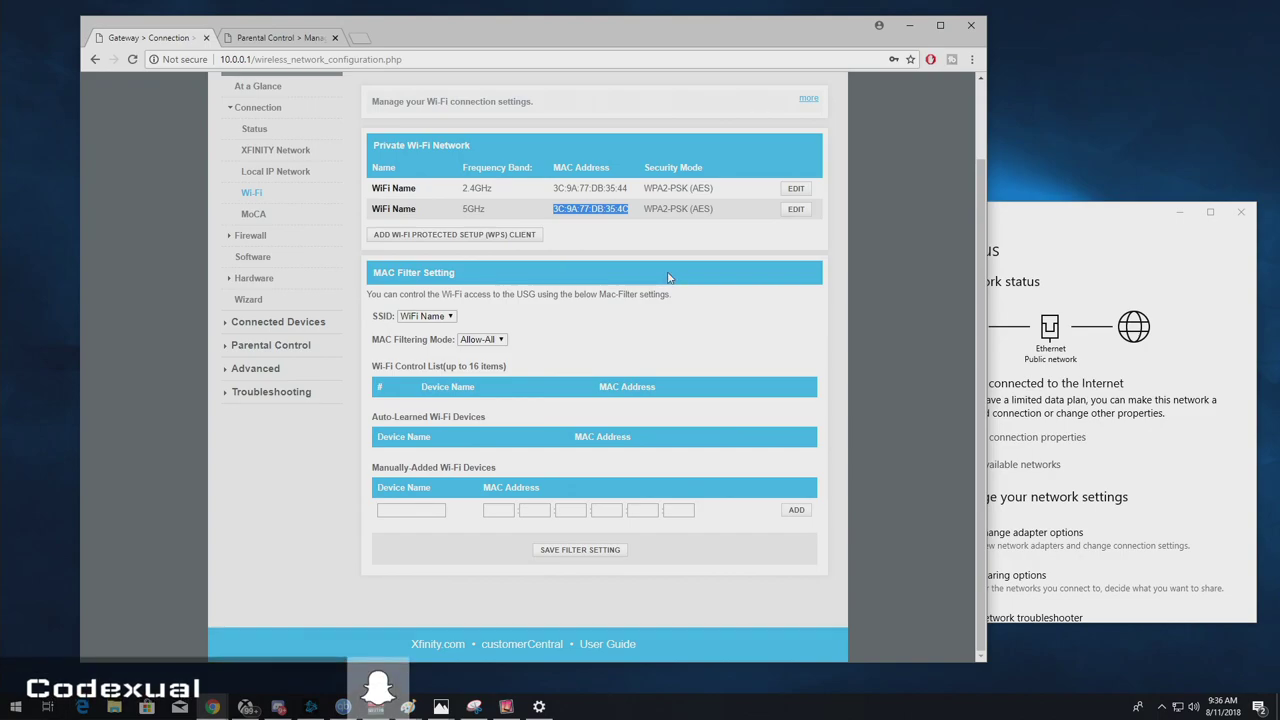
mouse_move(550, 208)
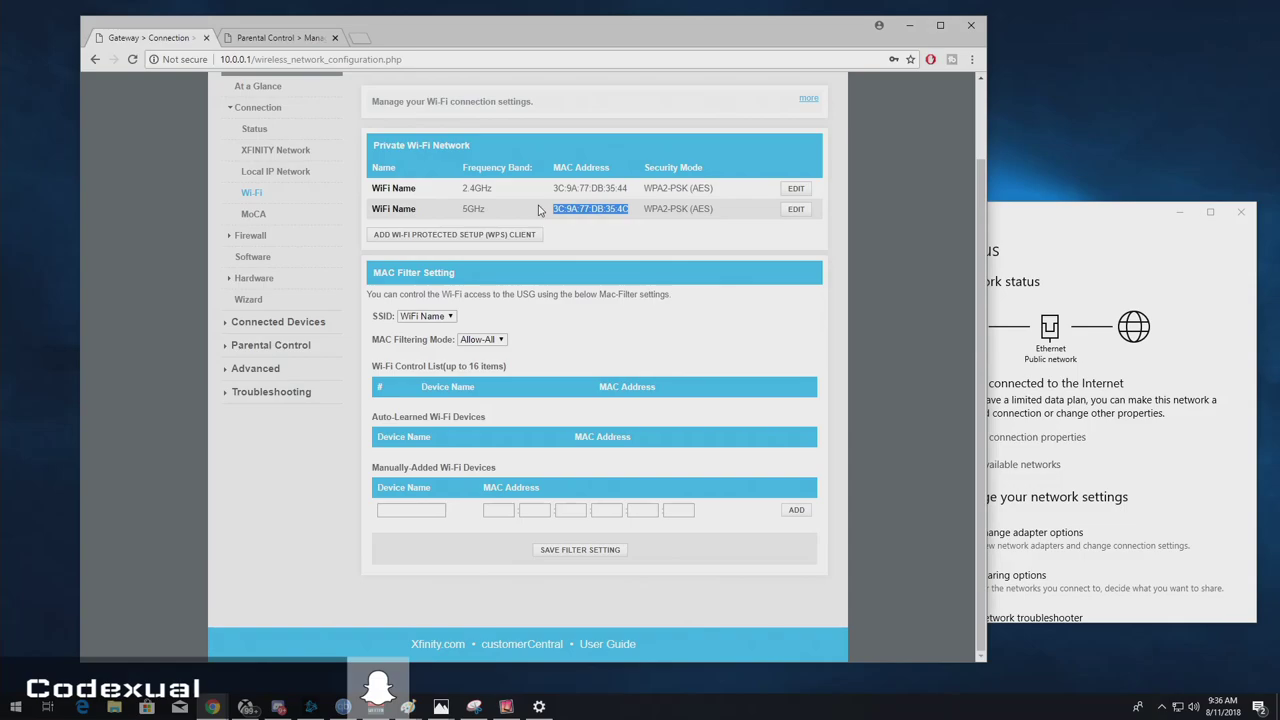
mouse_move(760, 260)
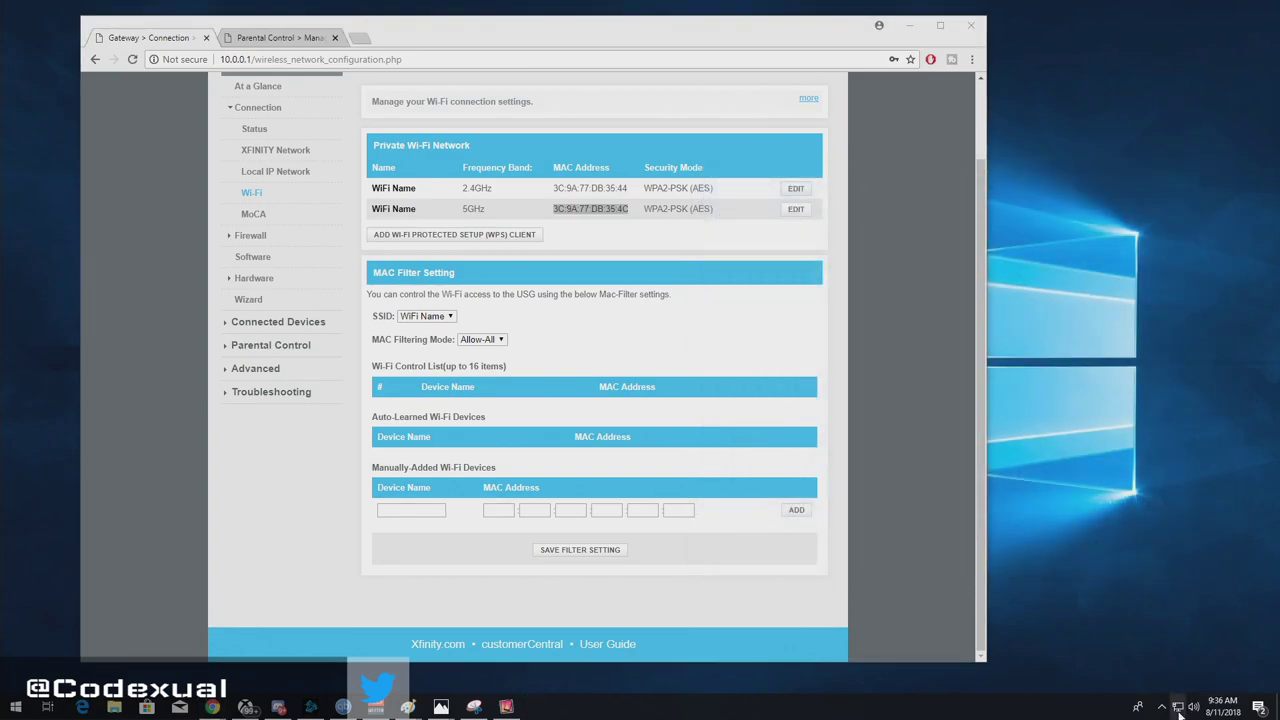
From the network tray icon, reach Network & Internet settings and the network properties listing.
left_click(1178, 708)
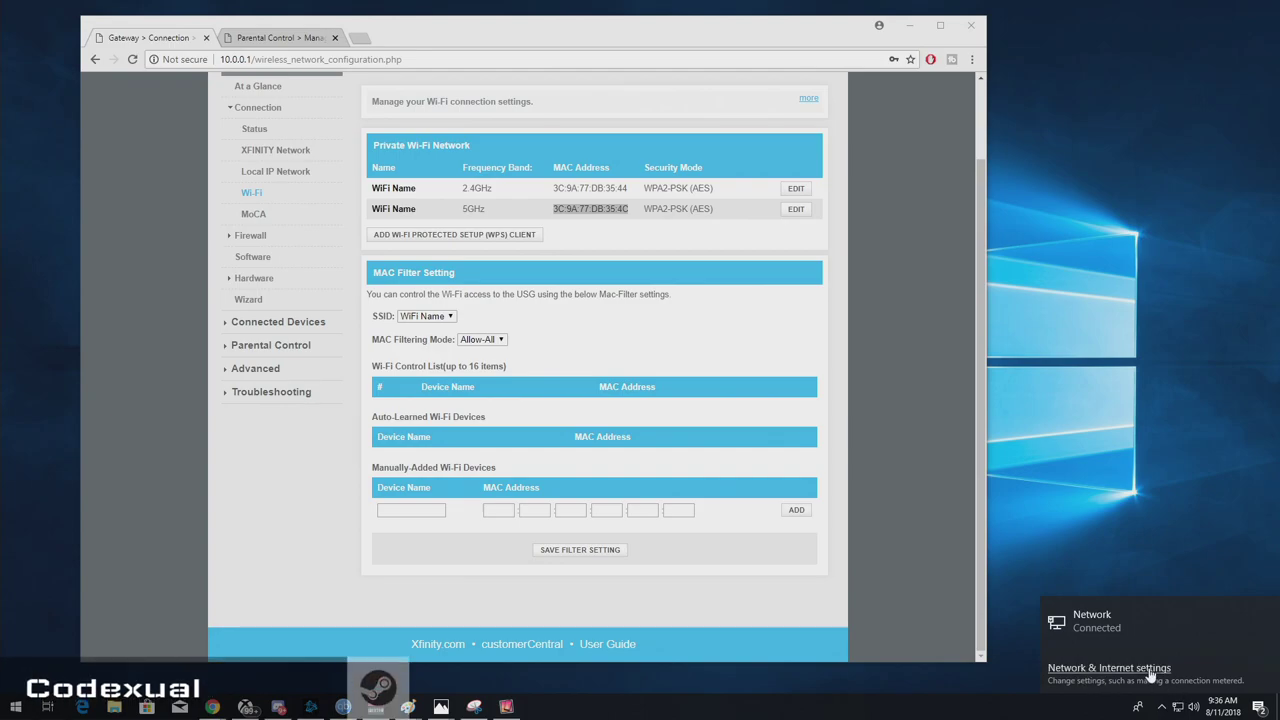
left_click(1108, 668)
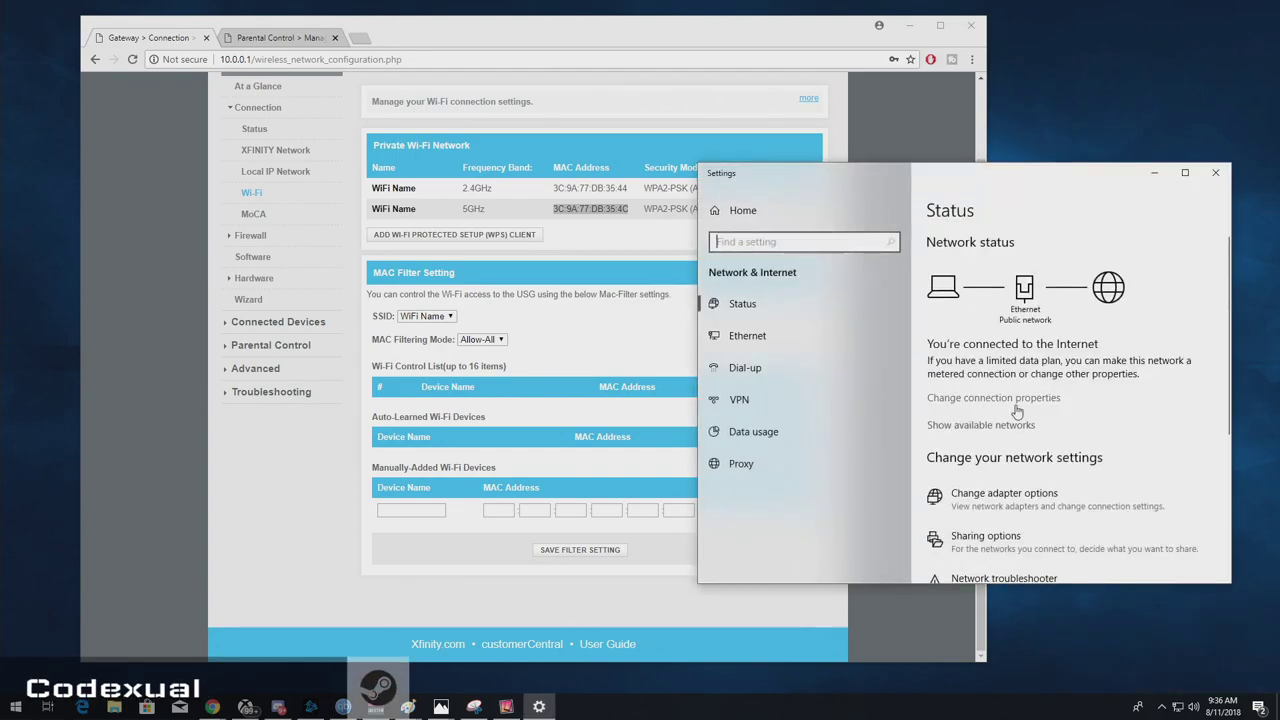
scroll("down", 3)
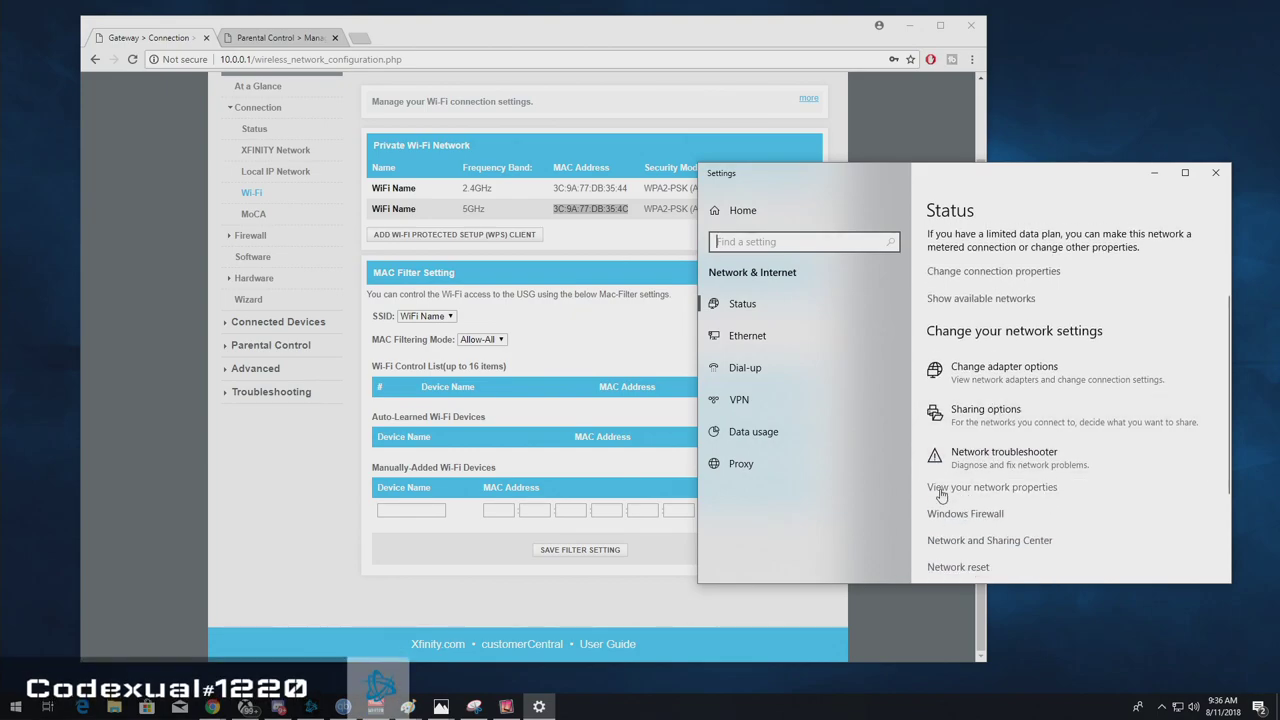
left_click(992, 488)
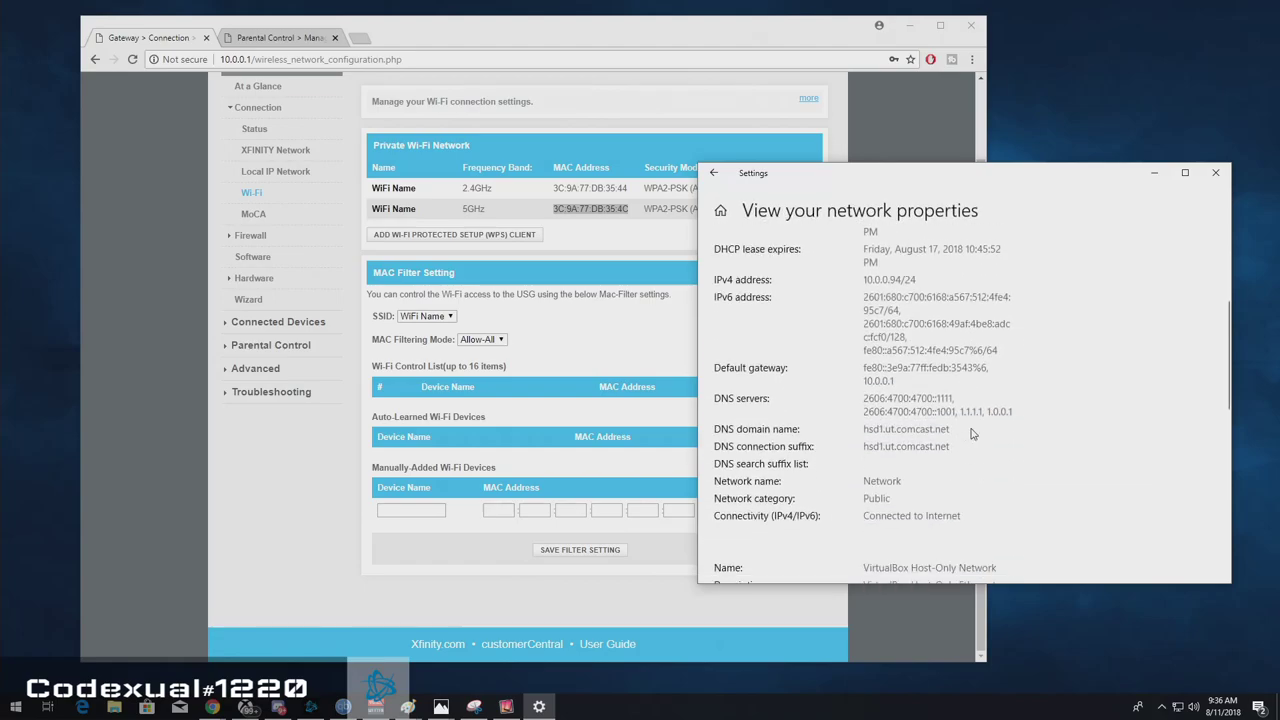
Scroll the properties listing down to the adapter's Physical address (MAC) row.
scroll("down", 3)
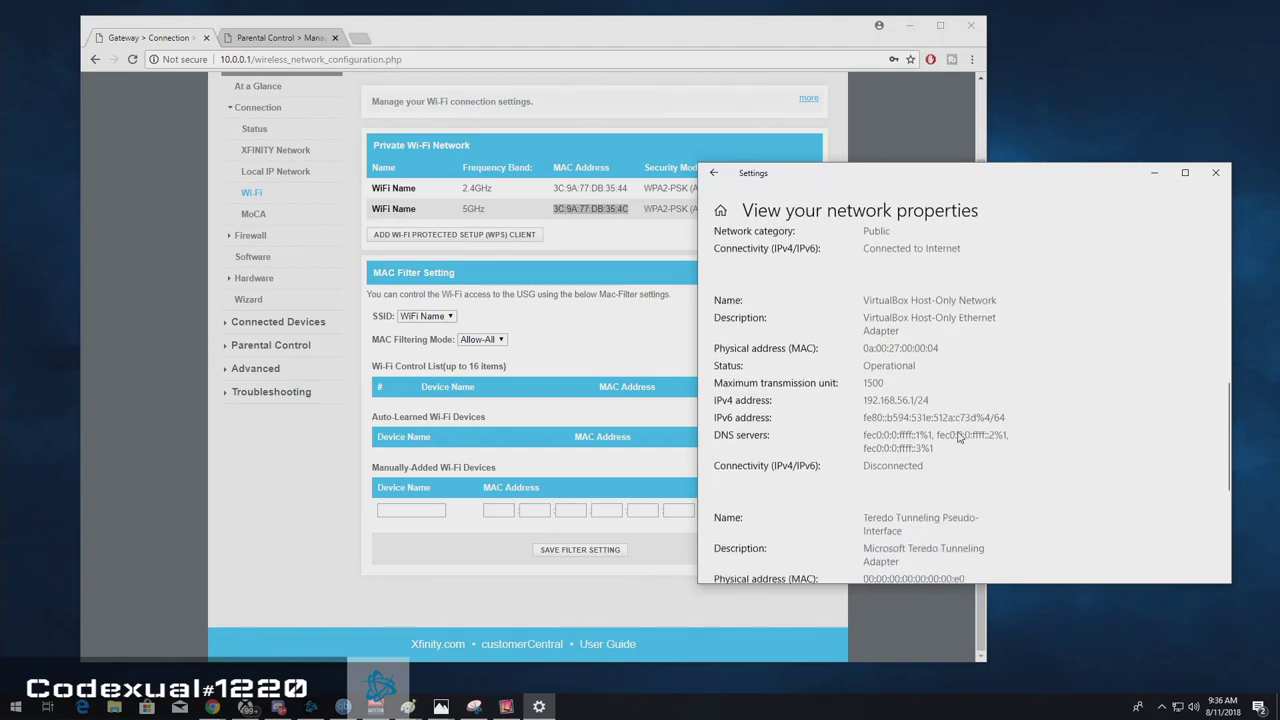
scroll("down", 3)
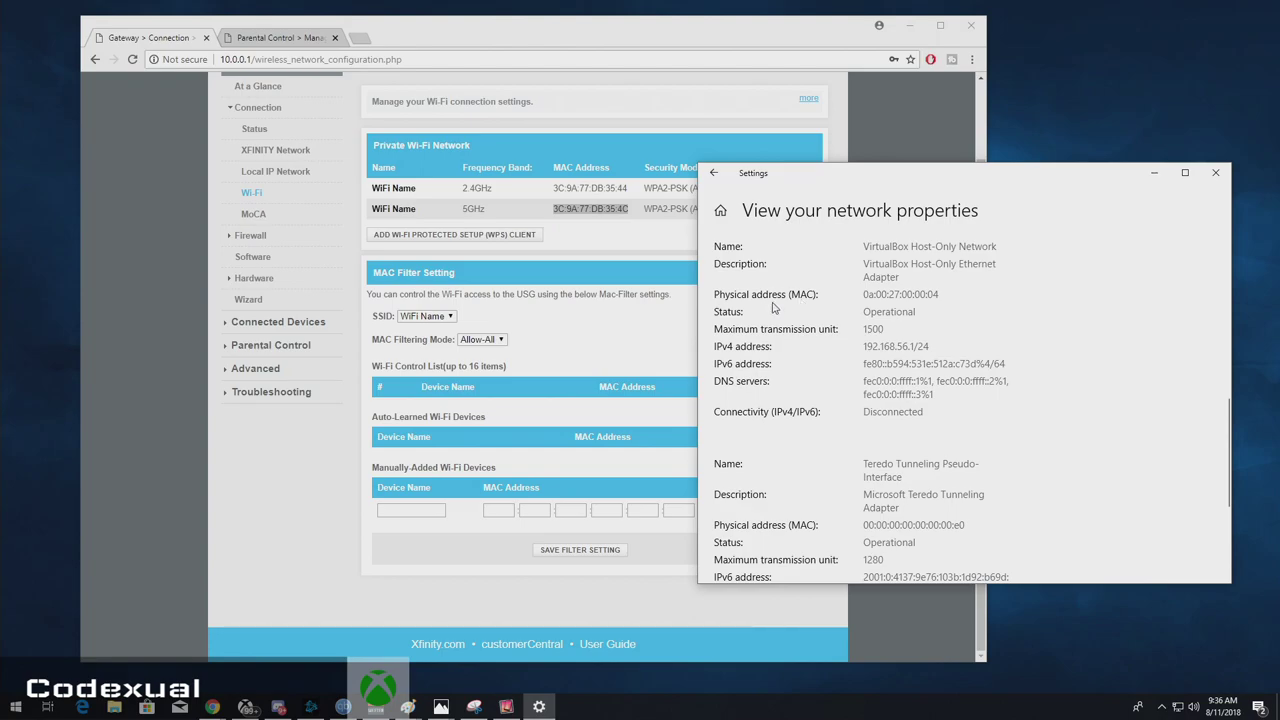
scroll("down", 3)
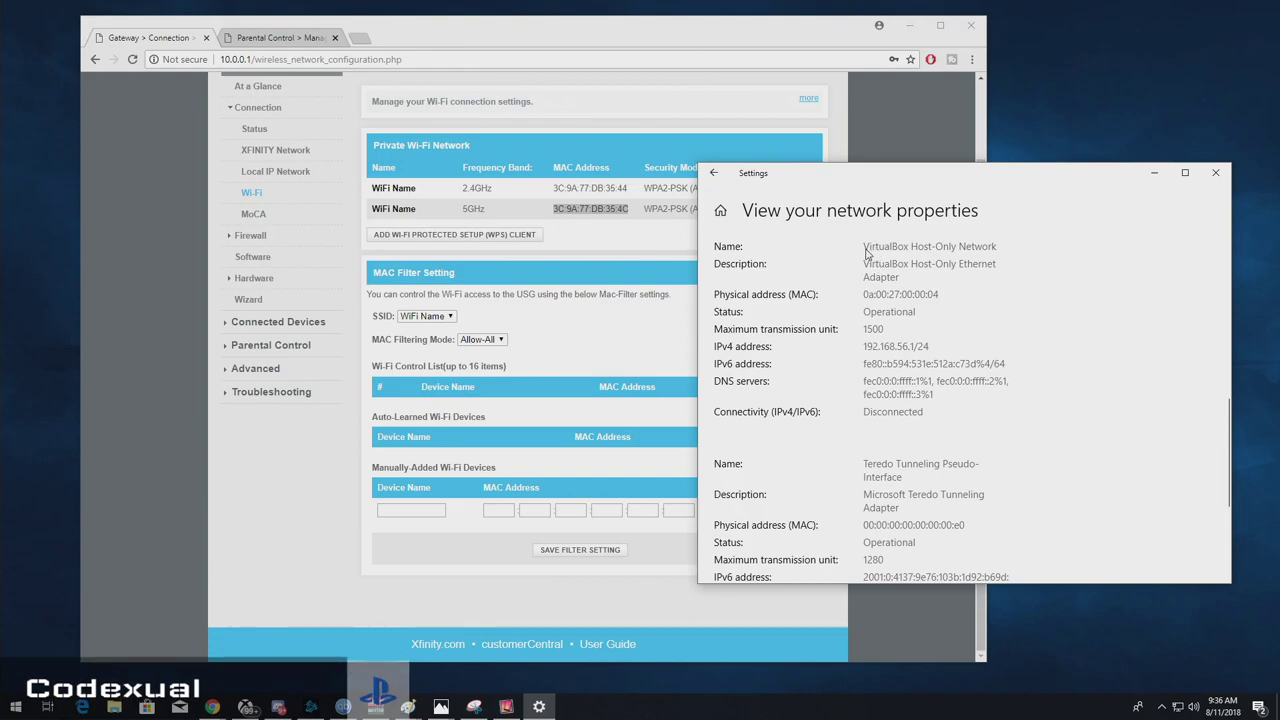
mouse_move(996, 252)
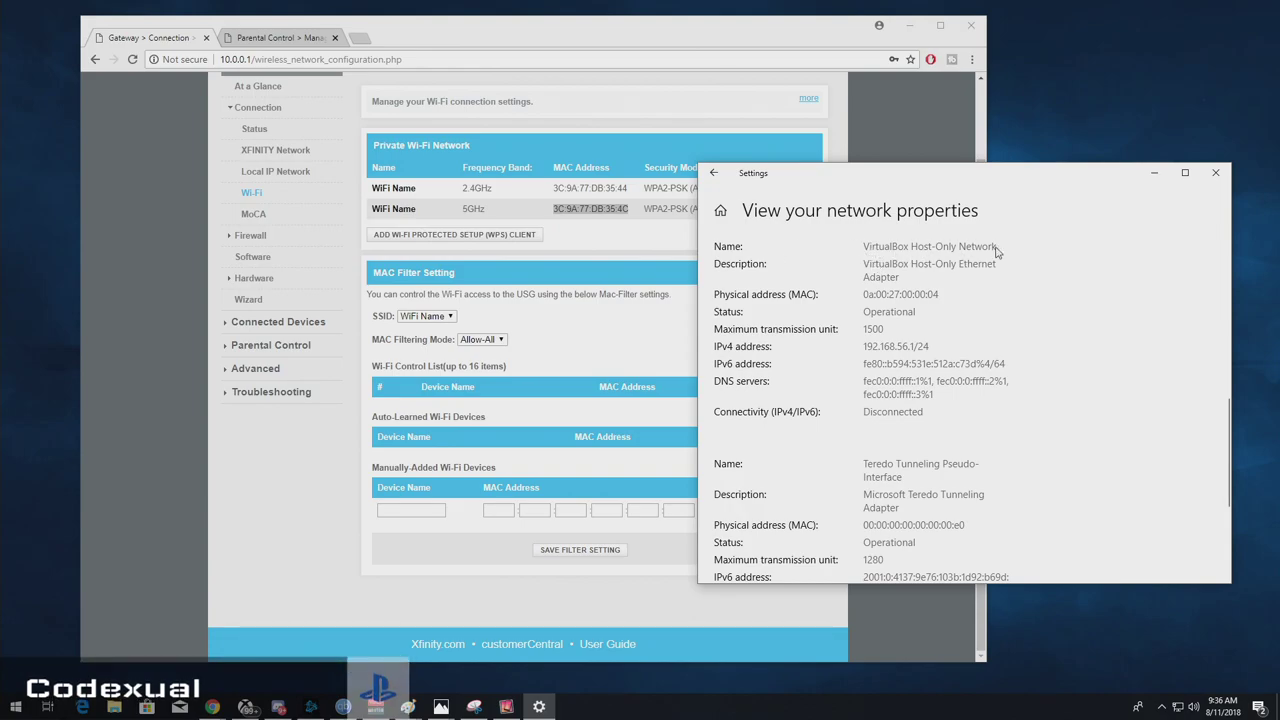
mouse_move(890, 252)
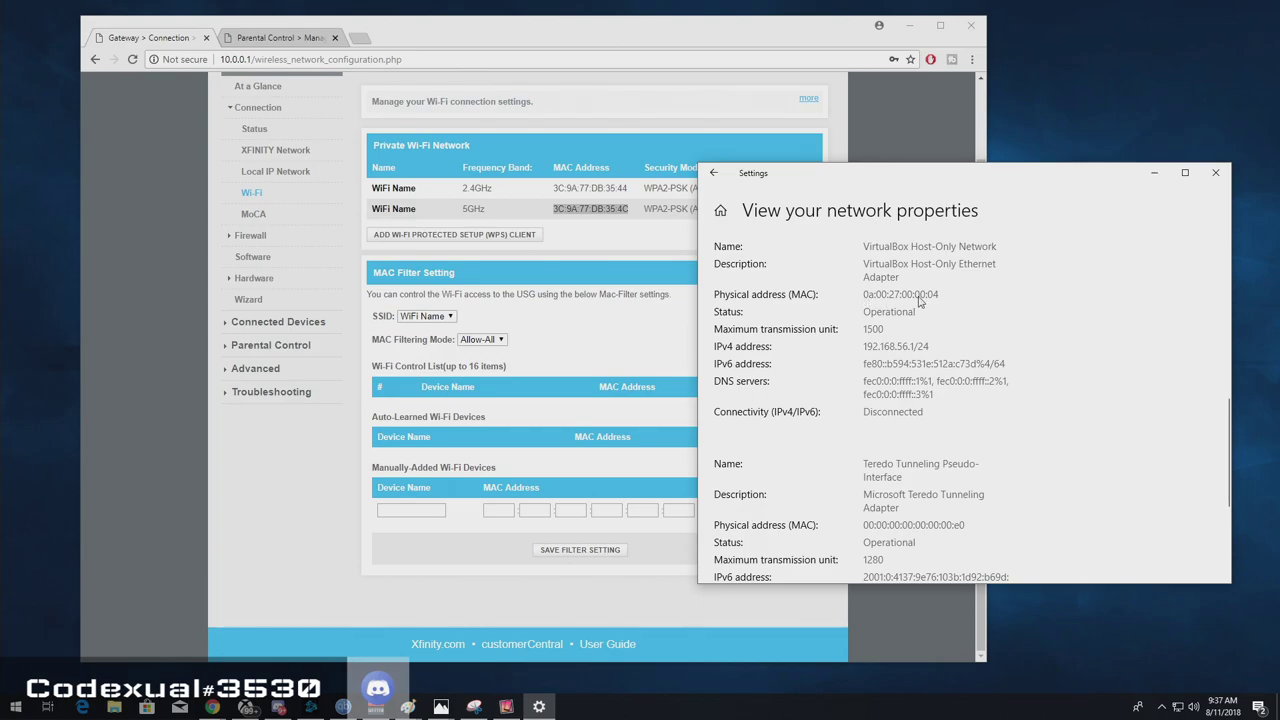
mouse_move(936, 302)
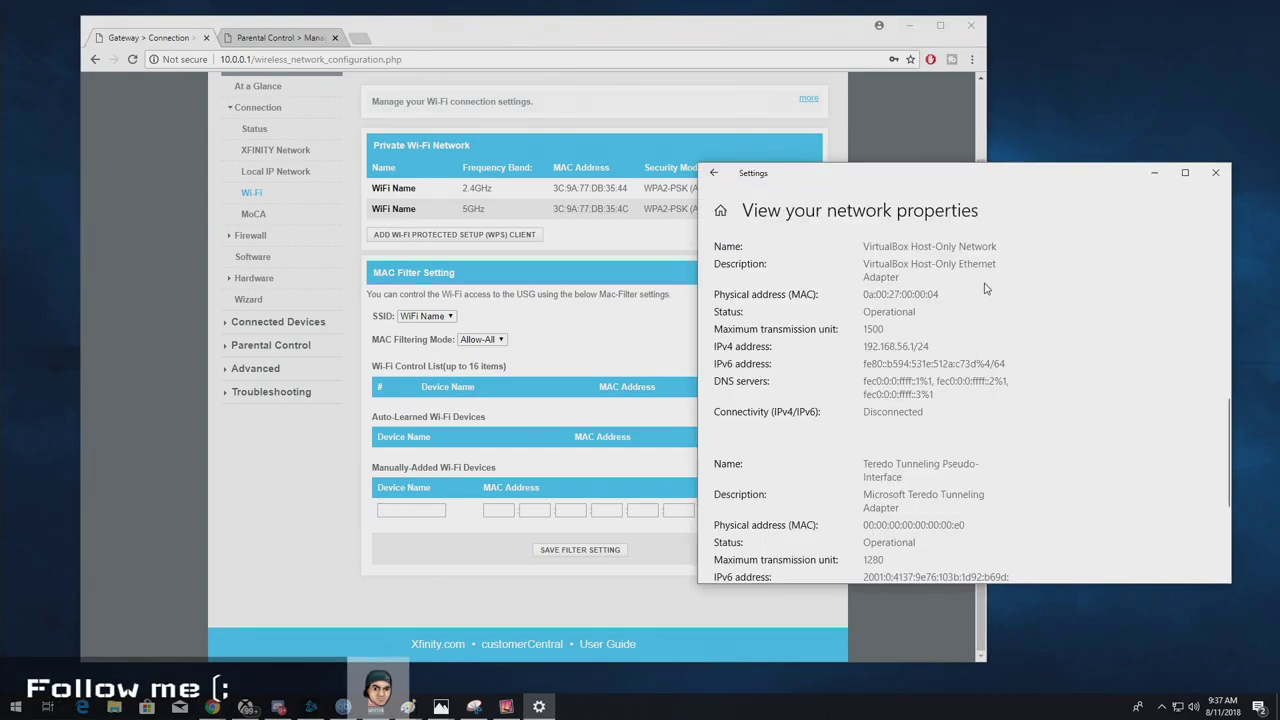
Go to the adapter list in Network Connections and select the Ethernet adapter.
left_click(714, 172)
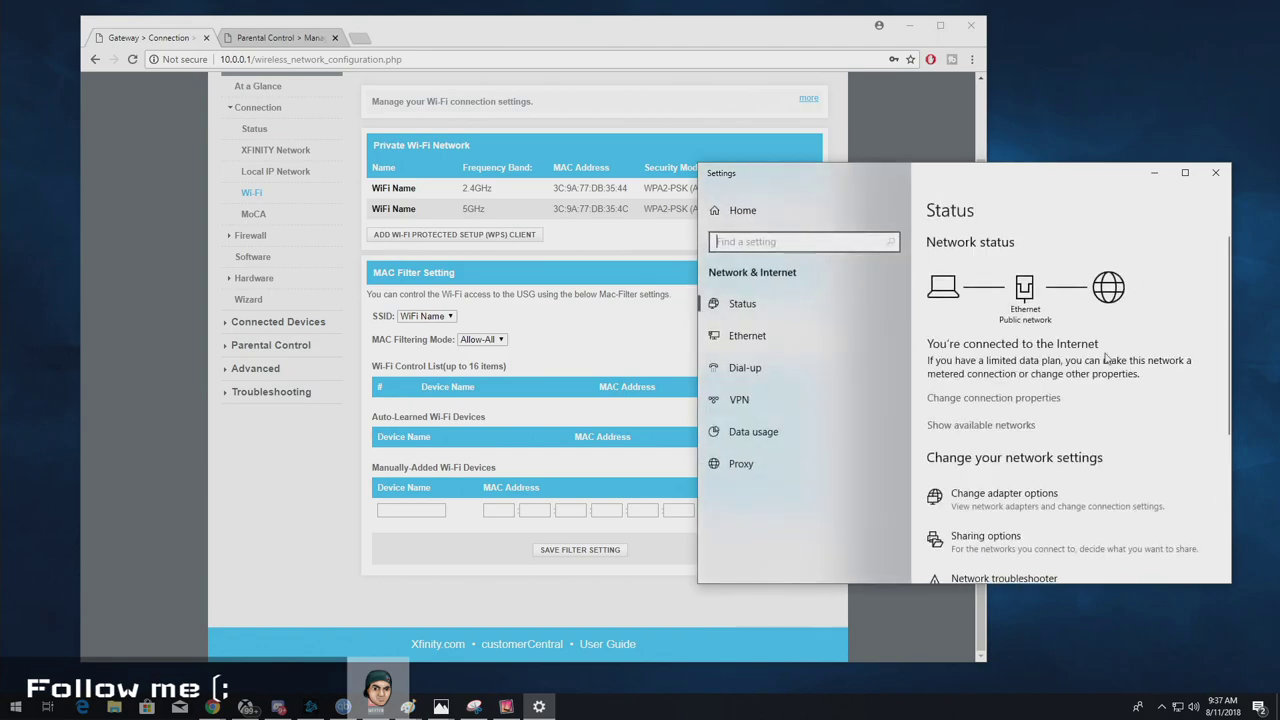
mouse_move(1040, 396)
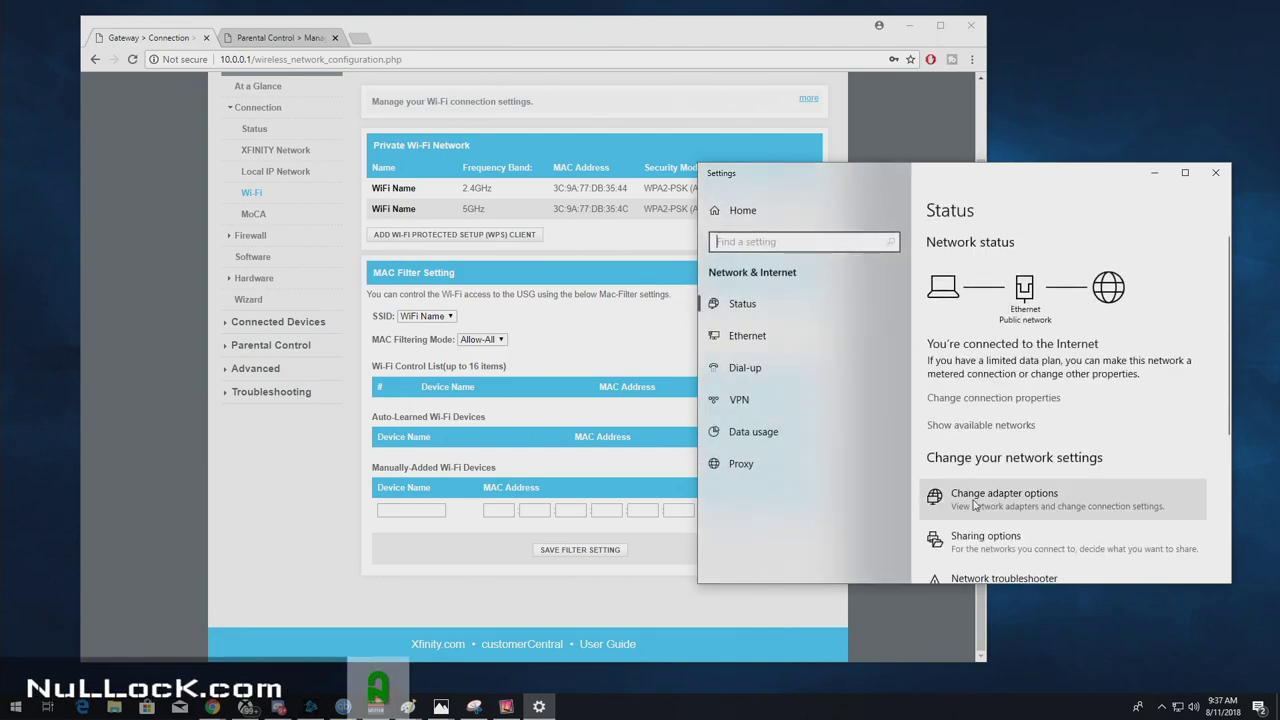
left_click(1004, 492)
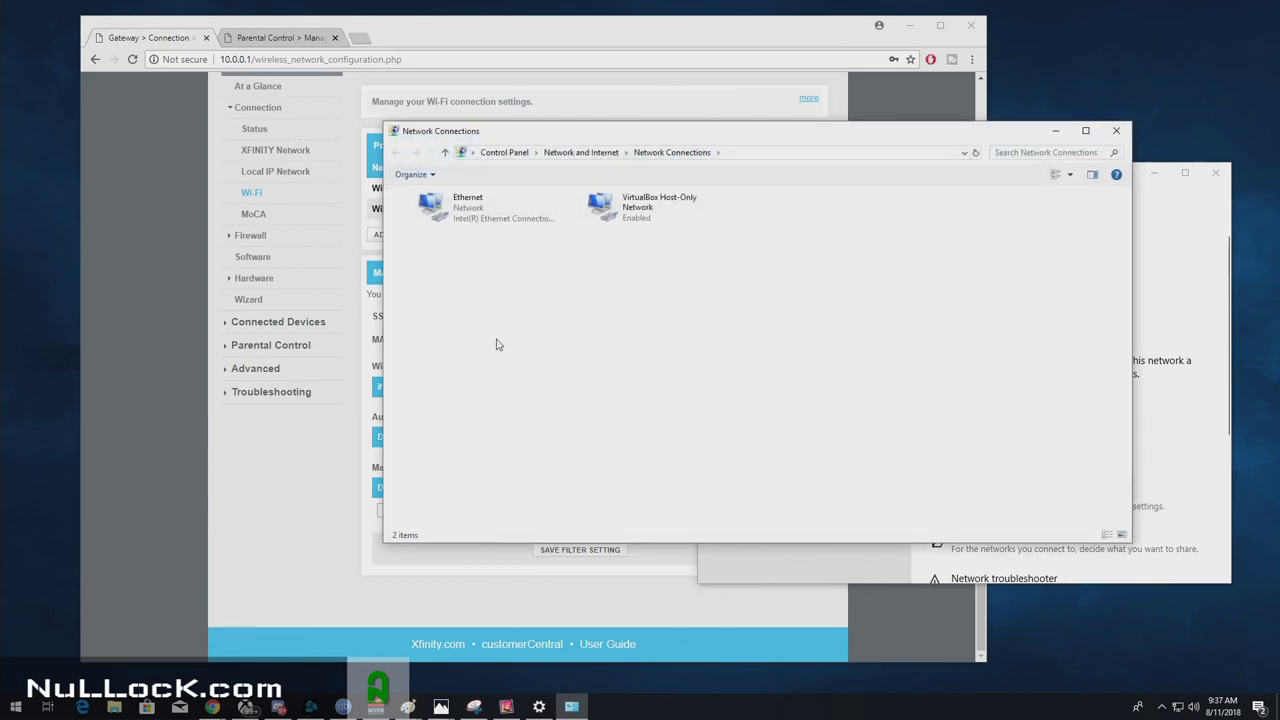
mouse_move(588, 254)
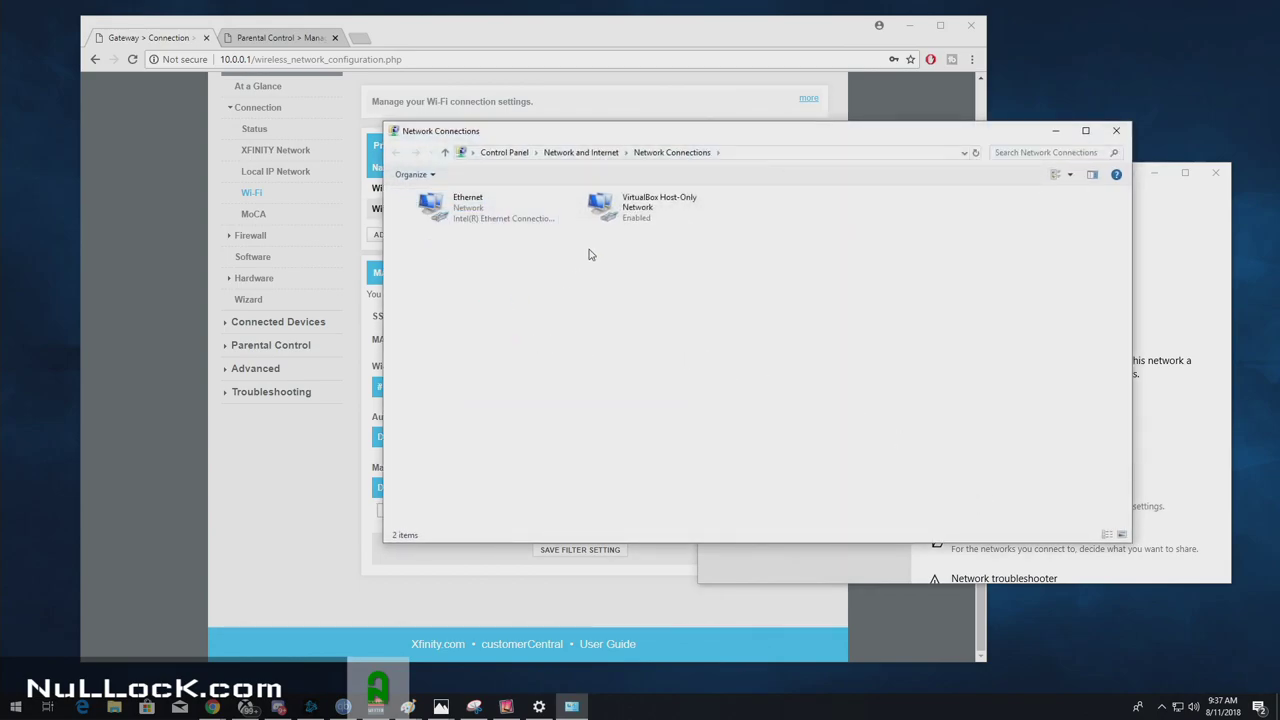
left_click(650, 206)
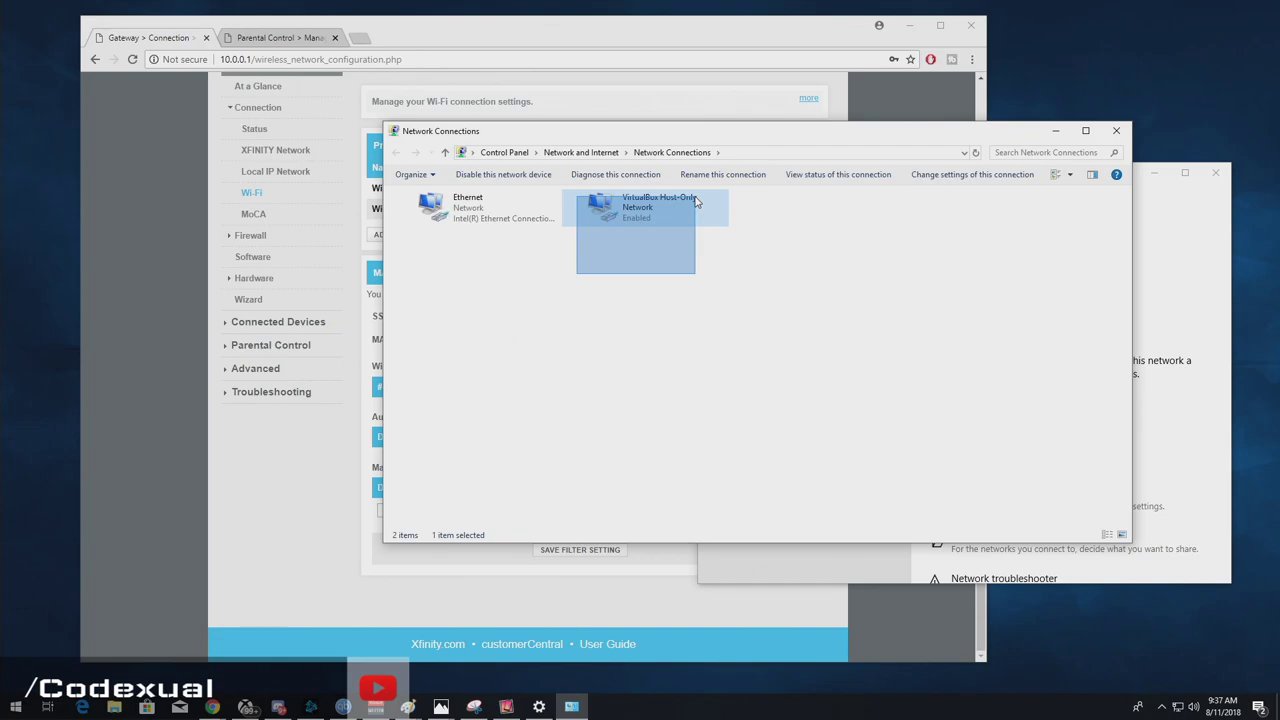
left_click(480, 206)
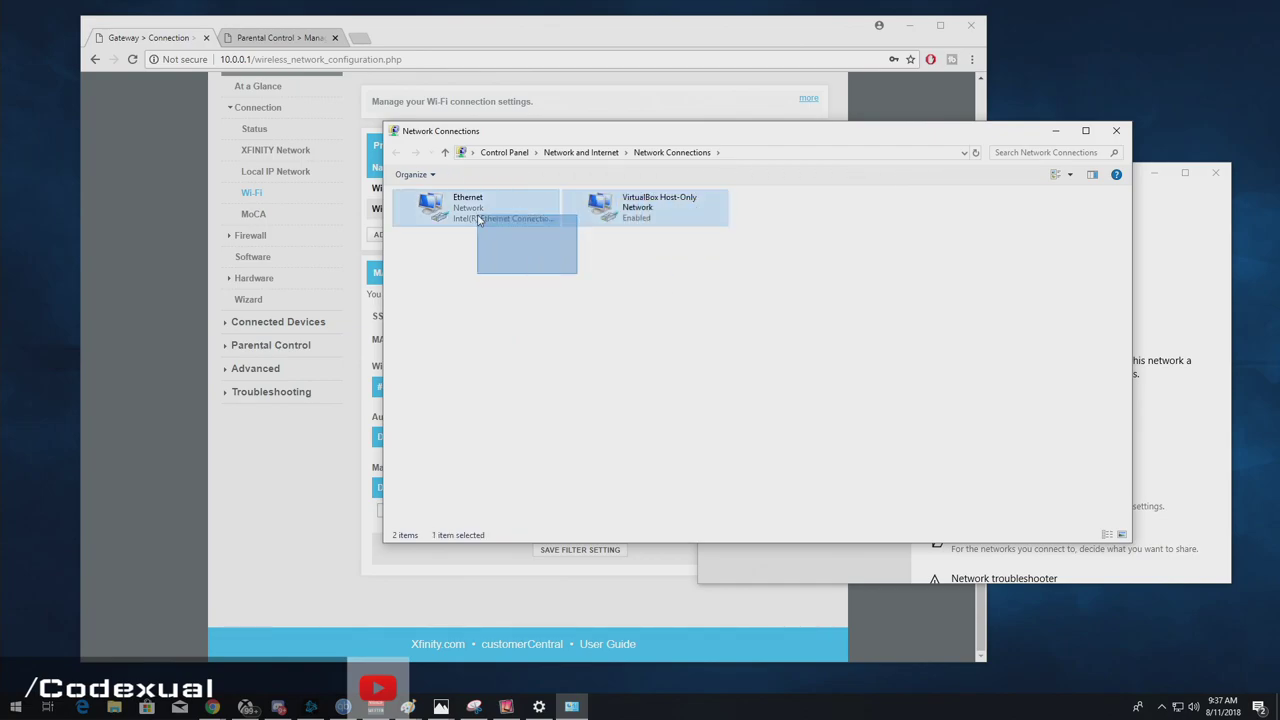
View the Ethernet connection's status details showing its physical address, then dismiss them.
right_click(470, 206)
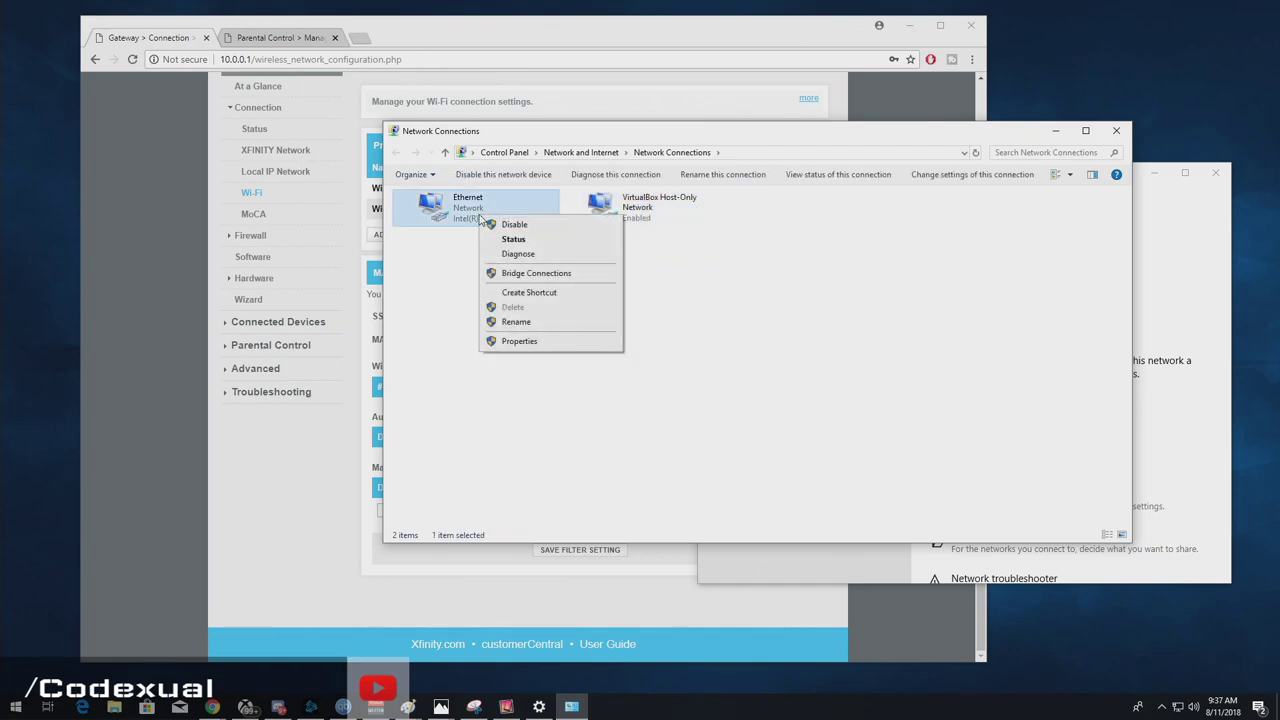
mouse_move(512, 240)
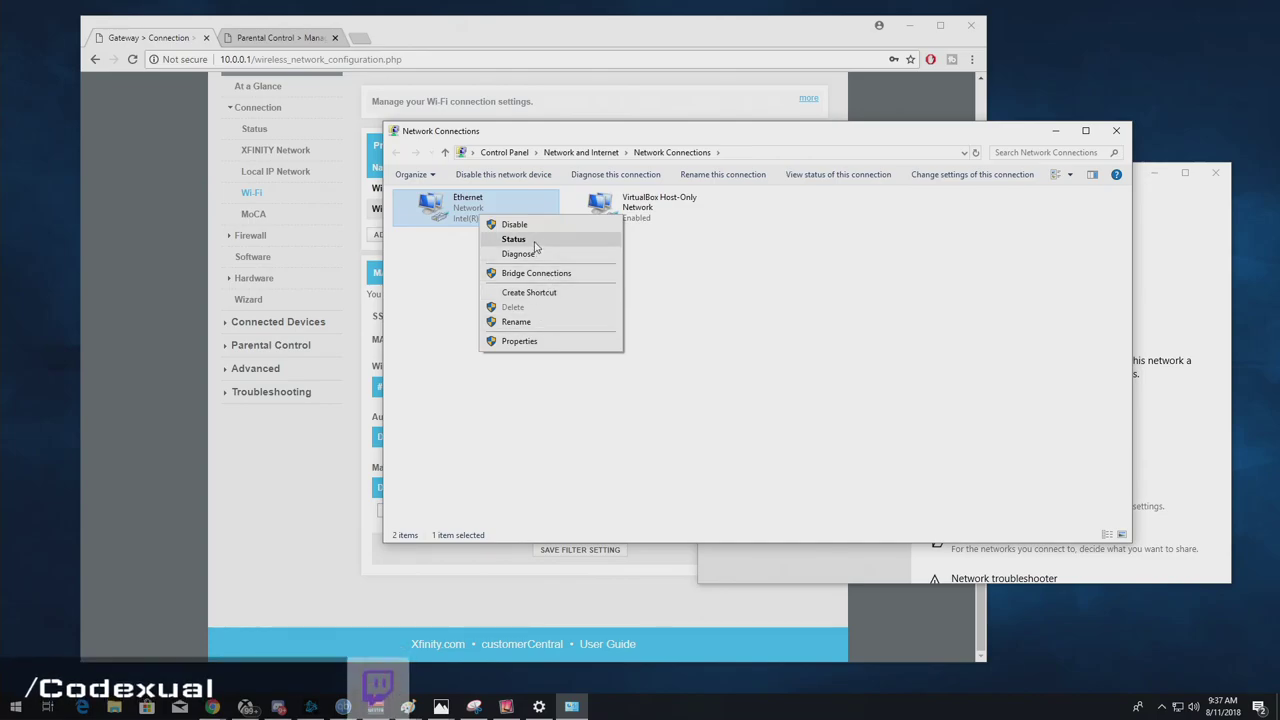
left_click(512, 238)
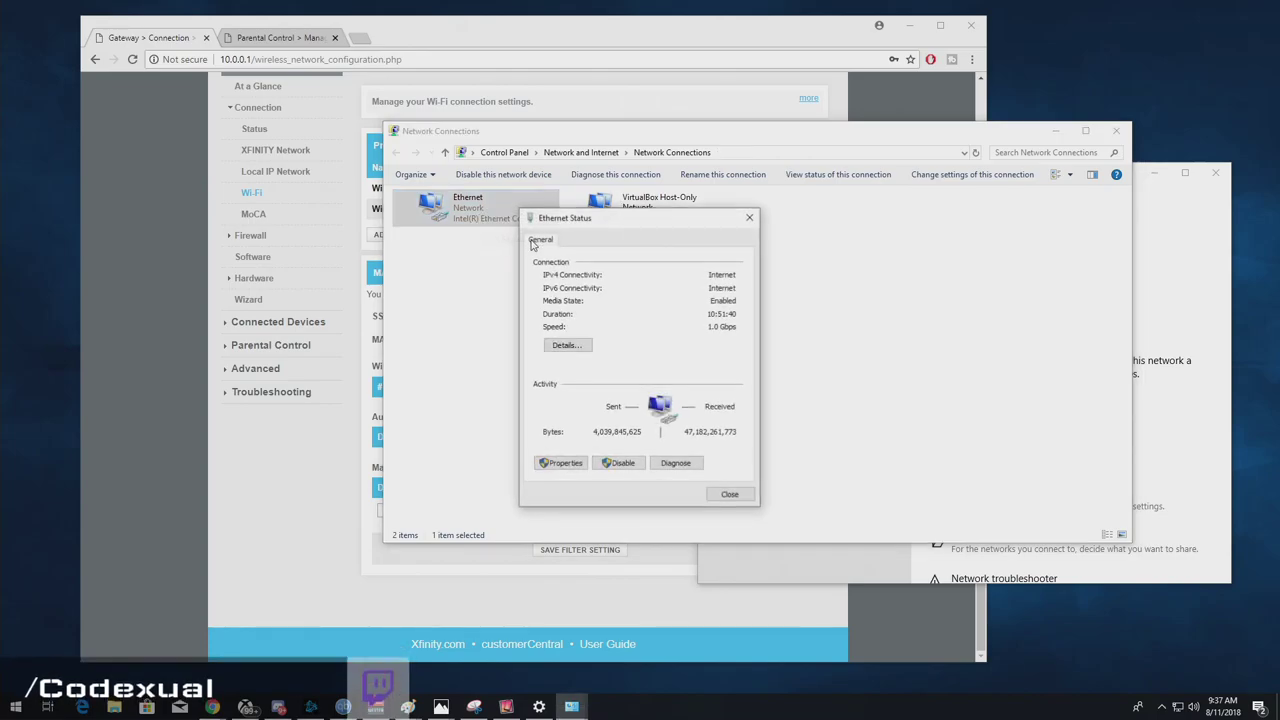
left_click(566, 344)
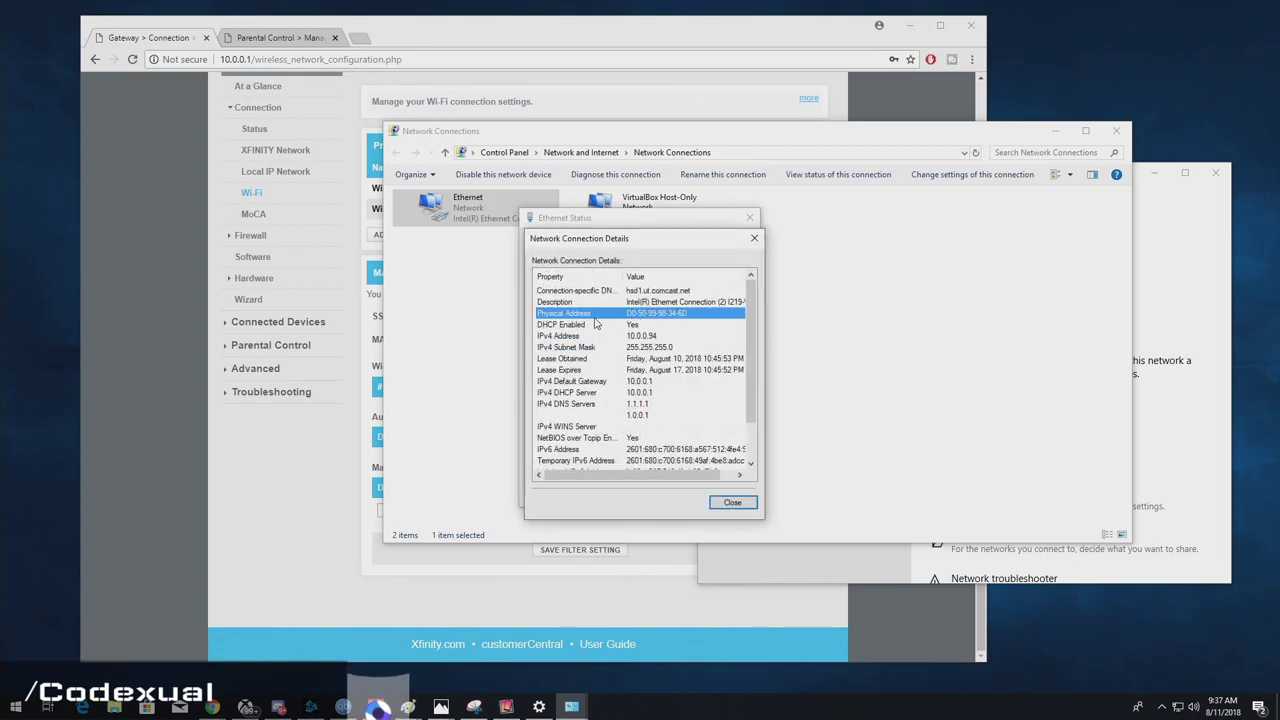
mouse_move(684, 324)
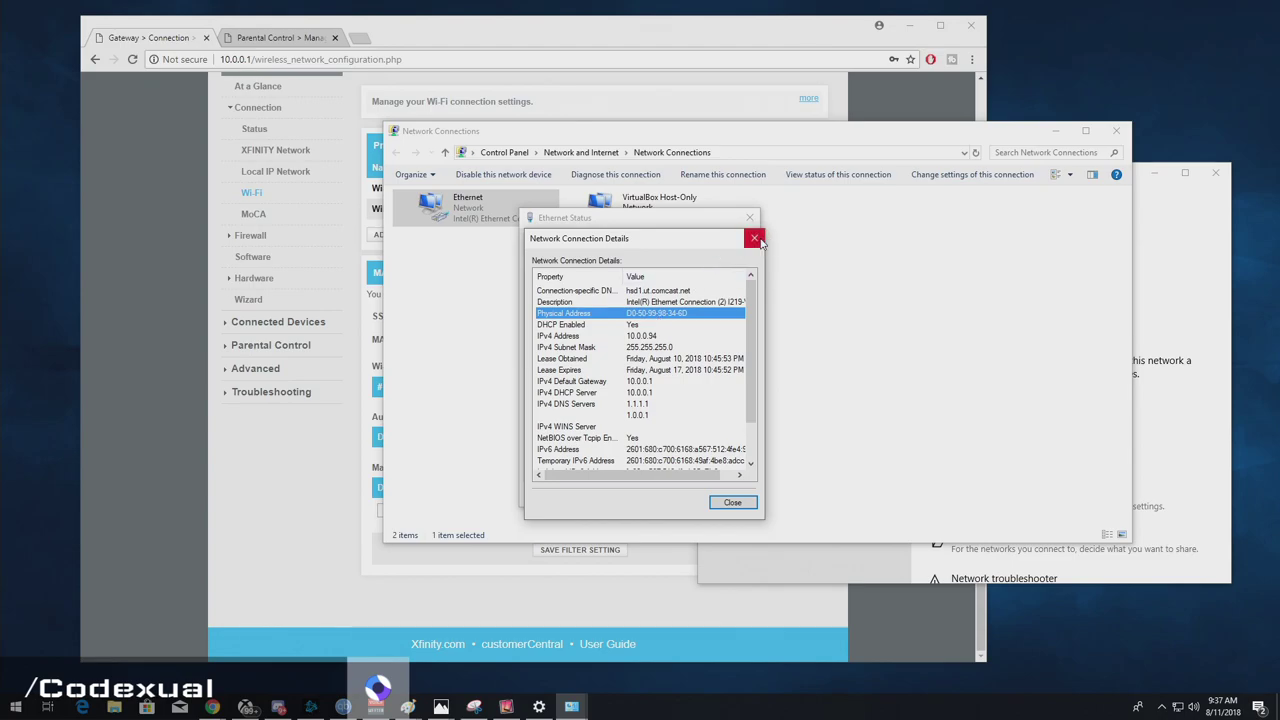
left_click(756, 240)
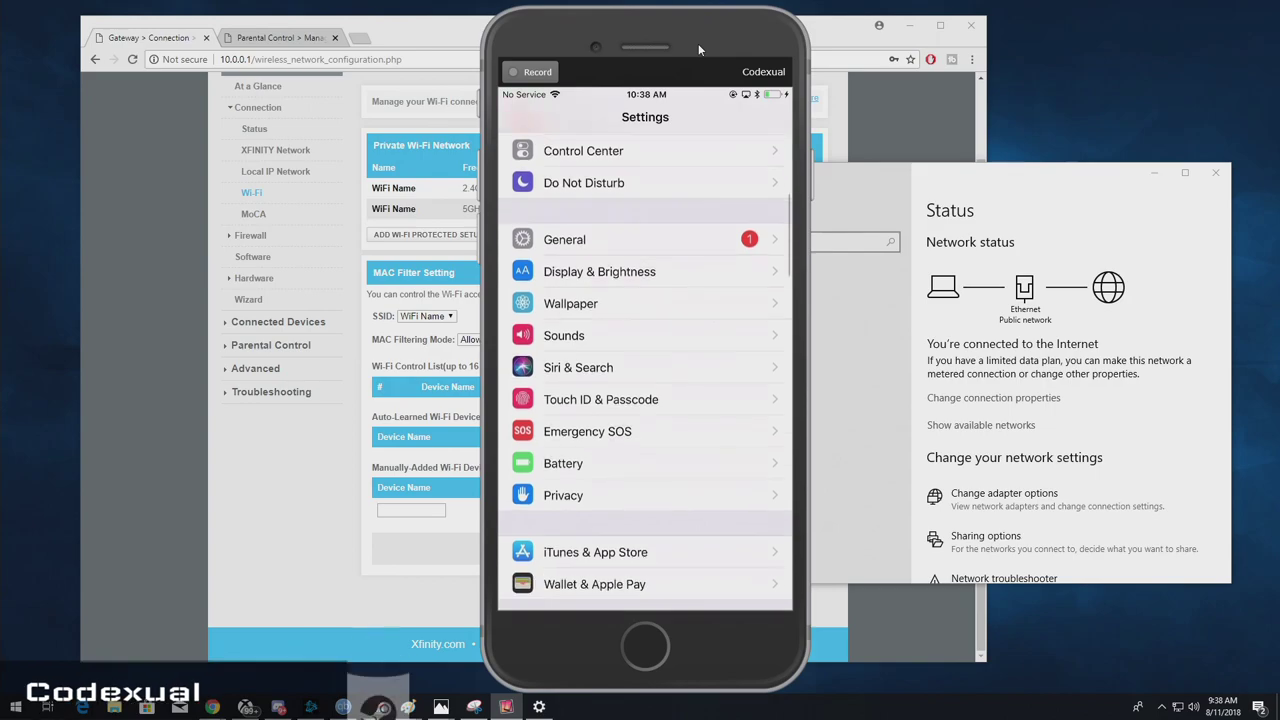
Show the iPhone's General > About page listing its Wi-Fi address.
left_click(564, 240)
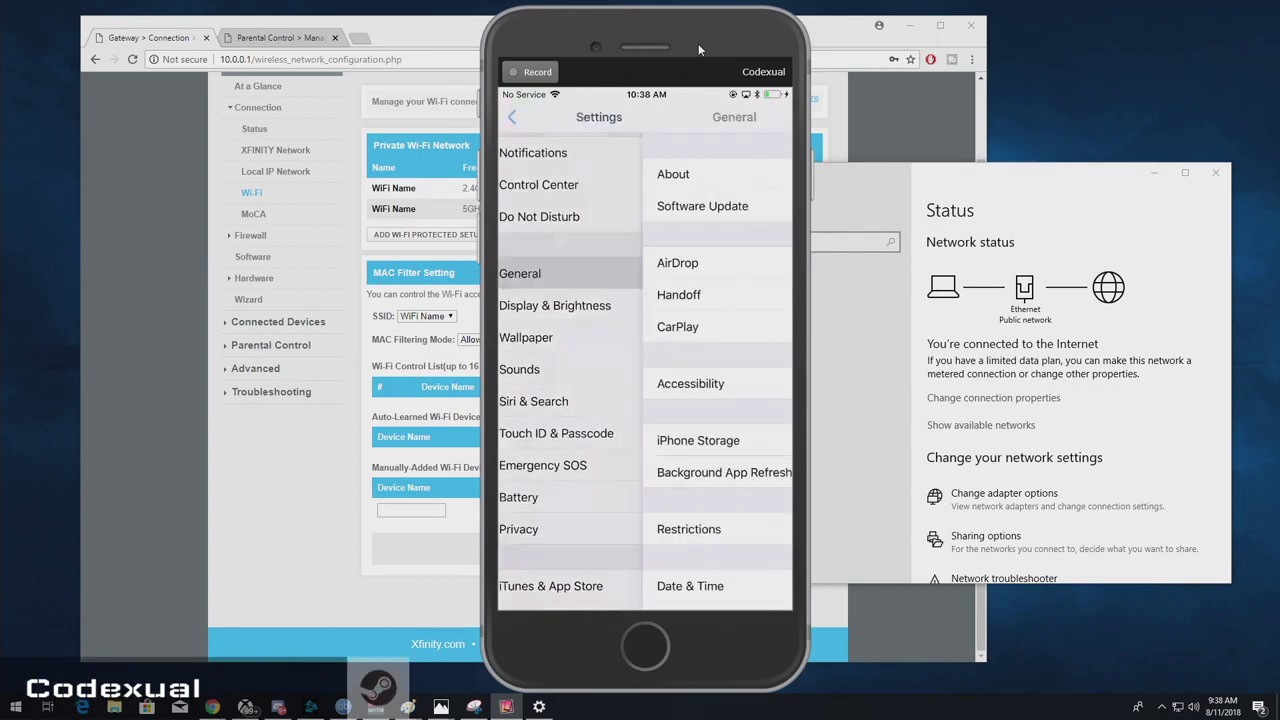
left_click(672, 172)
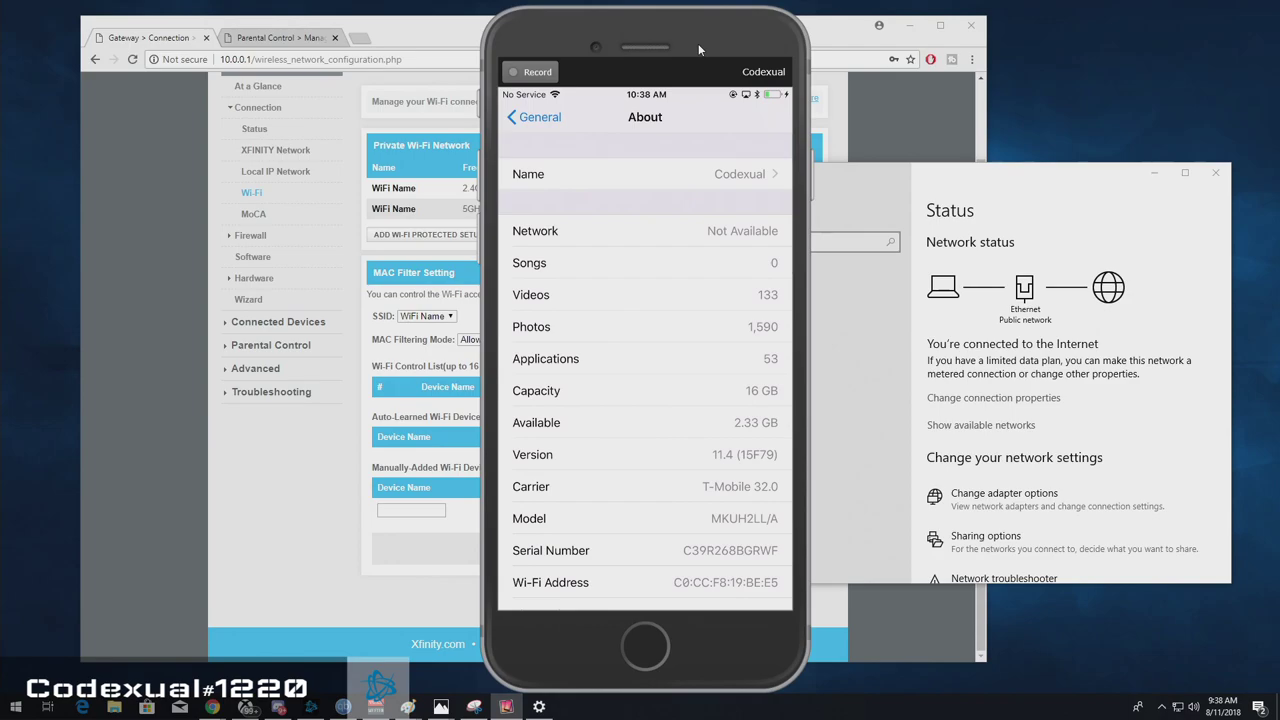
mouse_move(704, 178)
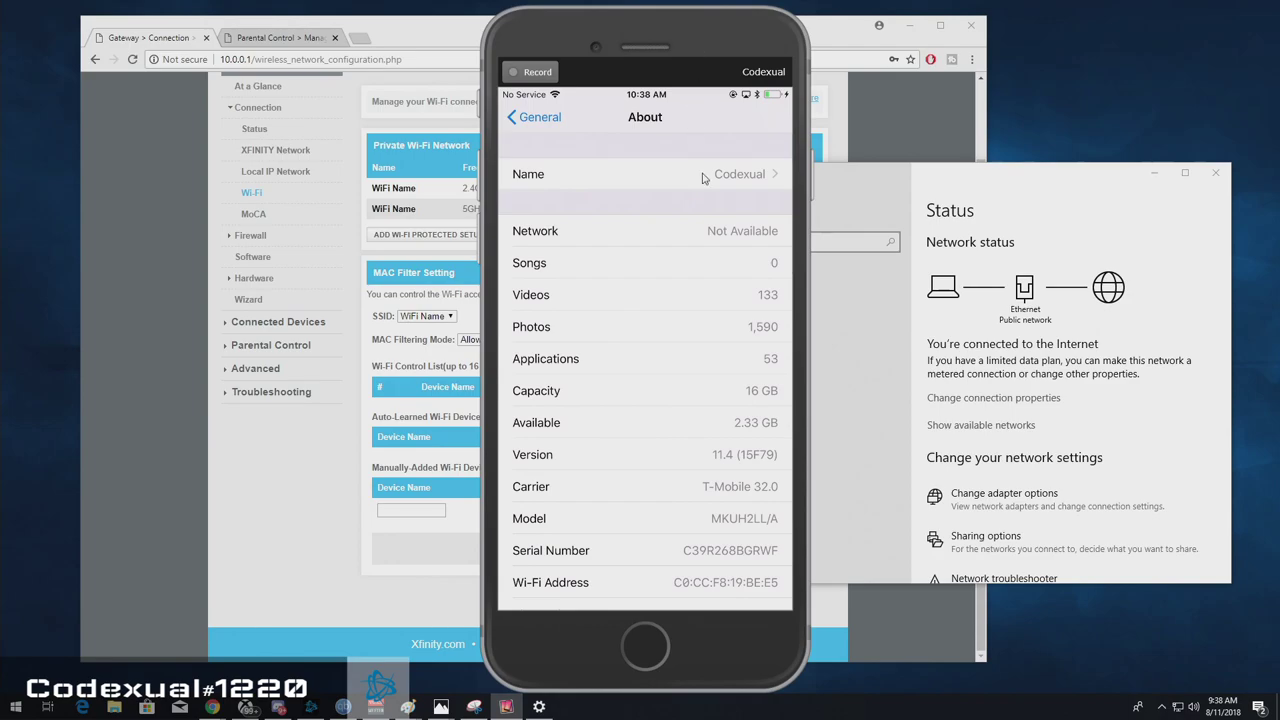
mouse_move(688, 590)
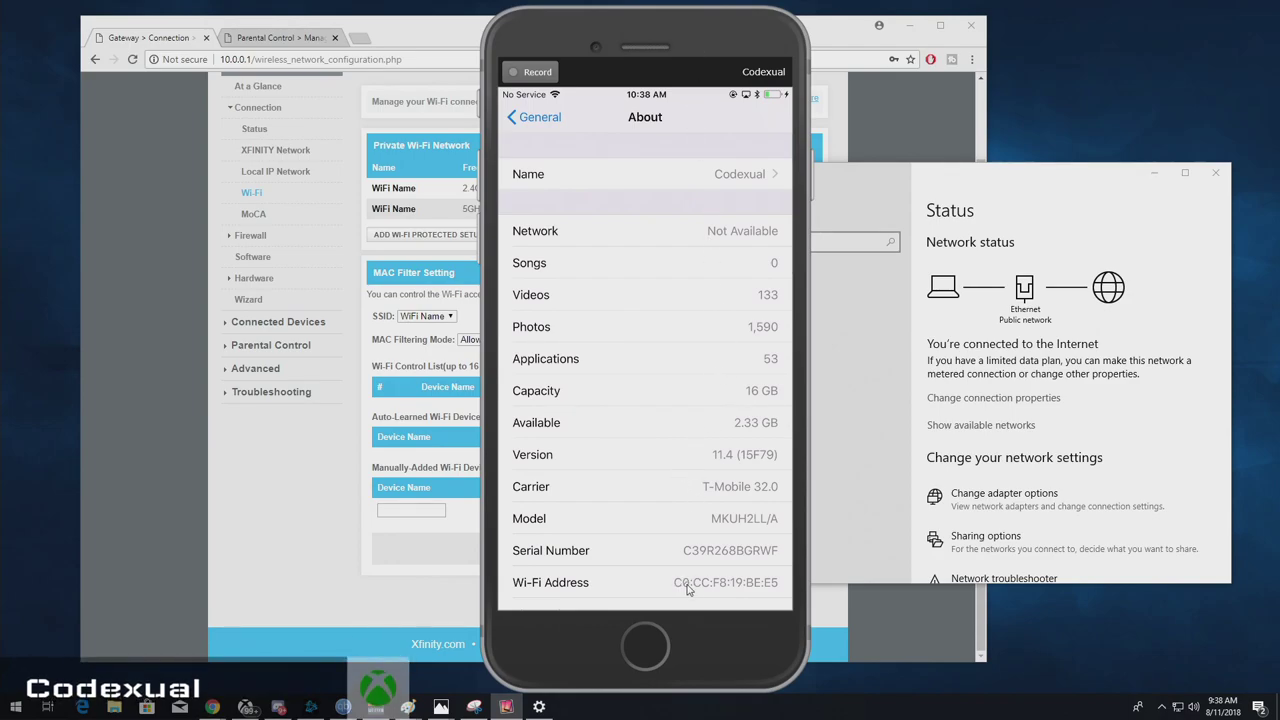
mouse_move(724, 584)
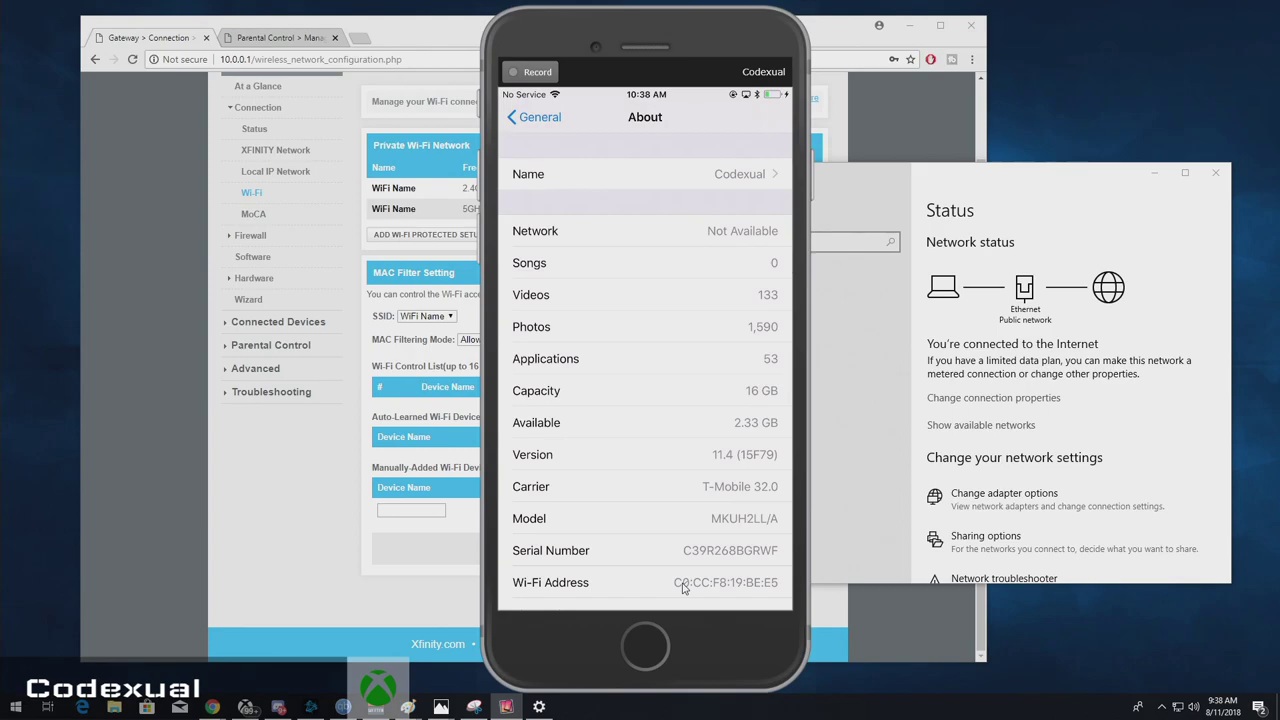
mouse_move(688, 596)
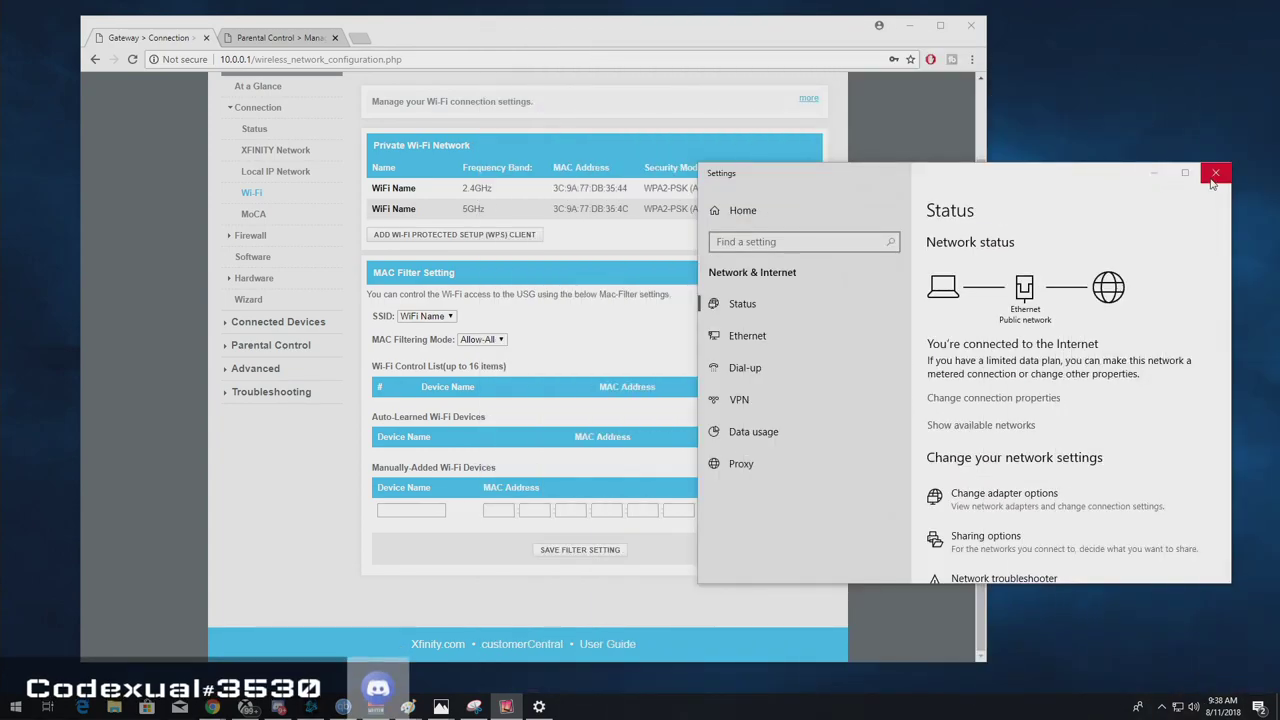
Close Windows Settings and bring up a saved screenshot of the gateway login page.
left_click(1216, 172)
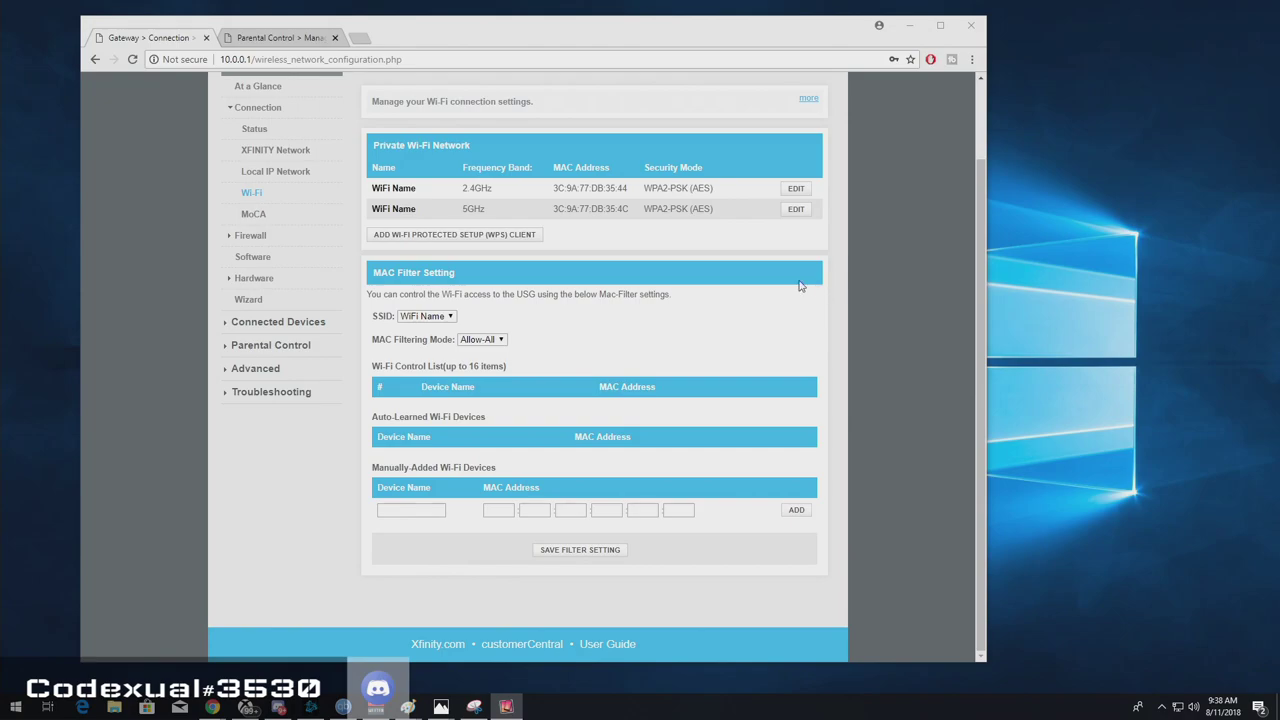
mouse_move(516, 264)
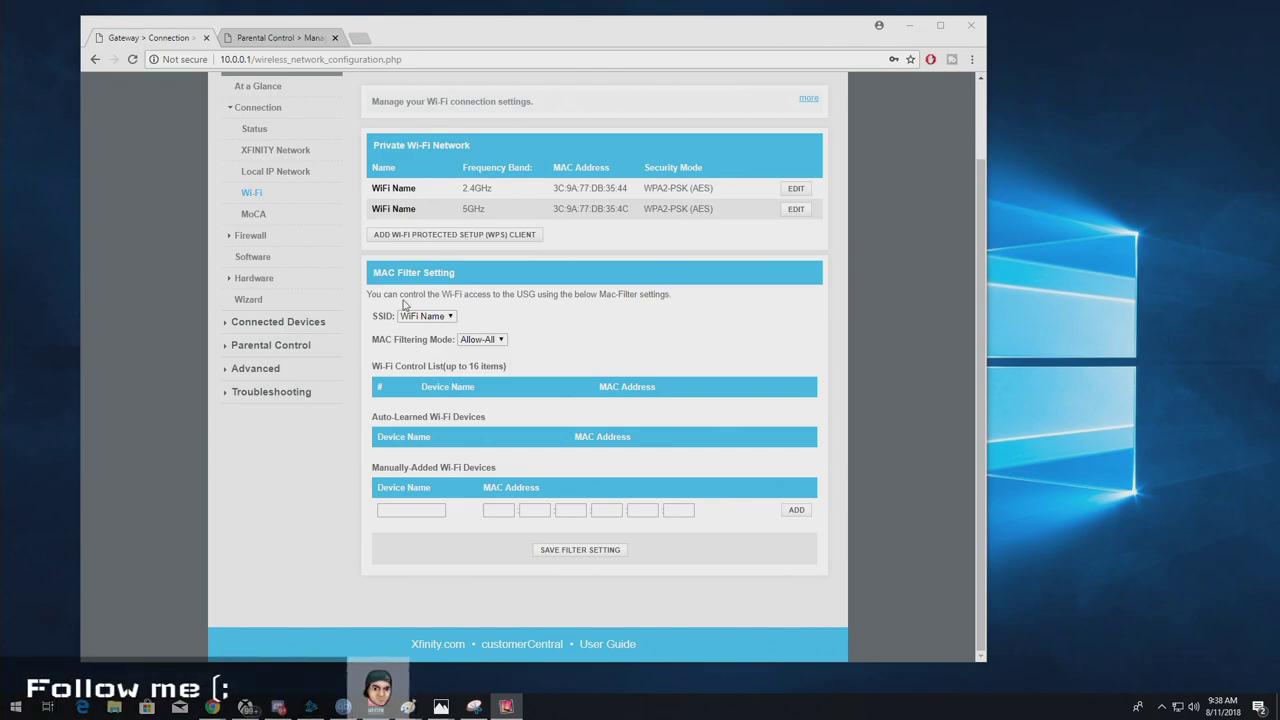
mouse_move(412, 96)
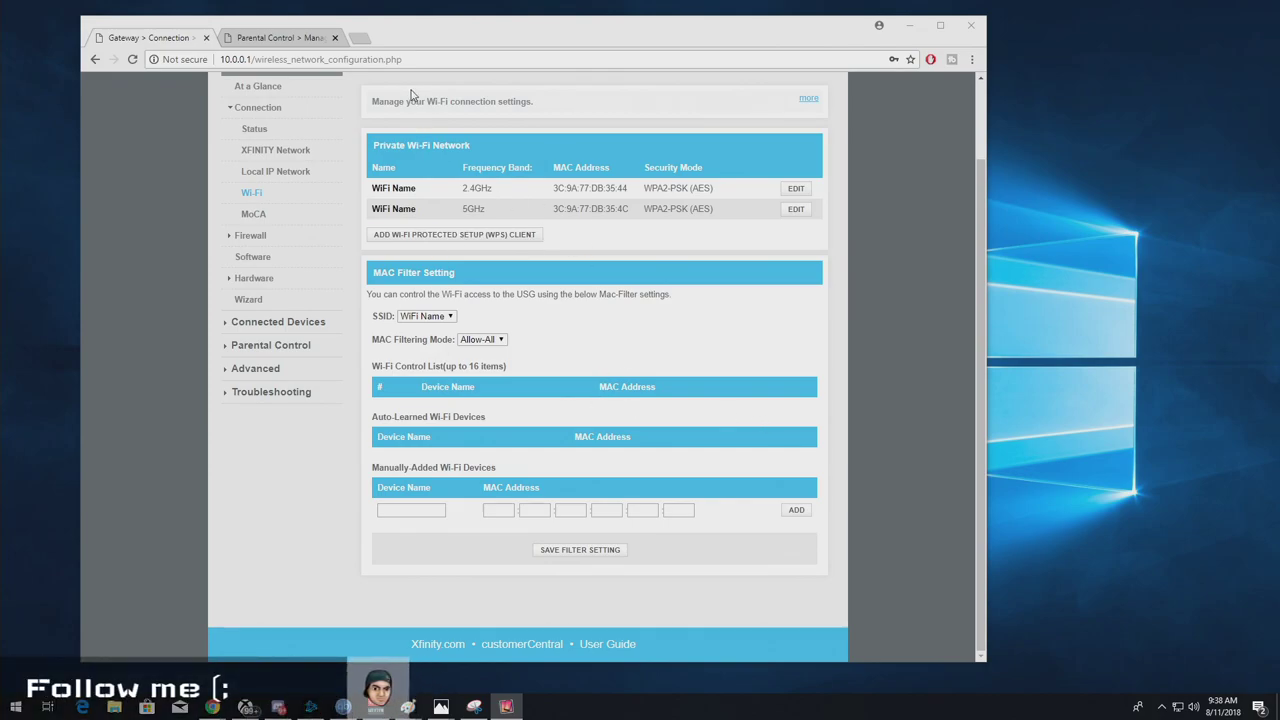
mouse_move(482, 100)
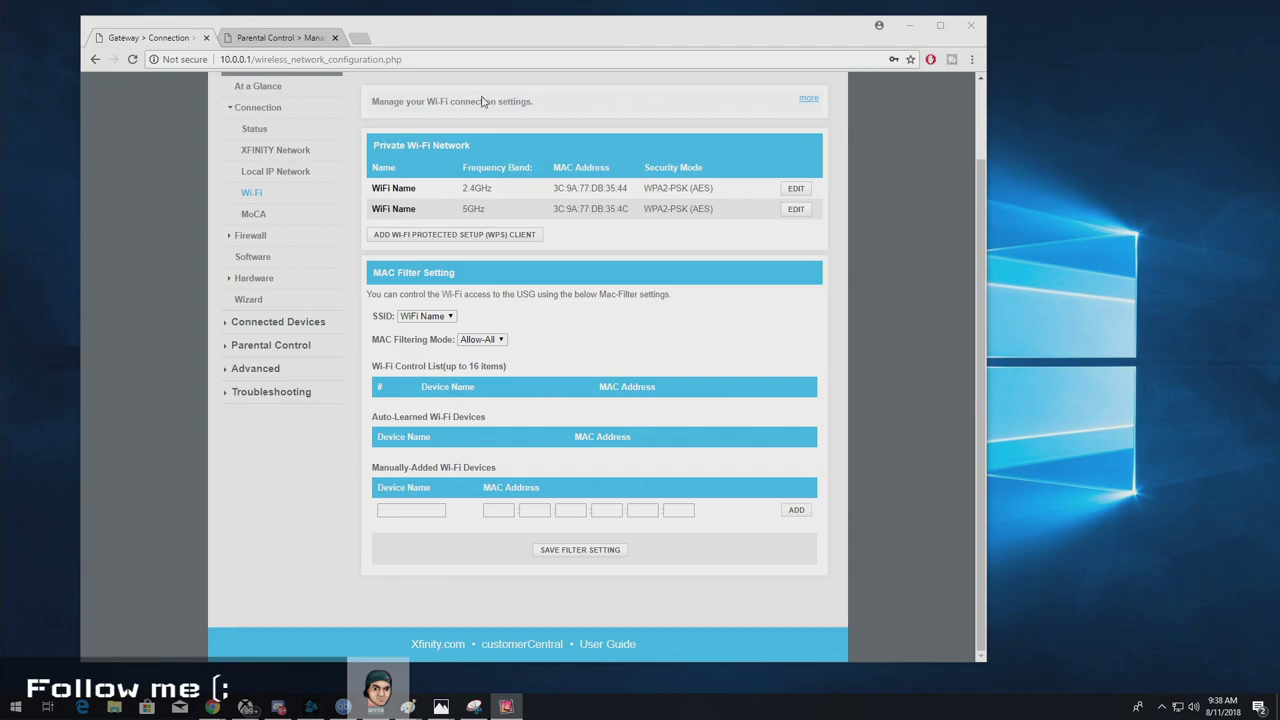
mouse_move(254, 128)
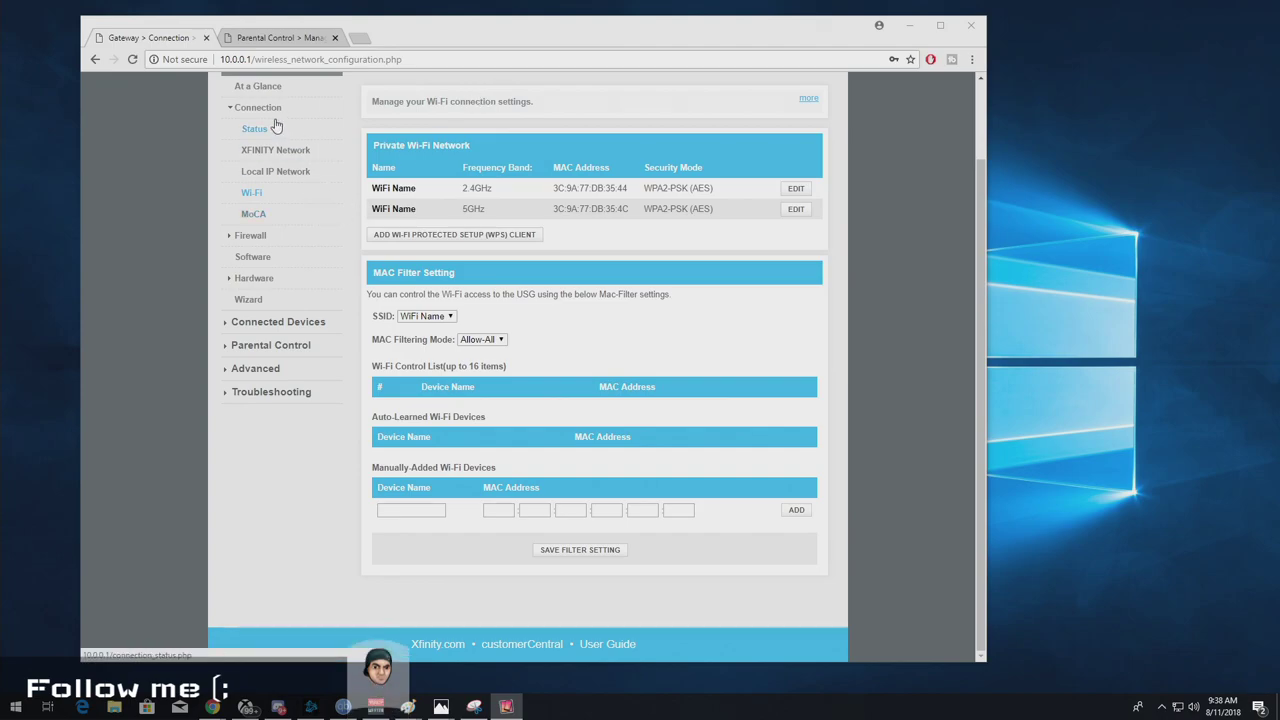
mouse_move(272, 344)
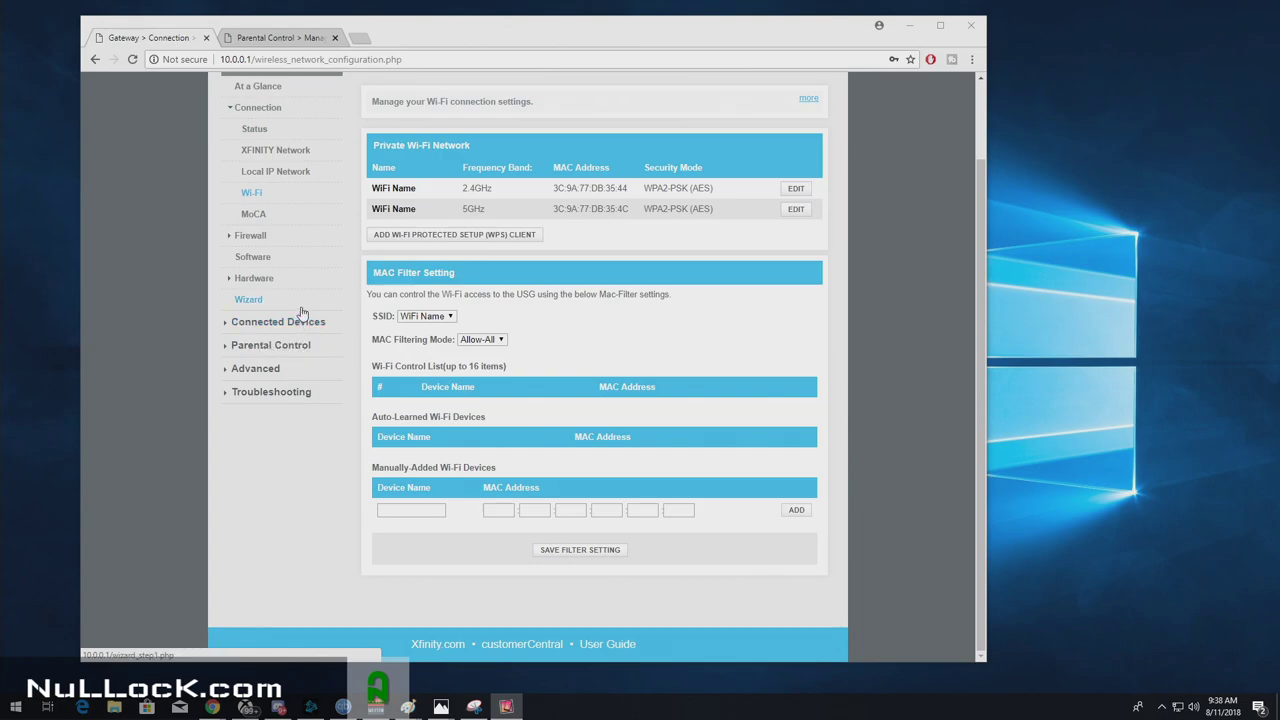
mouse_move(308, 312)
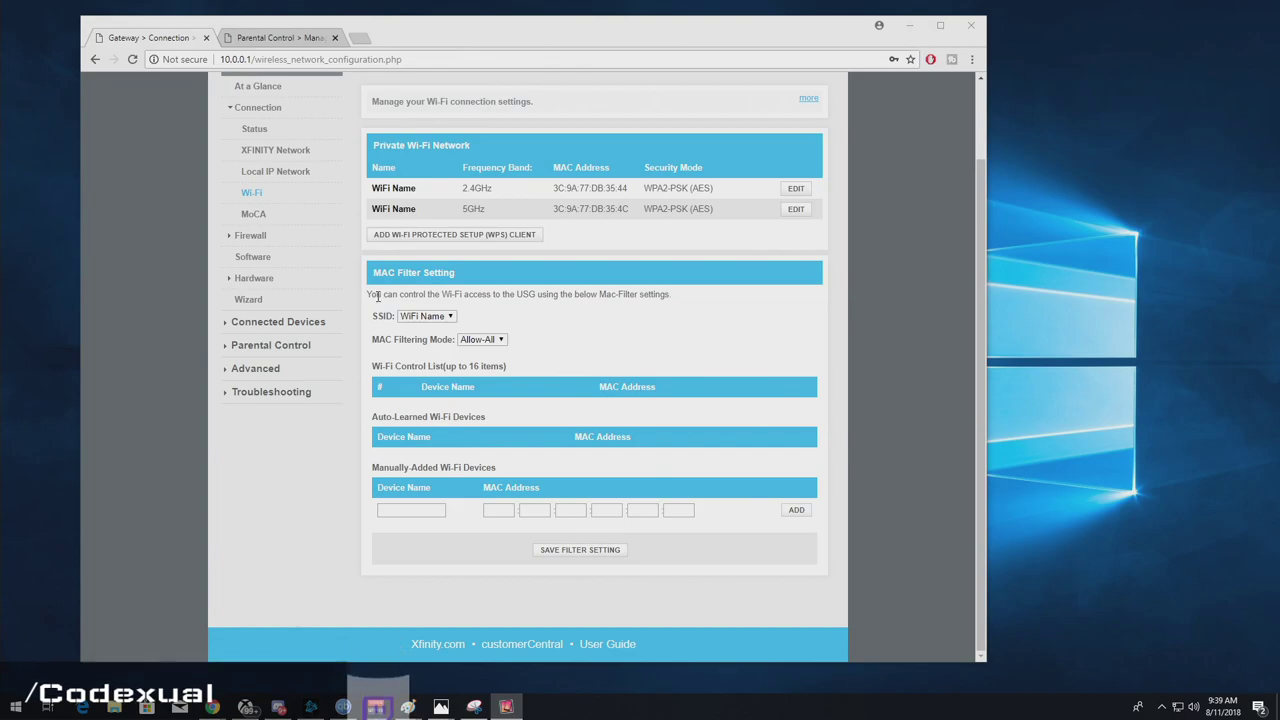
mouse_move(1018, 170)
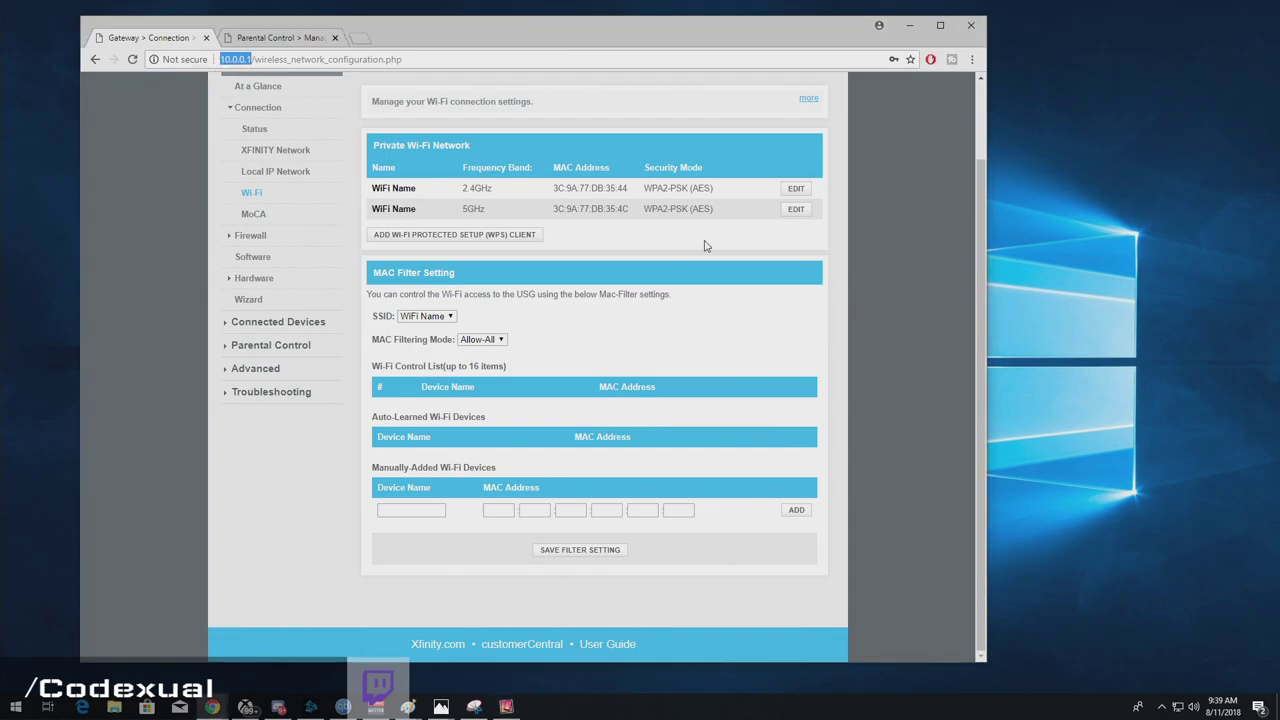
left_click(440, 708)
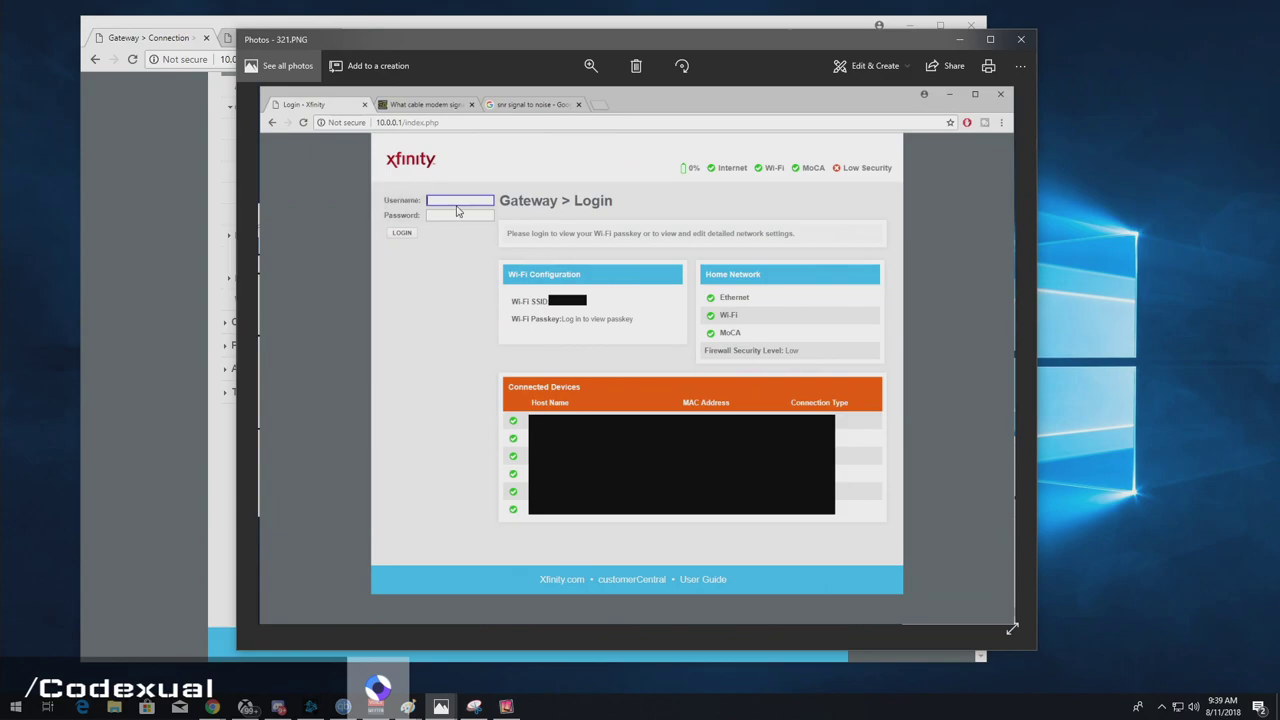
mouse_move(420, 208)
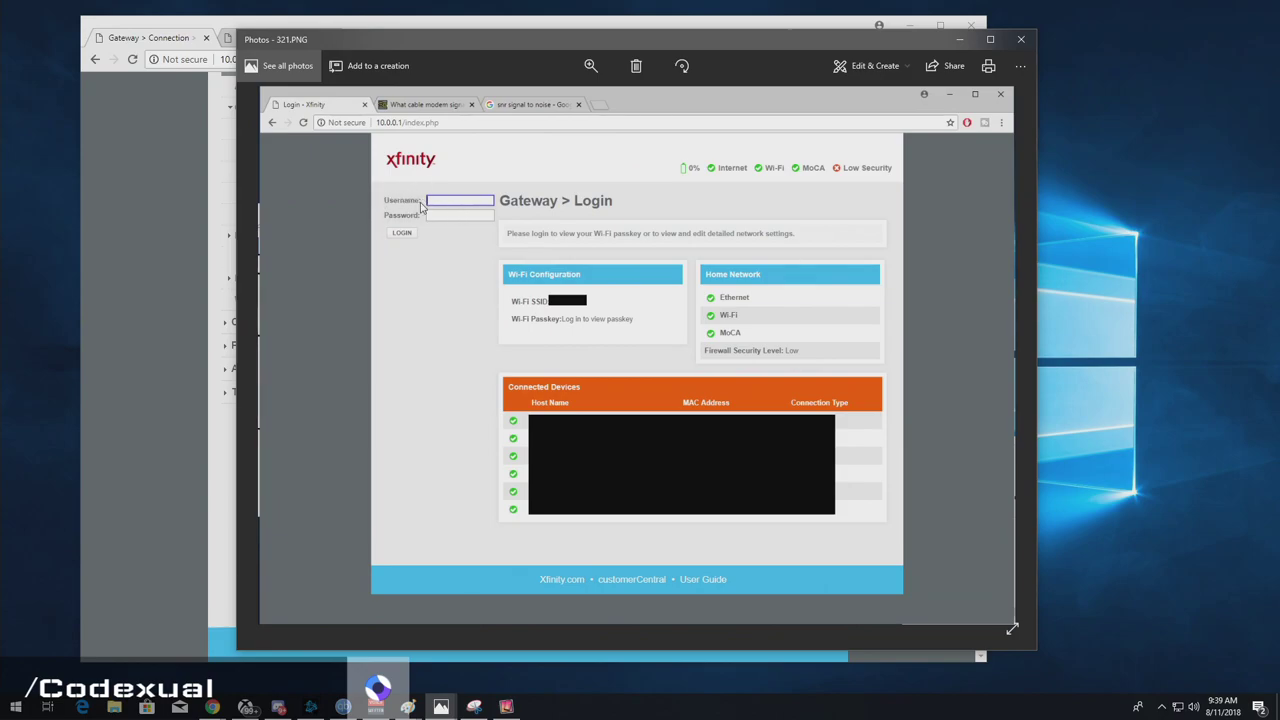
mouse_move(430, 230)
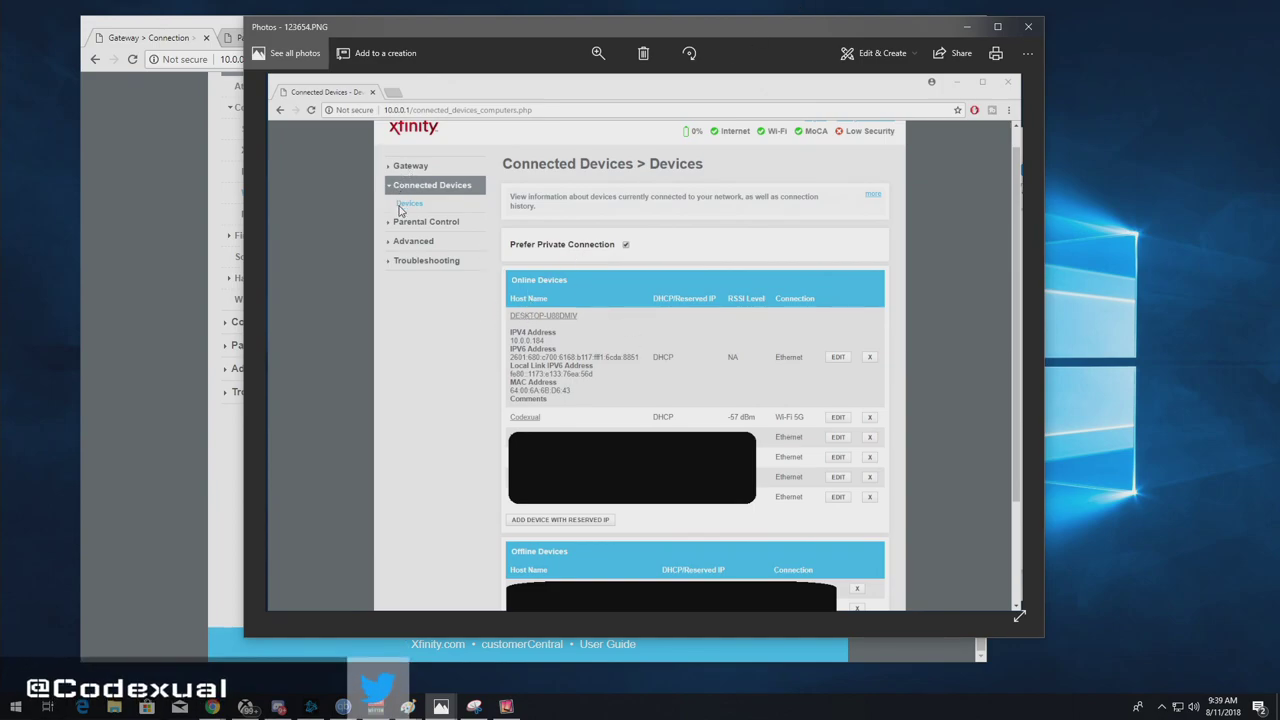
mouse_move(556, 526)
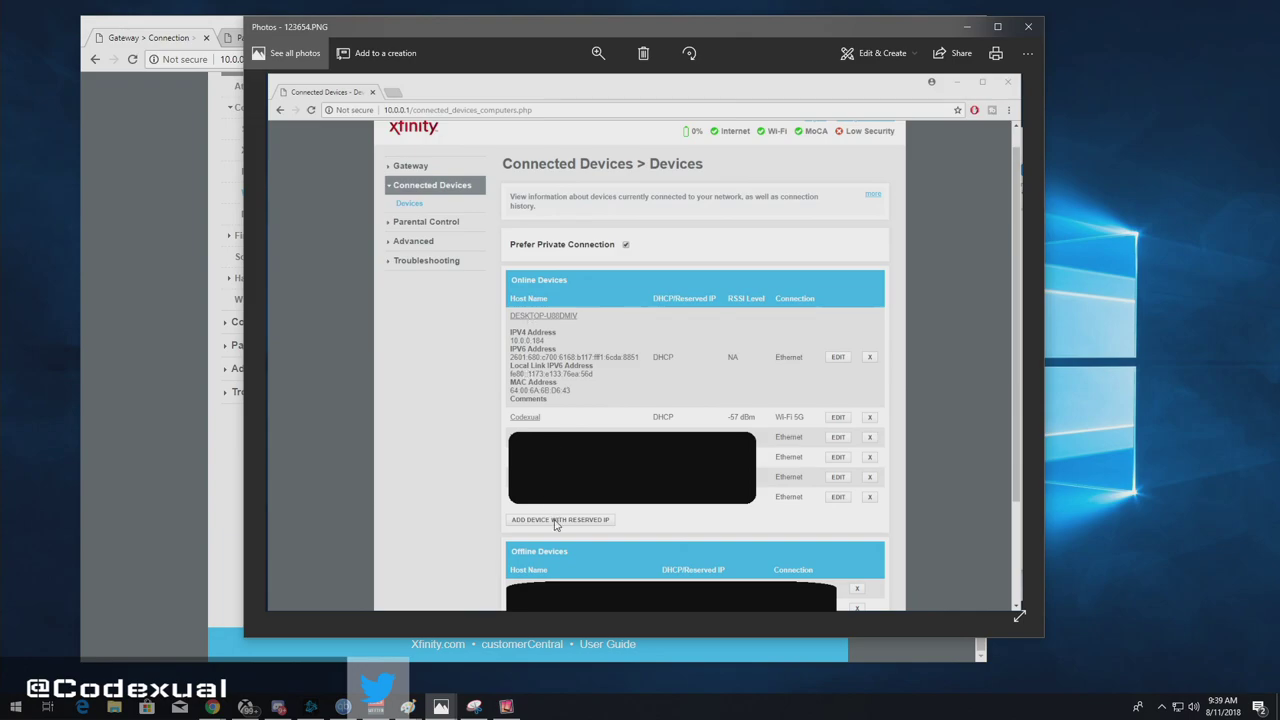
mouse_move(564, 324)
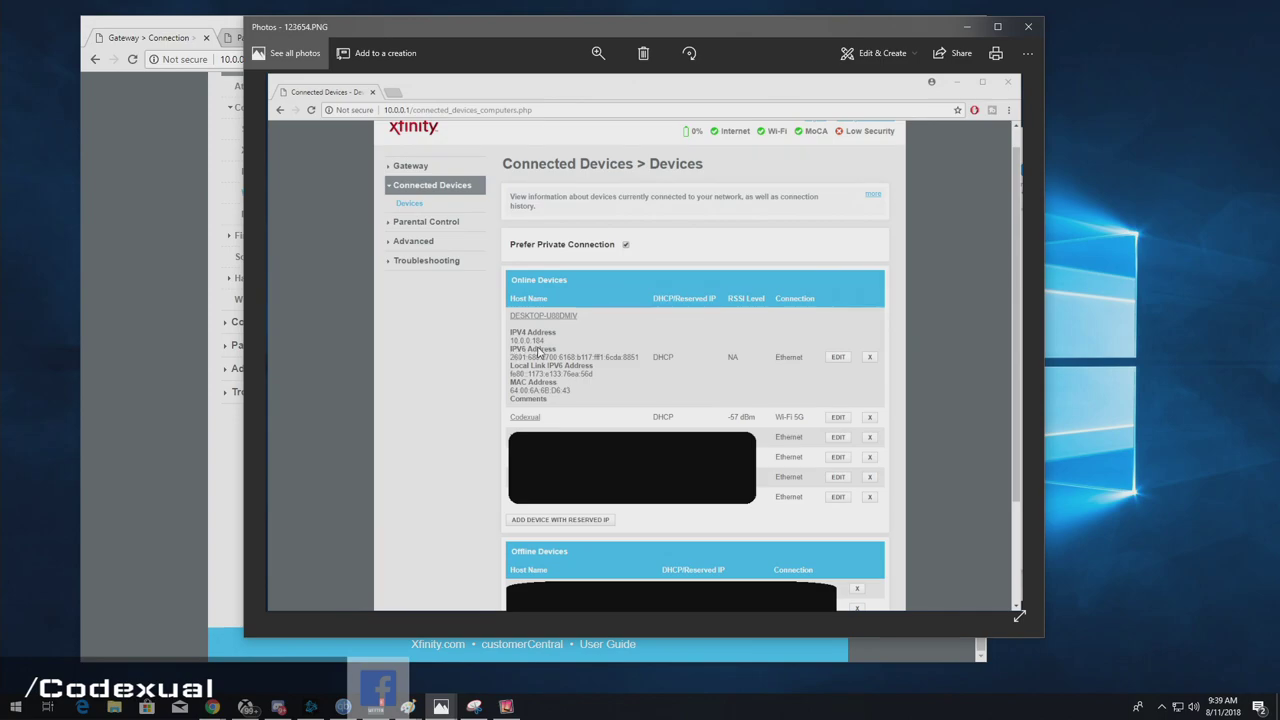
mouse_move(608, 356)
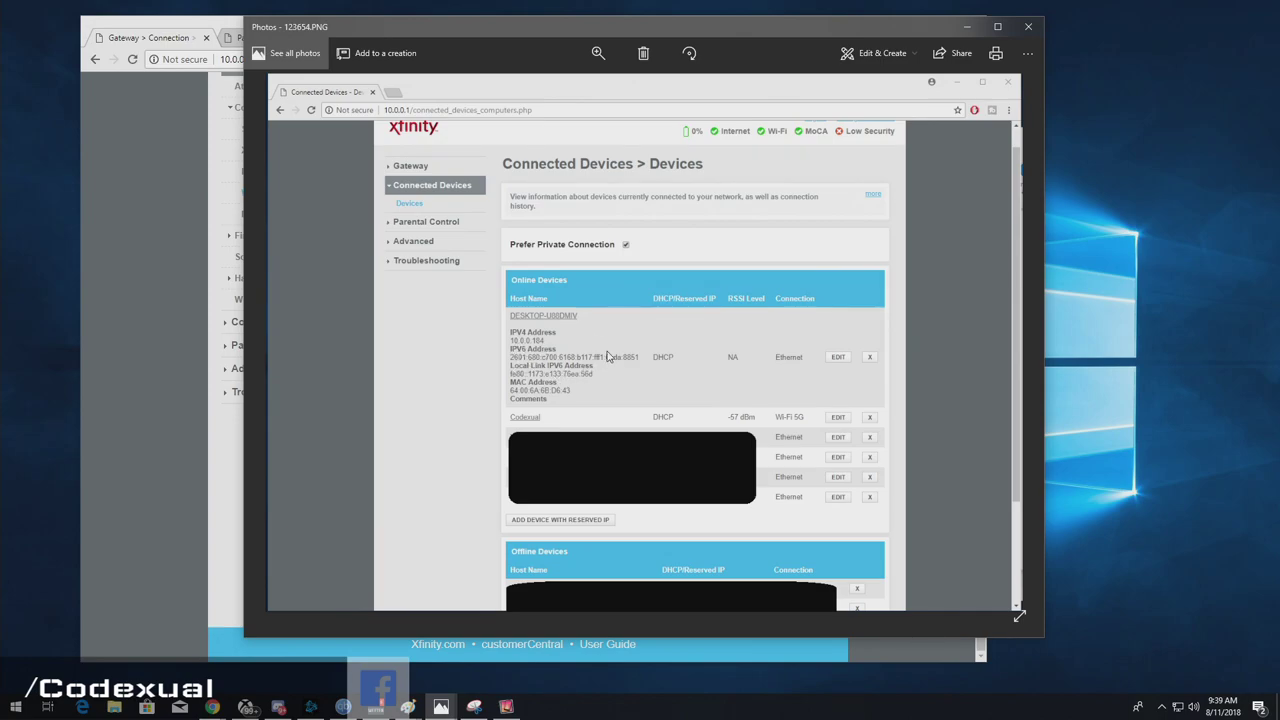
mouse_move(640, 370)
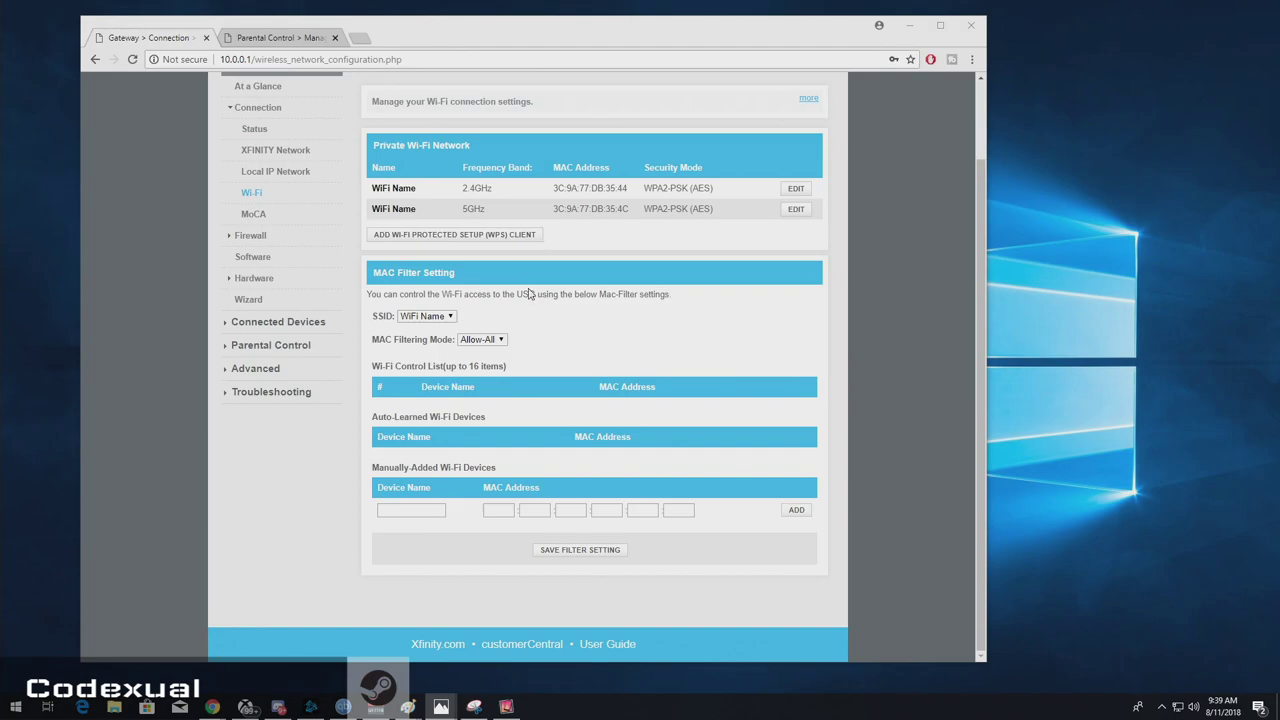
mouse_move(552, 318)
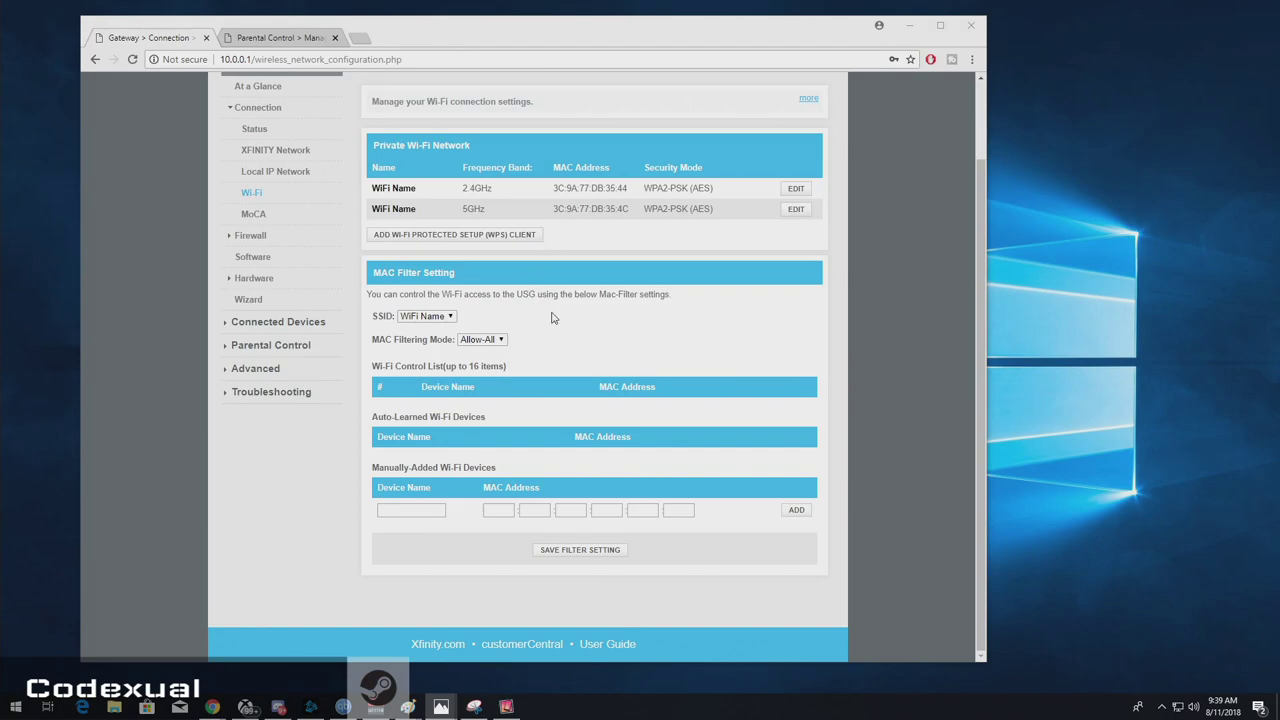
mouse_move(576, 334)
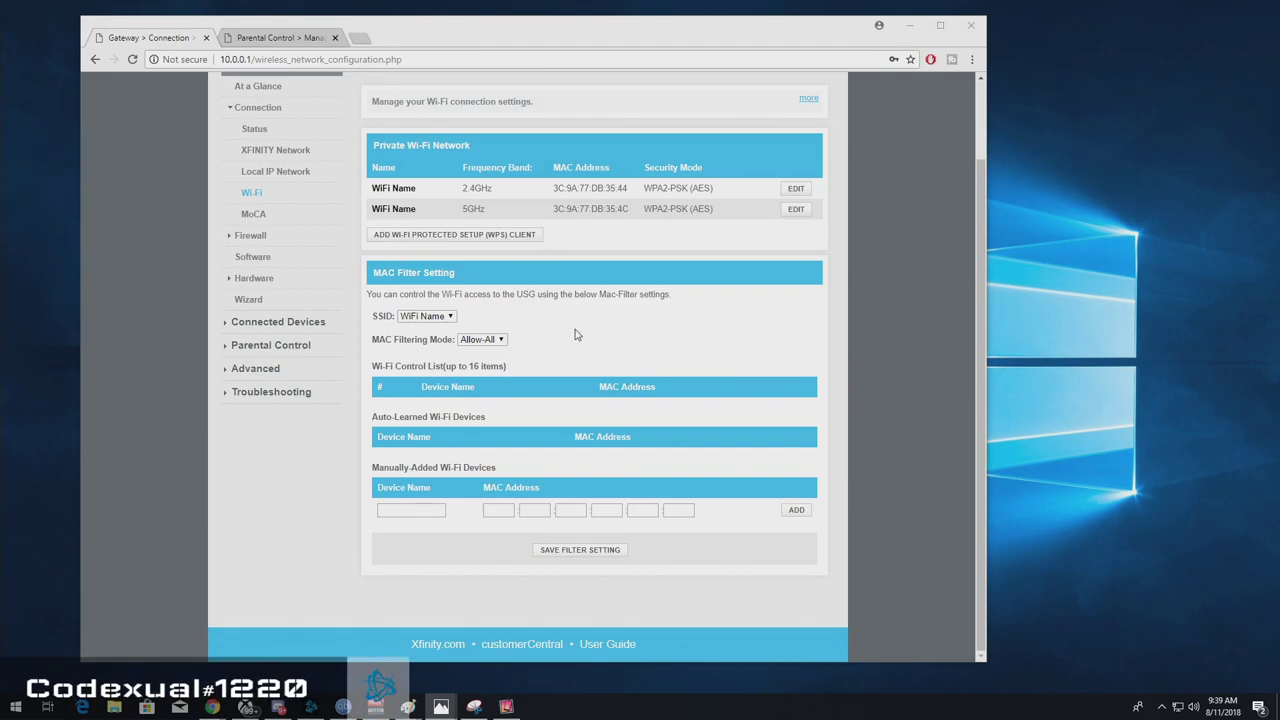
mouse_move(576, 328)
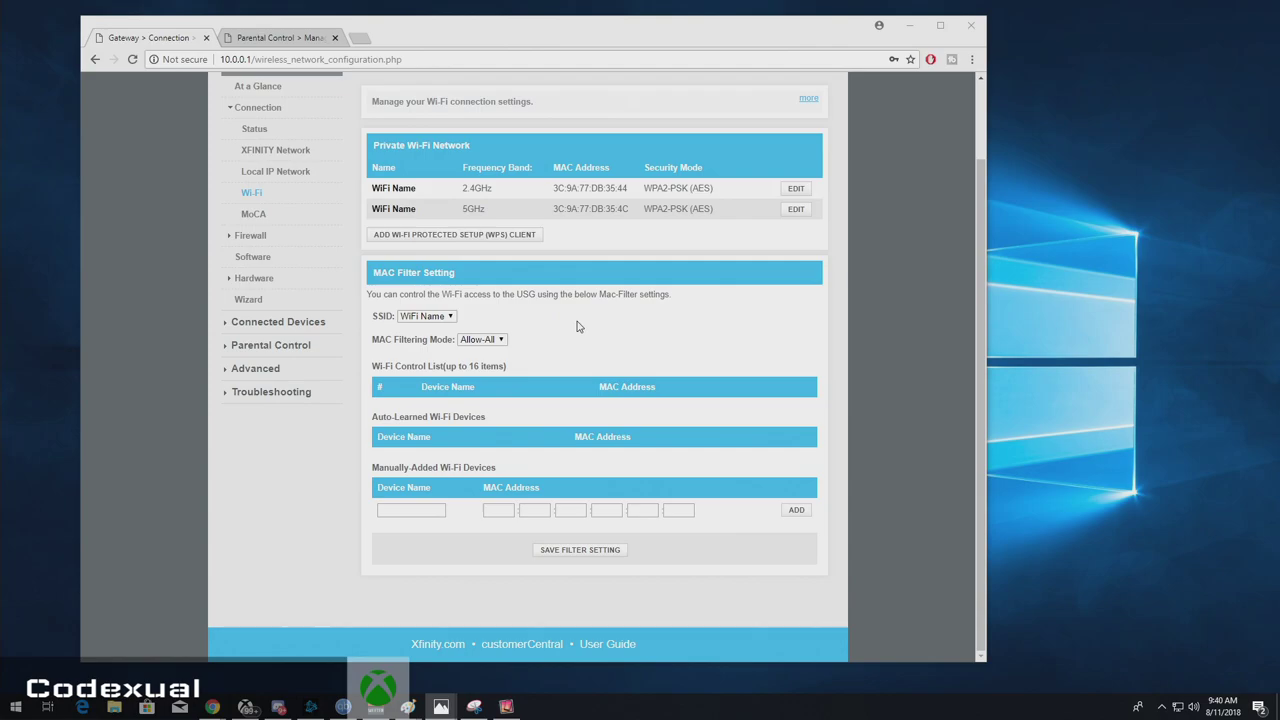
mouse_move(400, 164)
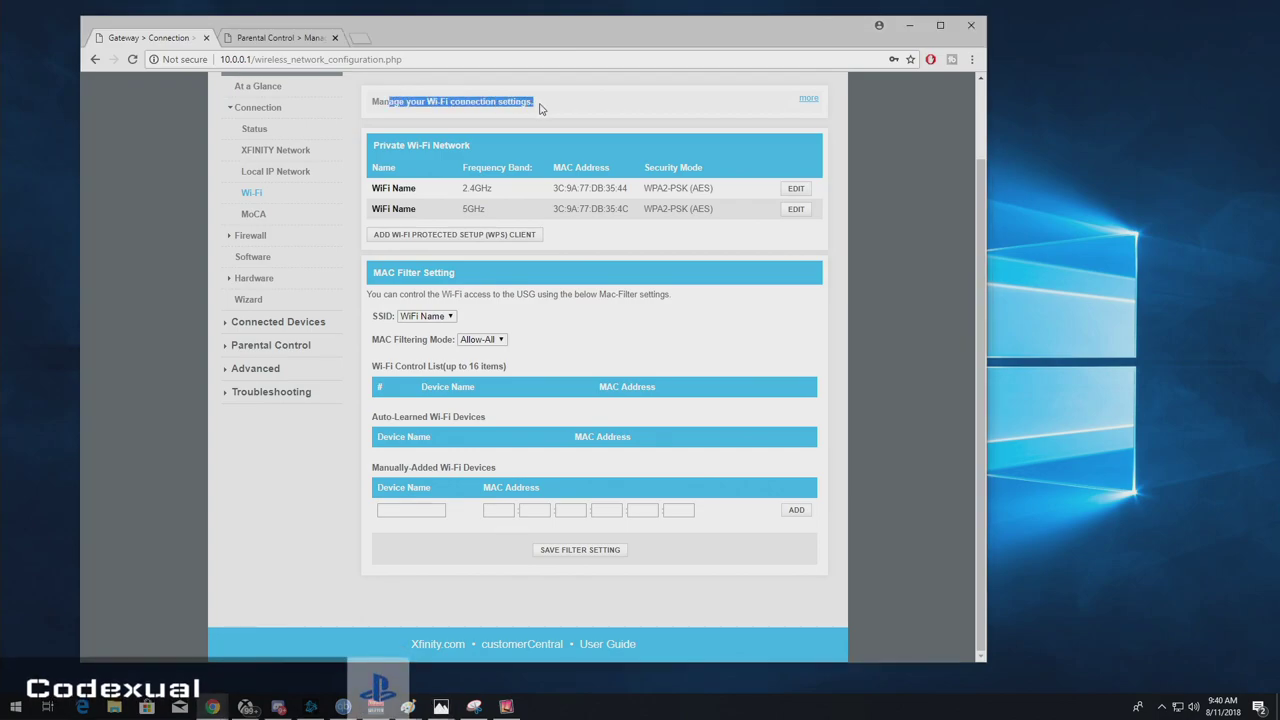
mouse_move(540, 112)
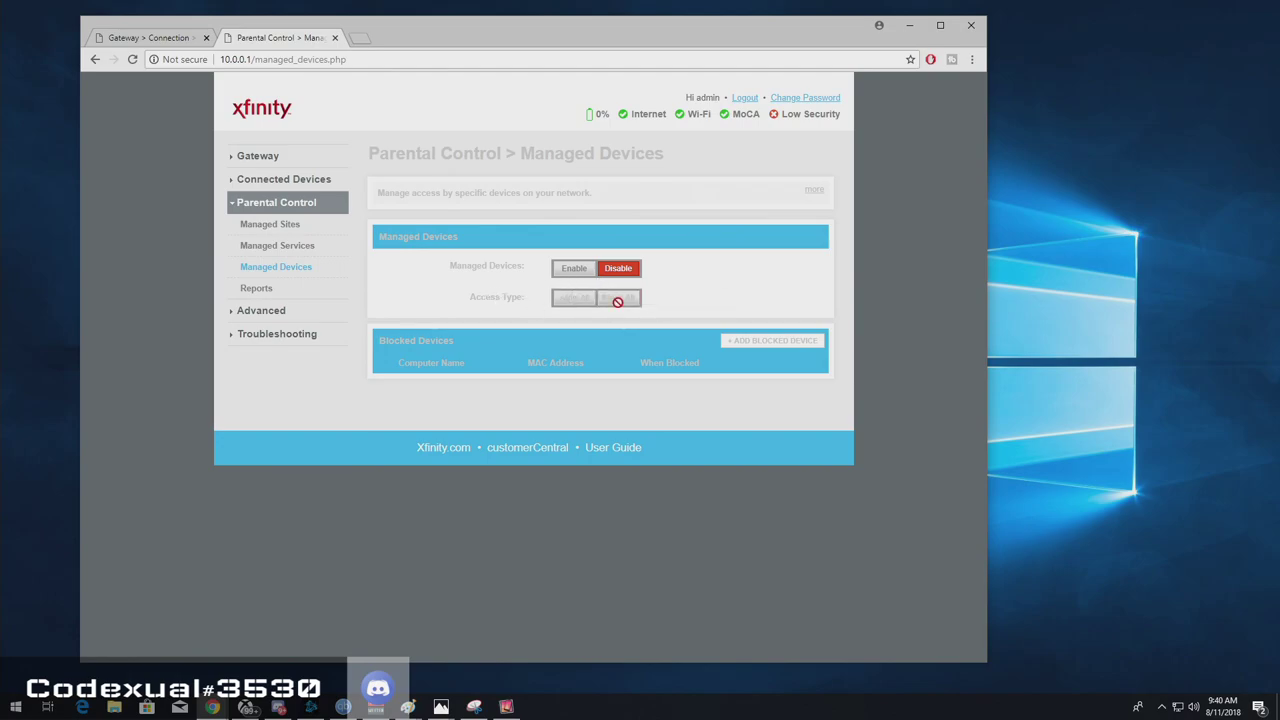
mouse_move(596, 296)
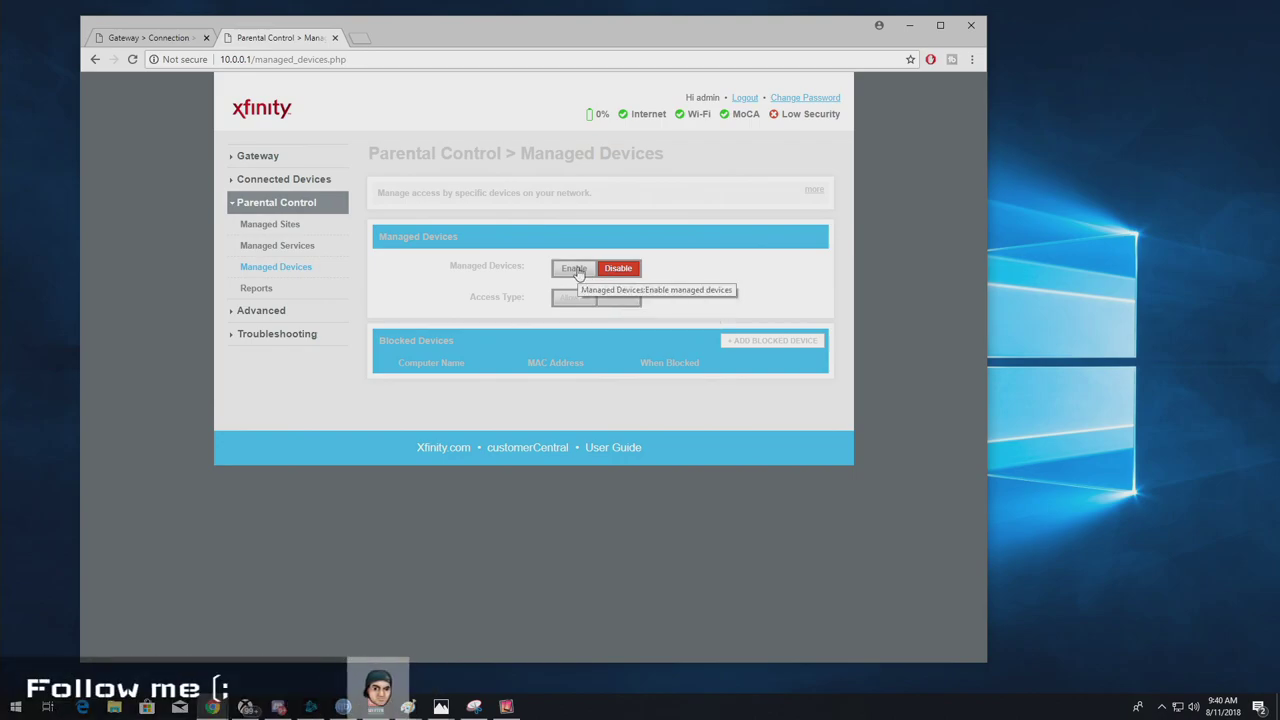
Enable Managed Devices on the Parental Control page, keeping allow-all access.
left_click(572, 268)
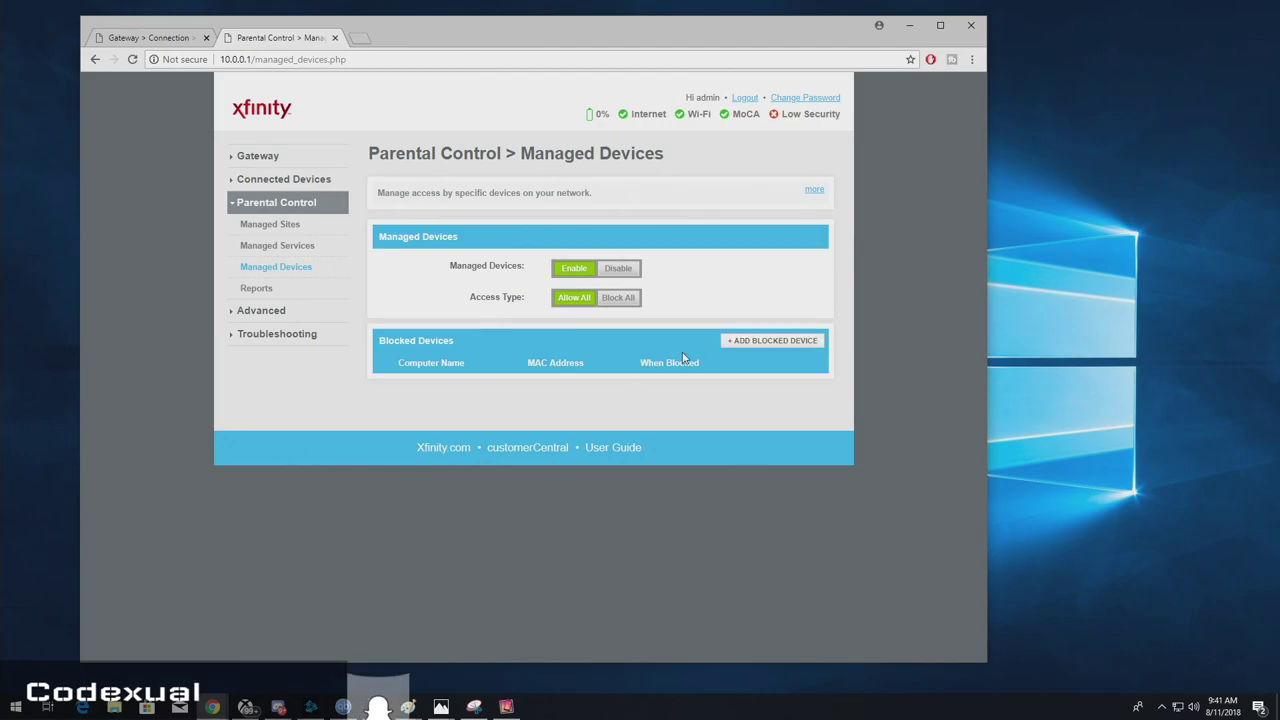
mouse_move(772, 340)
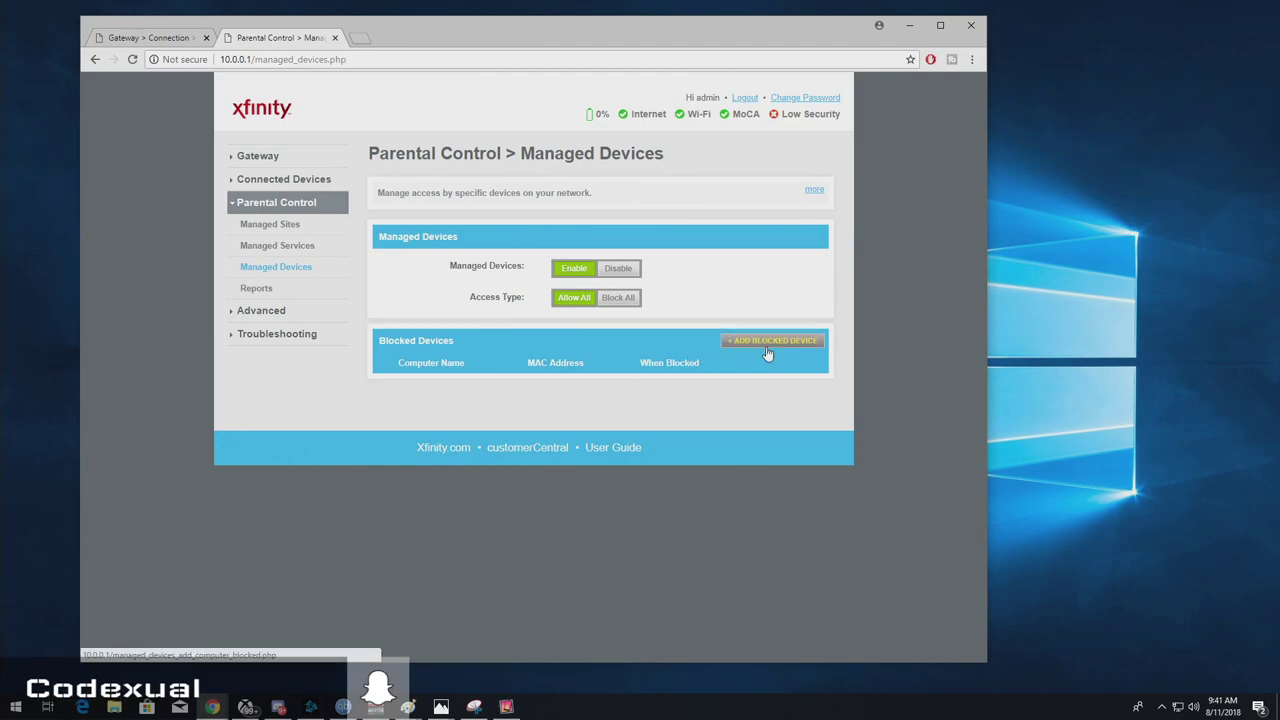
mouse_move(738, 320)
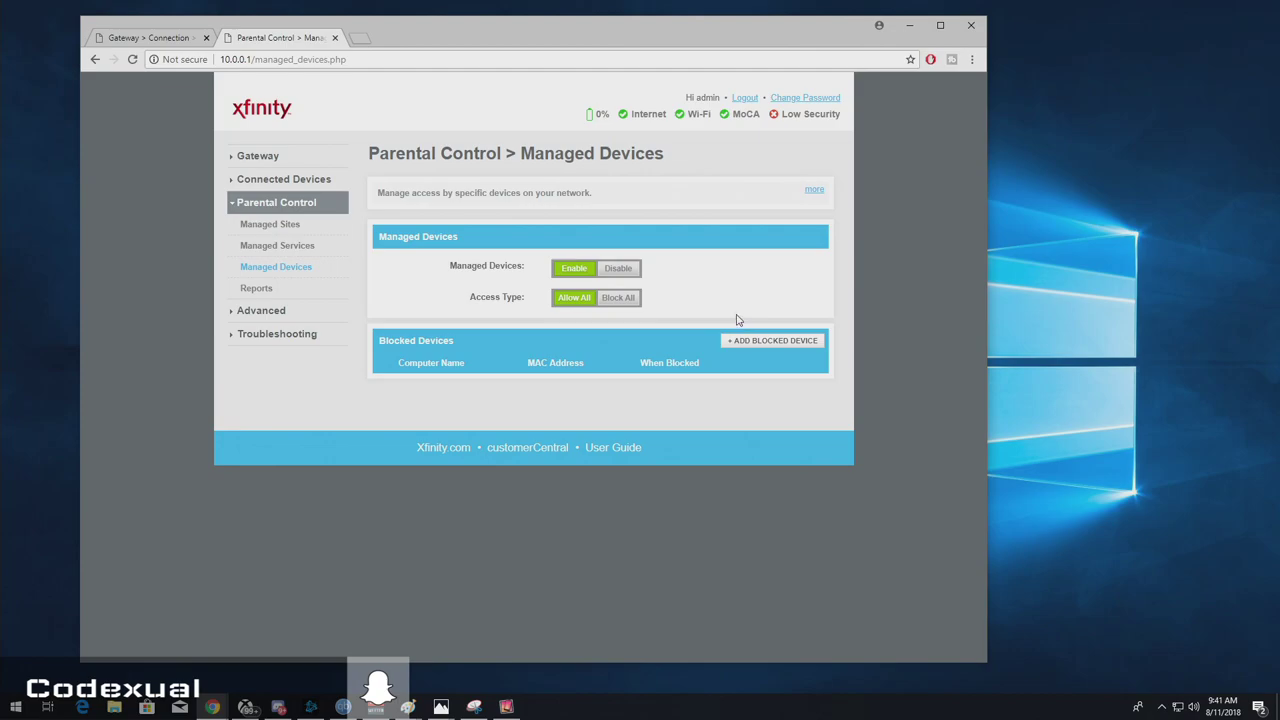
mouse_move(704, 342)
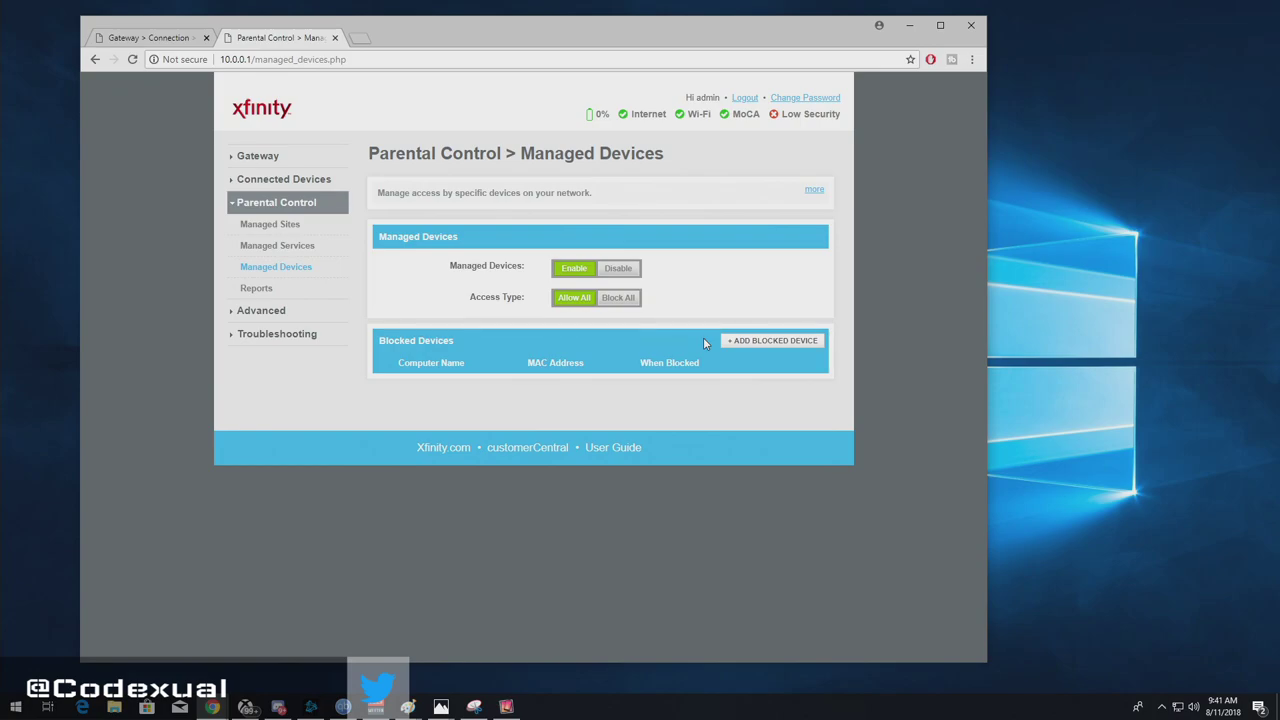
mouse_move(536, 316)
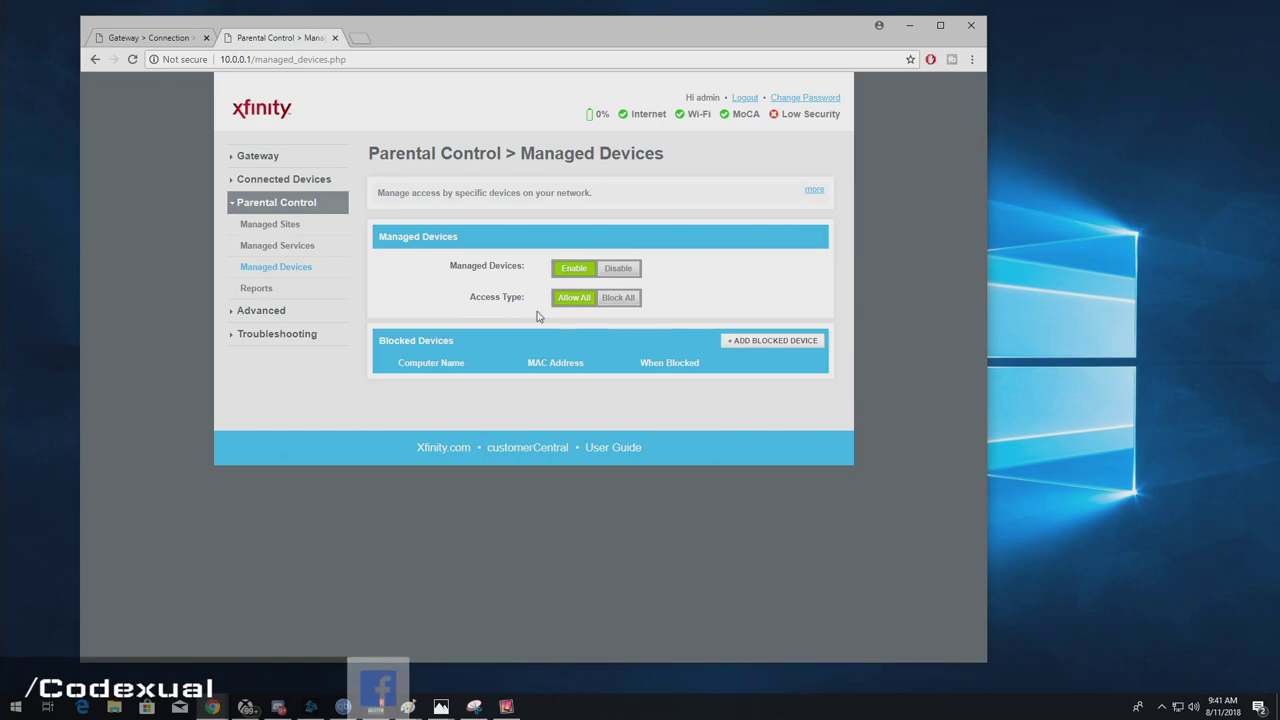
On the Wi-Fi page, enter a manual device named Test with its MAC octets.
left_click(252, 192)
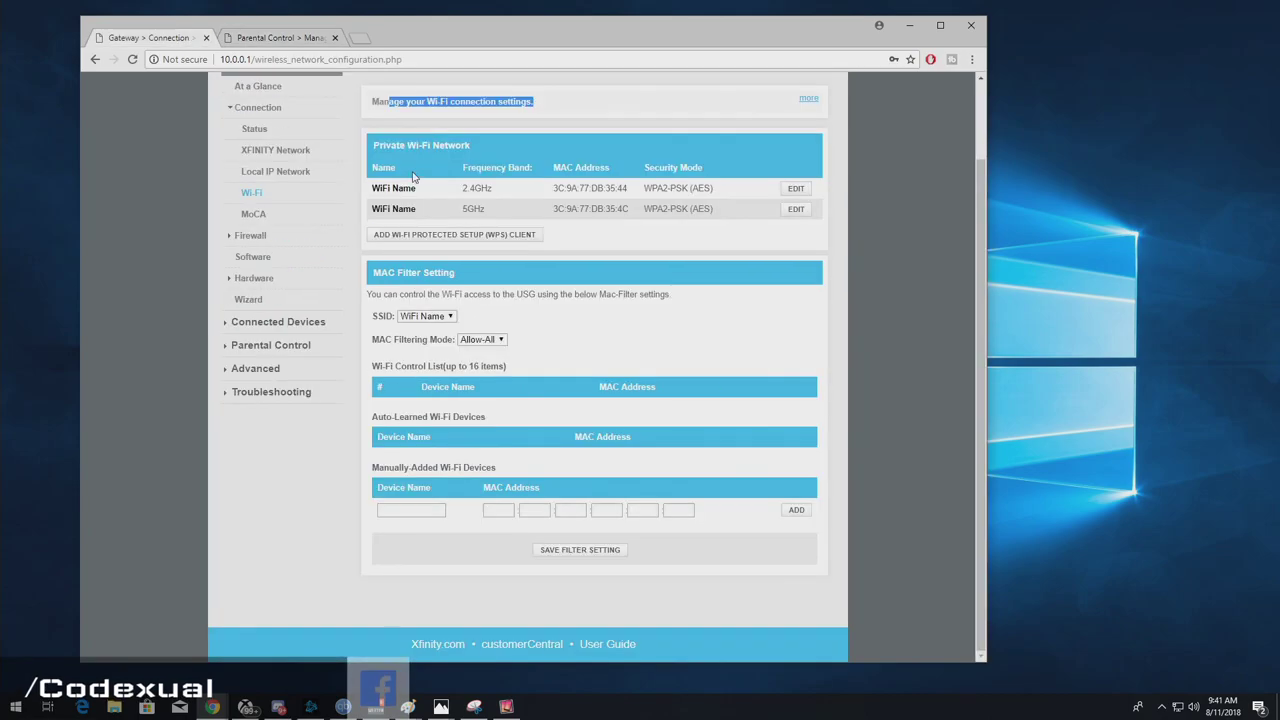
mouse_move(436, 488)
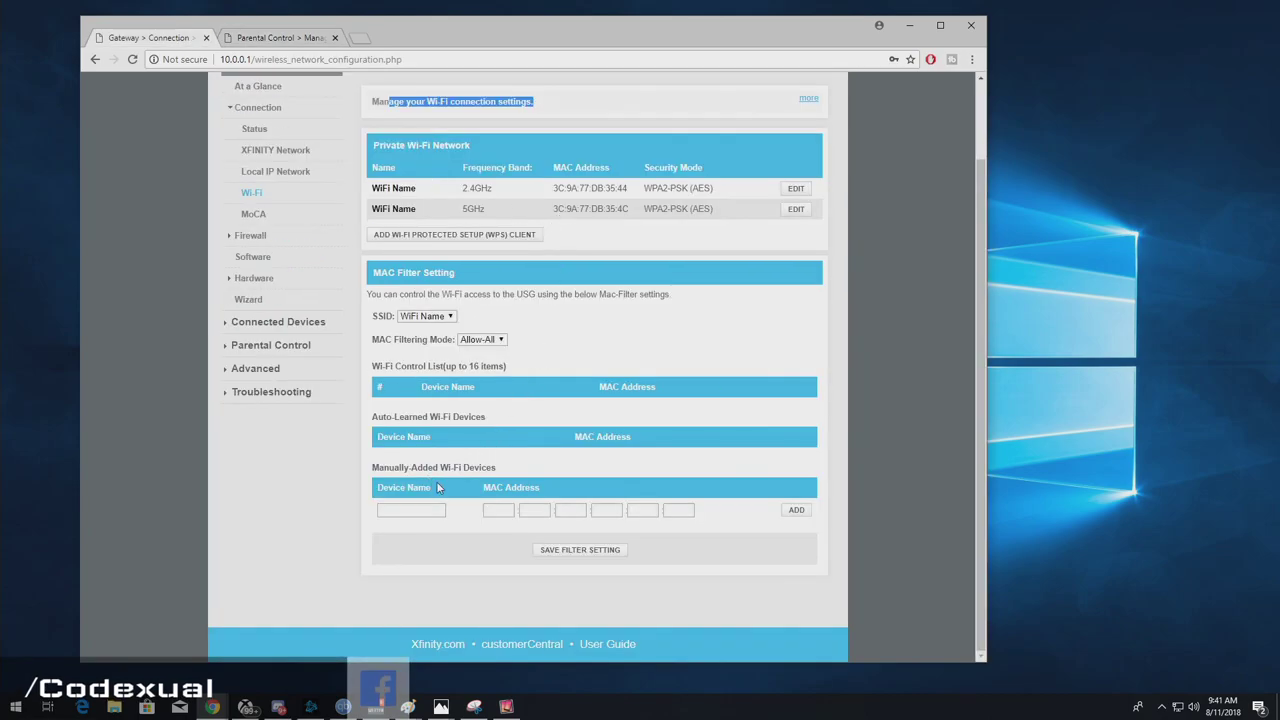
left_click(412, 510)
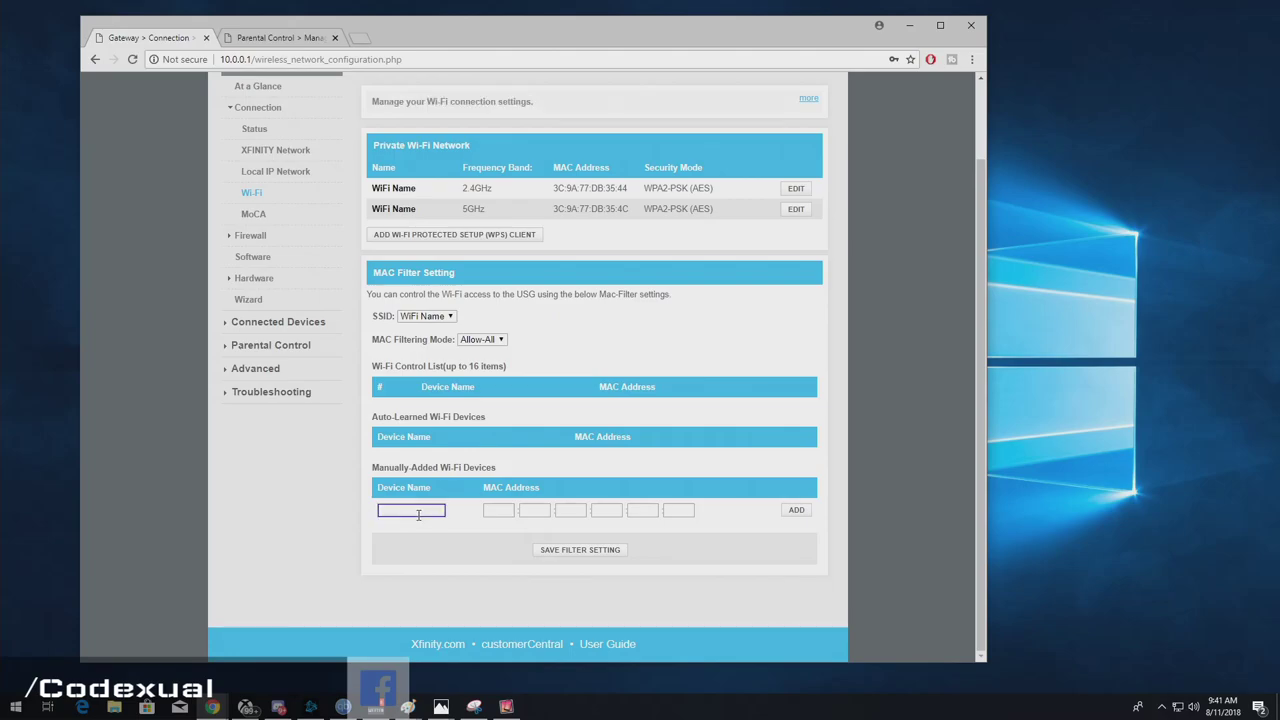
type("Test")
left_click(498, 510)
type("00")
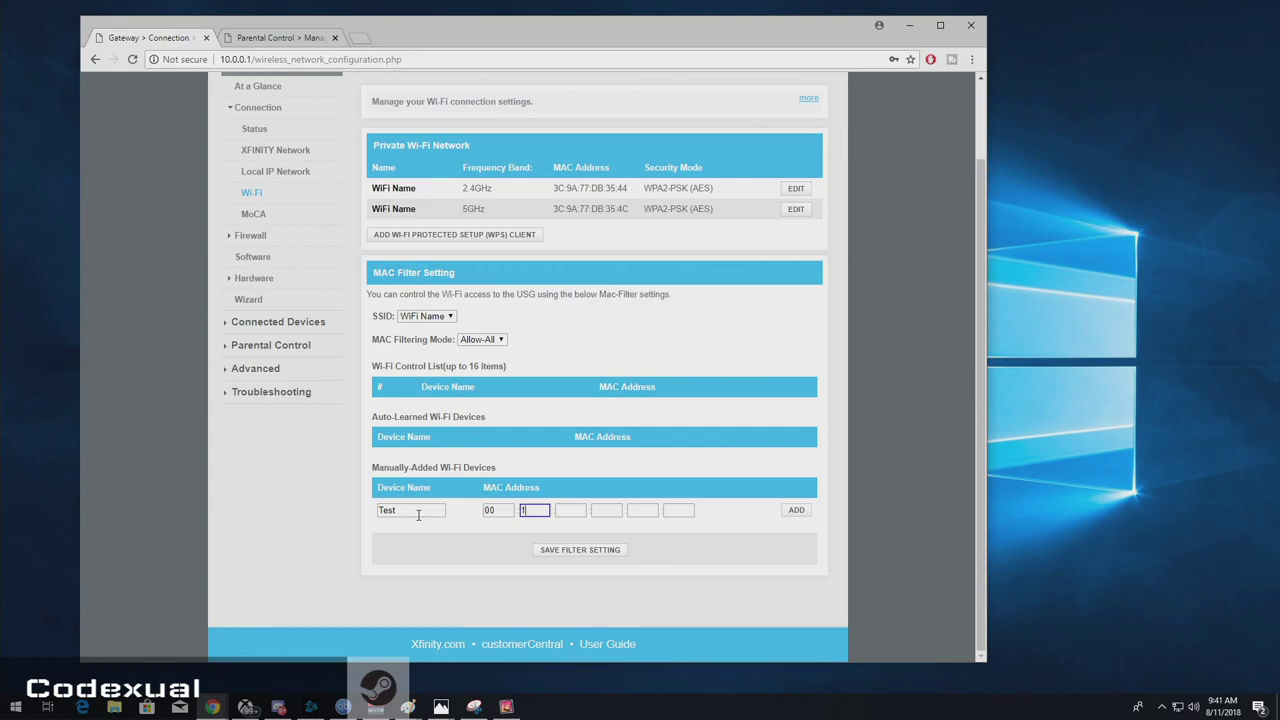
type("11")
left_click(678, 510)
type("66")
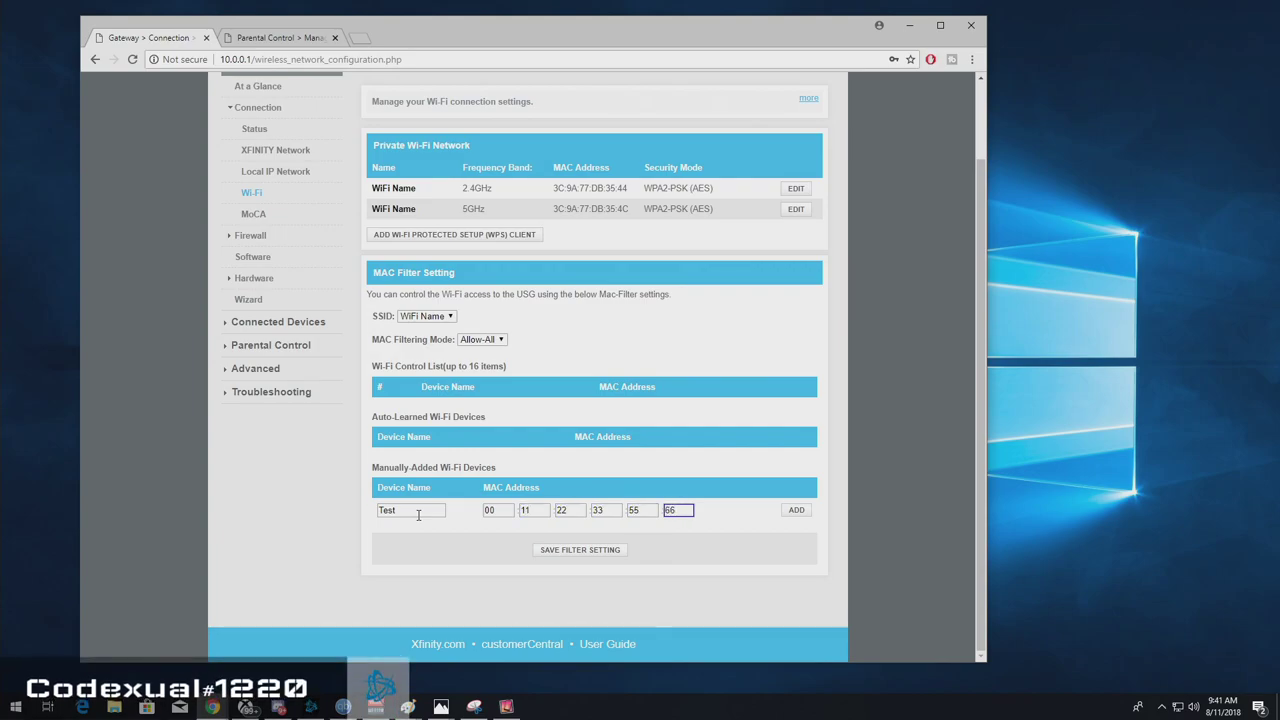
mouse_move(580, 550)
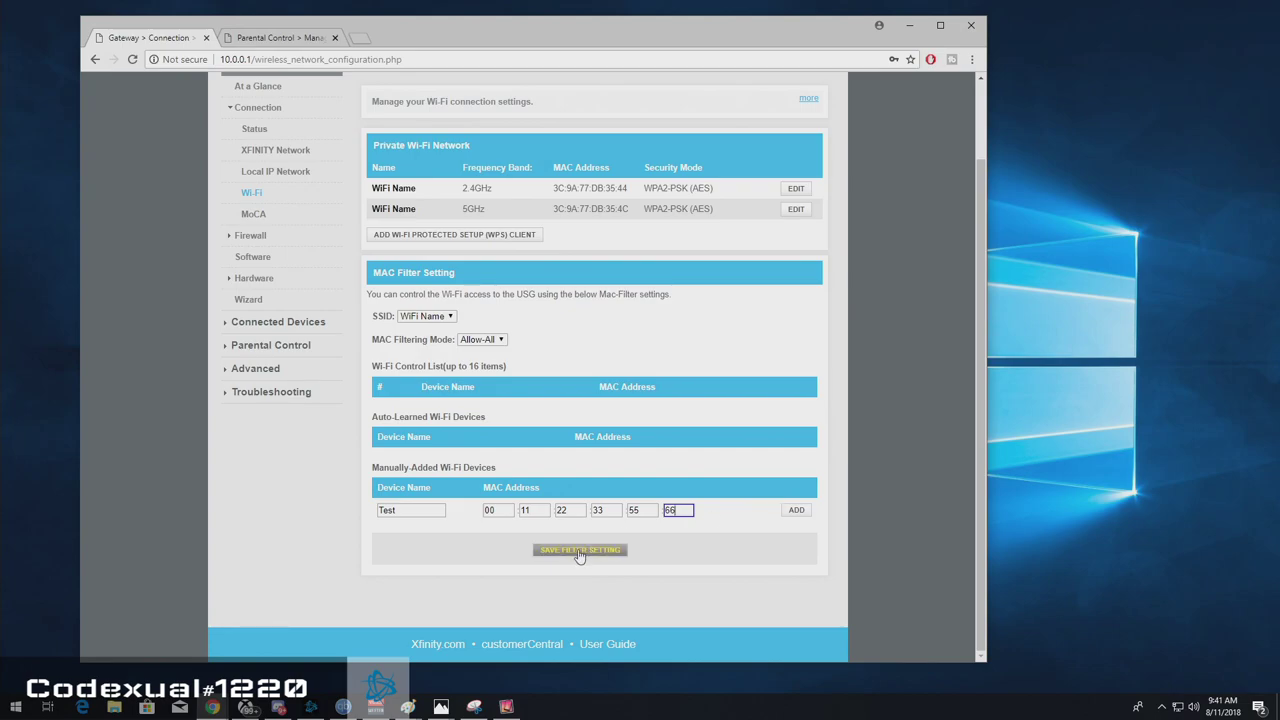
Set the MAC Filtering Mode to Deny after trying Allow.
left_click(482, 340)
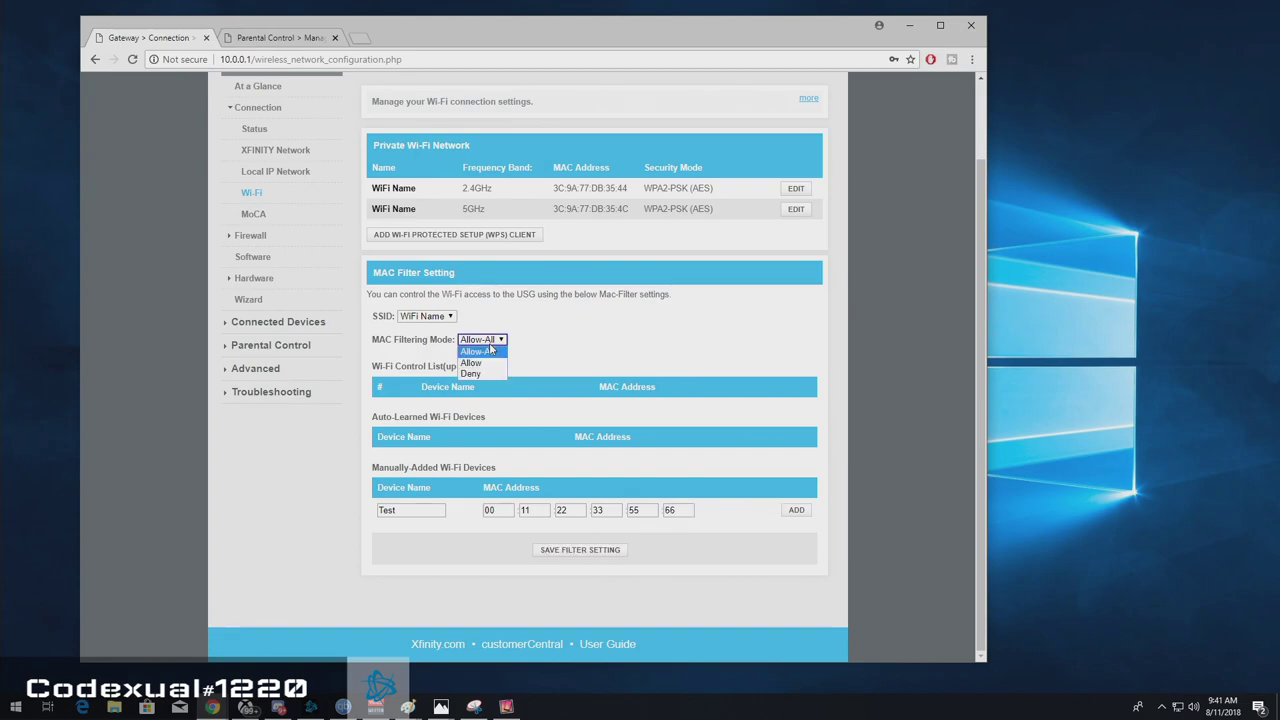
mouse_move(604, 340)
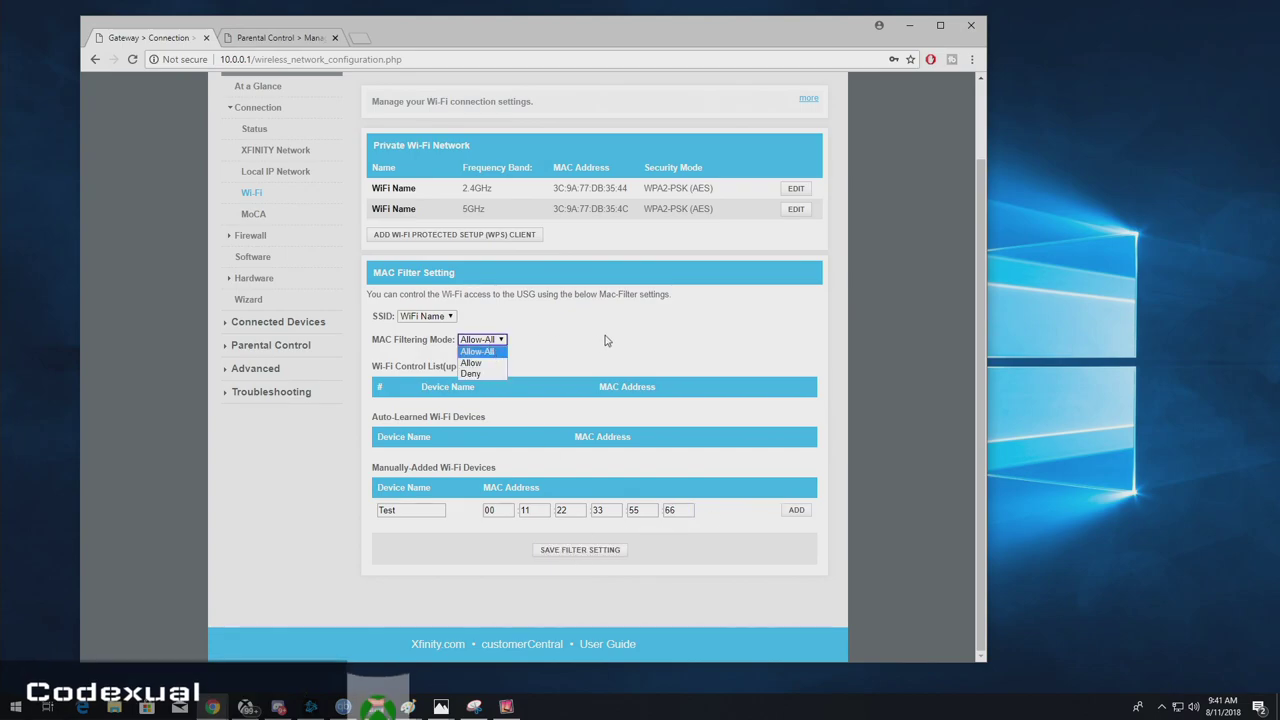
mouse_move(478, 374)
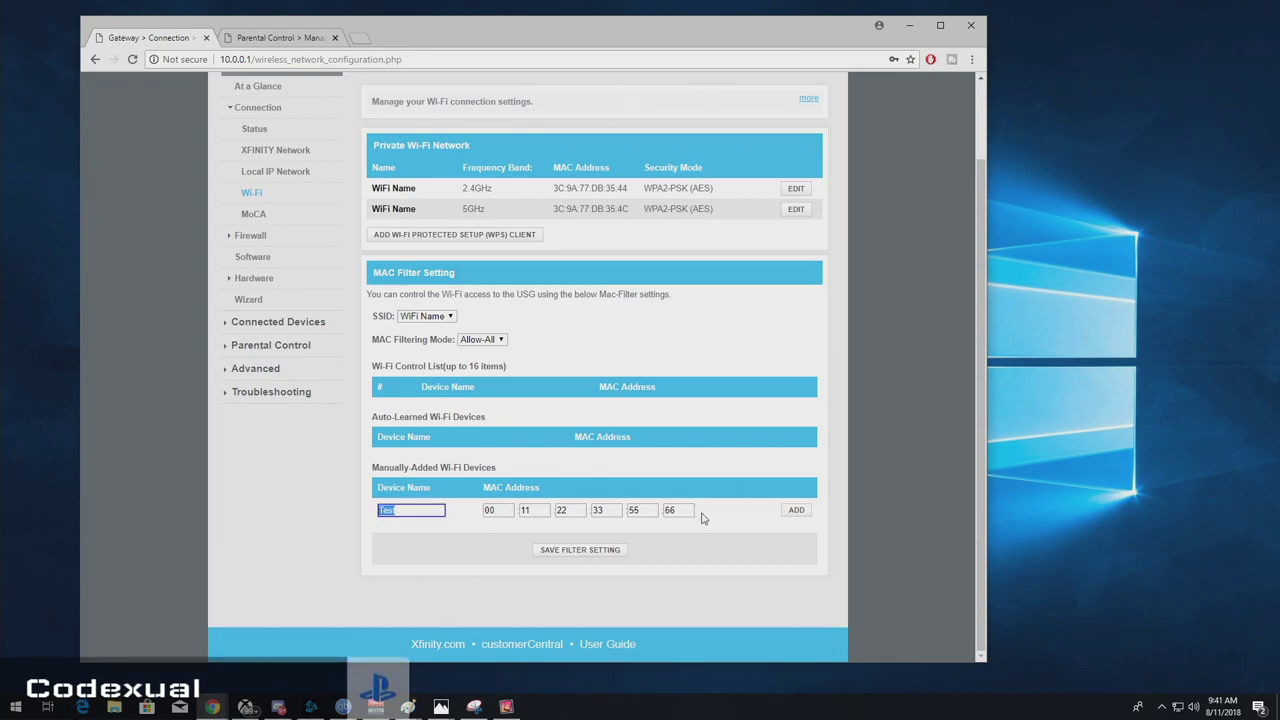
left_click(482, 340)
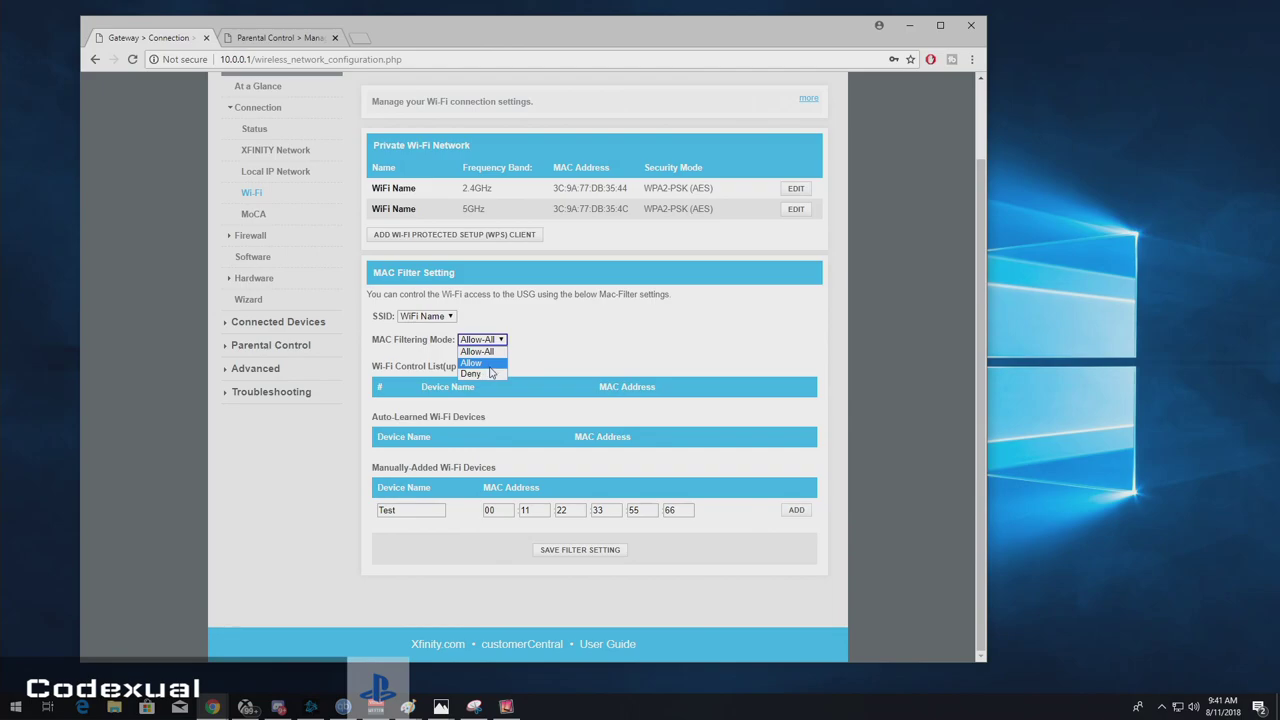
left_click(470, 362)
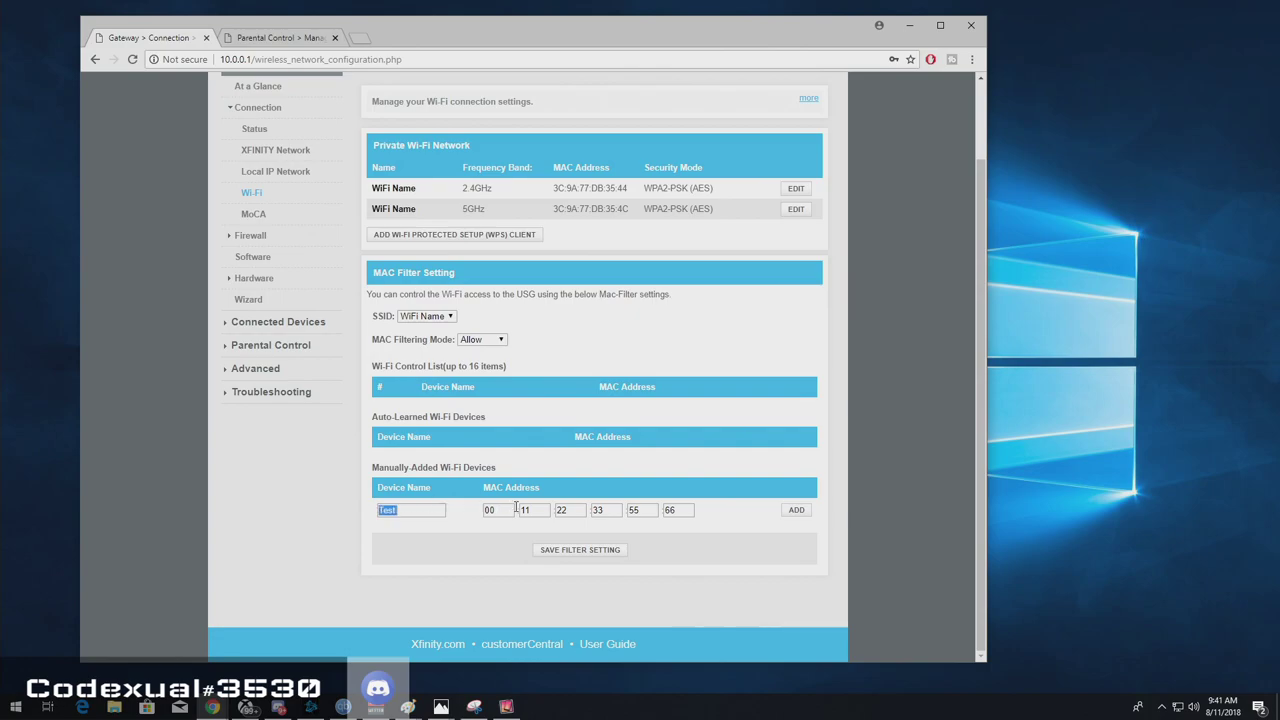
left_click(482, 340)
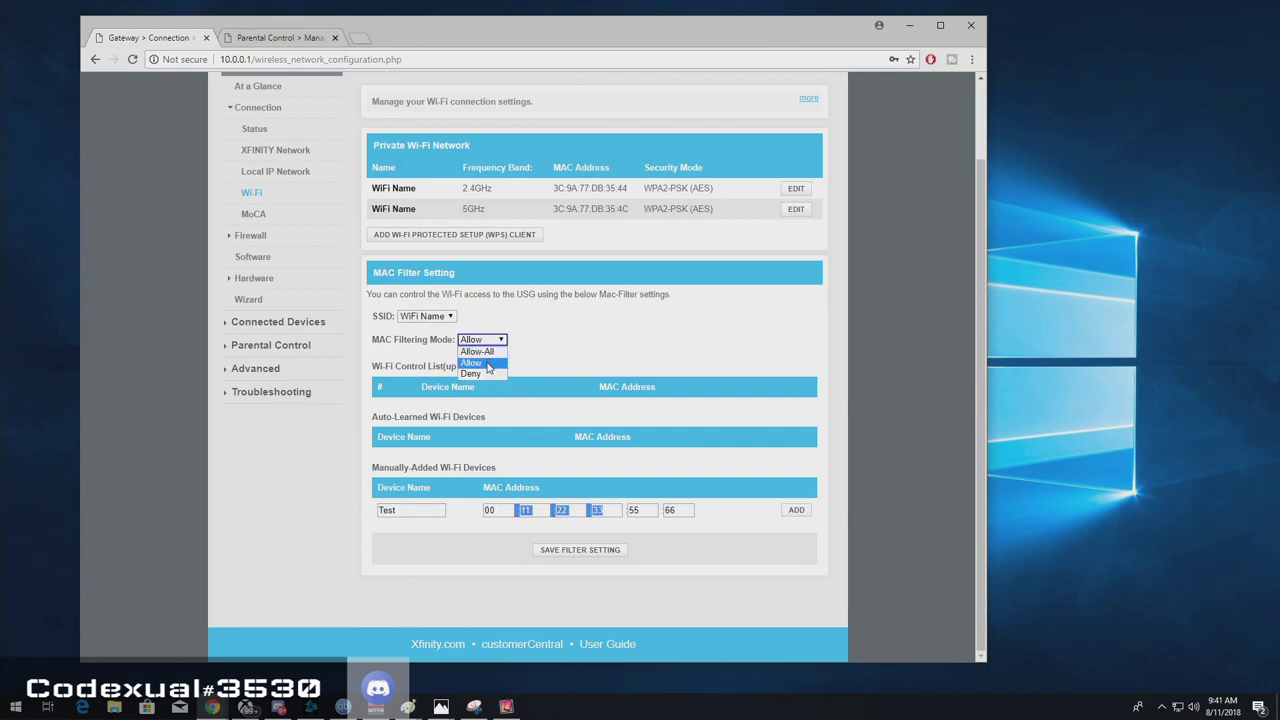
left_click(470, 362)
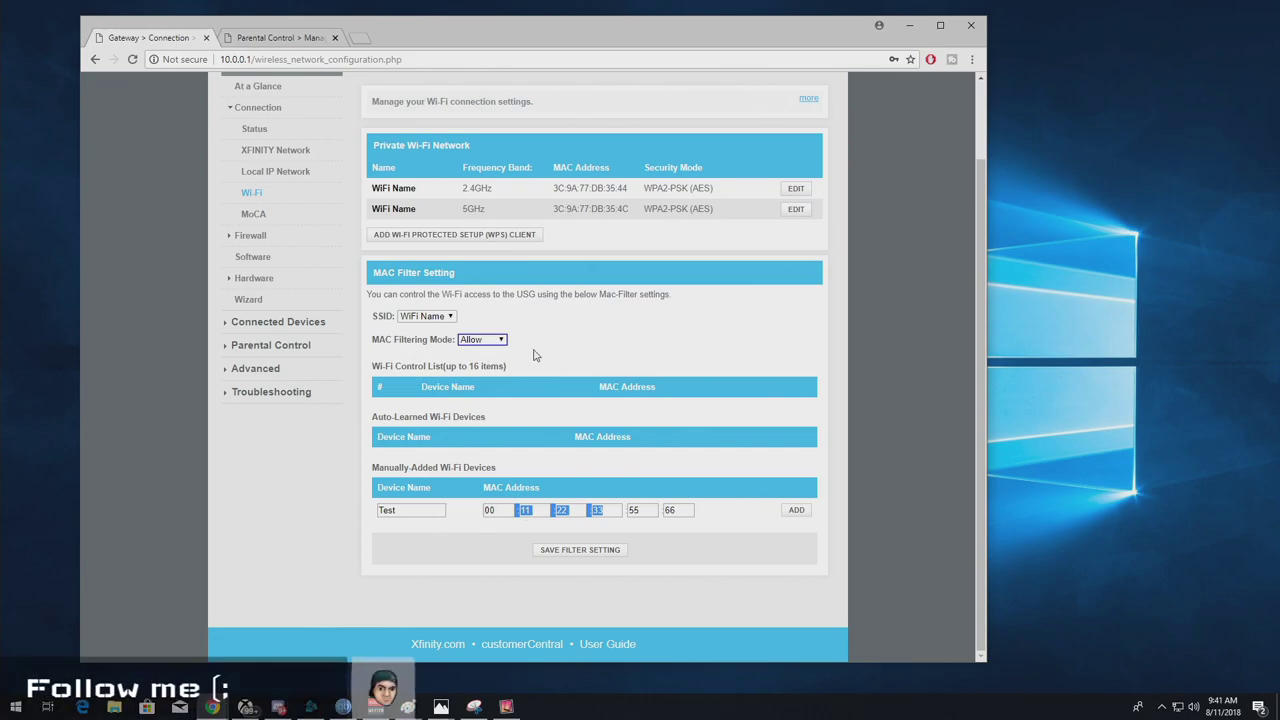
left_click(482, 340)
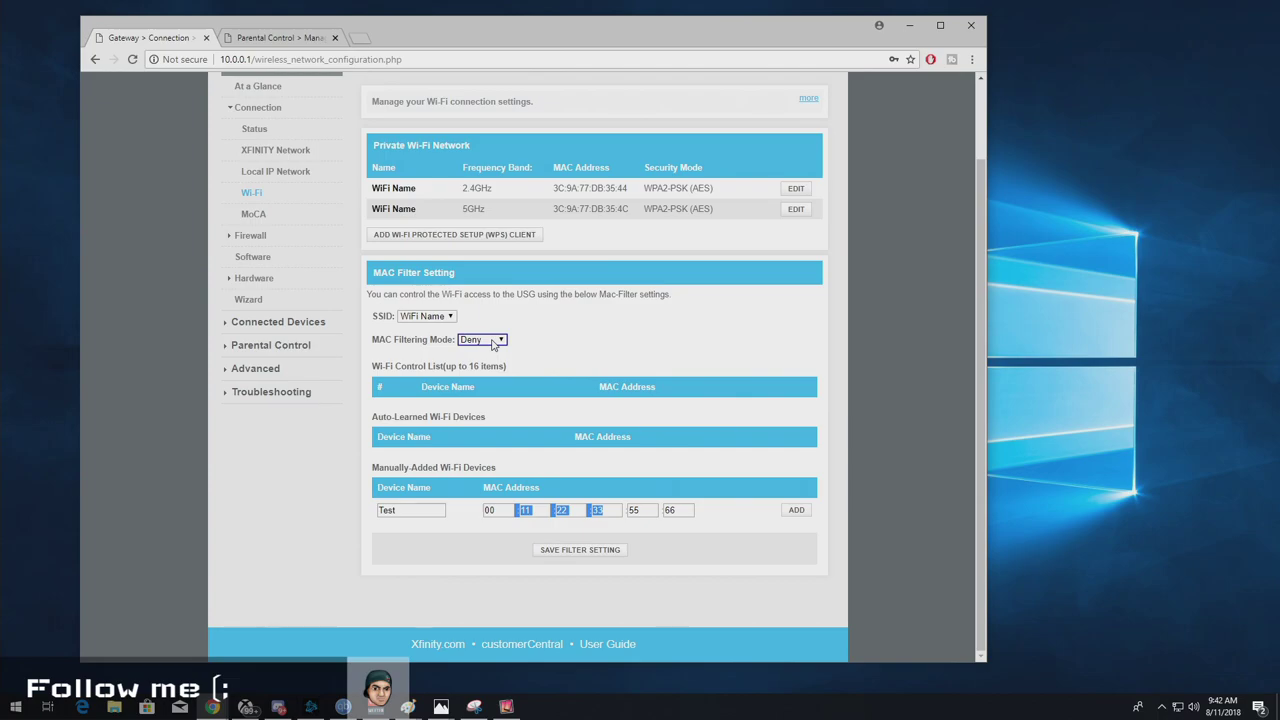
mouse_move(528, 310)
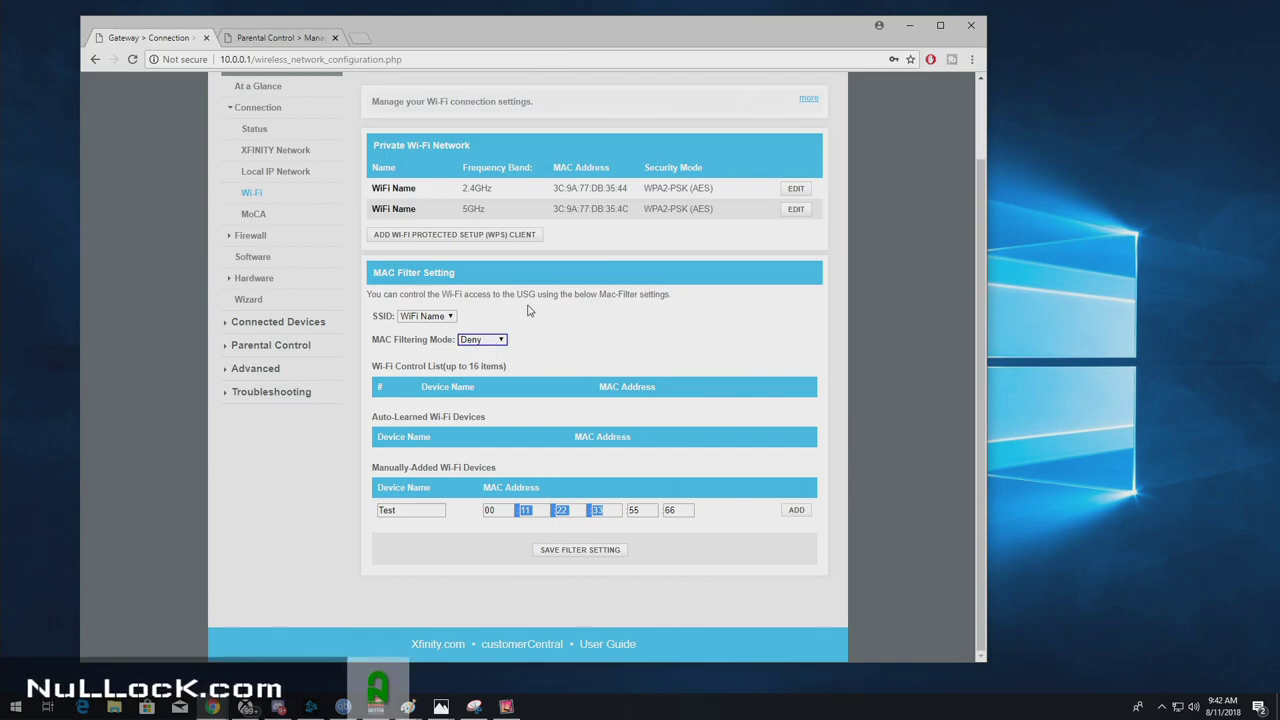
mouse_move(588, 318)
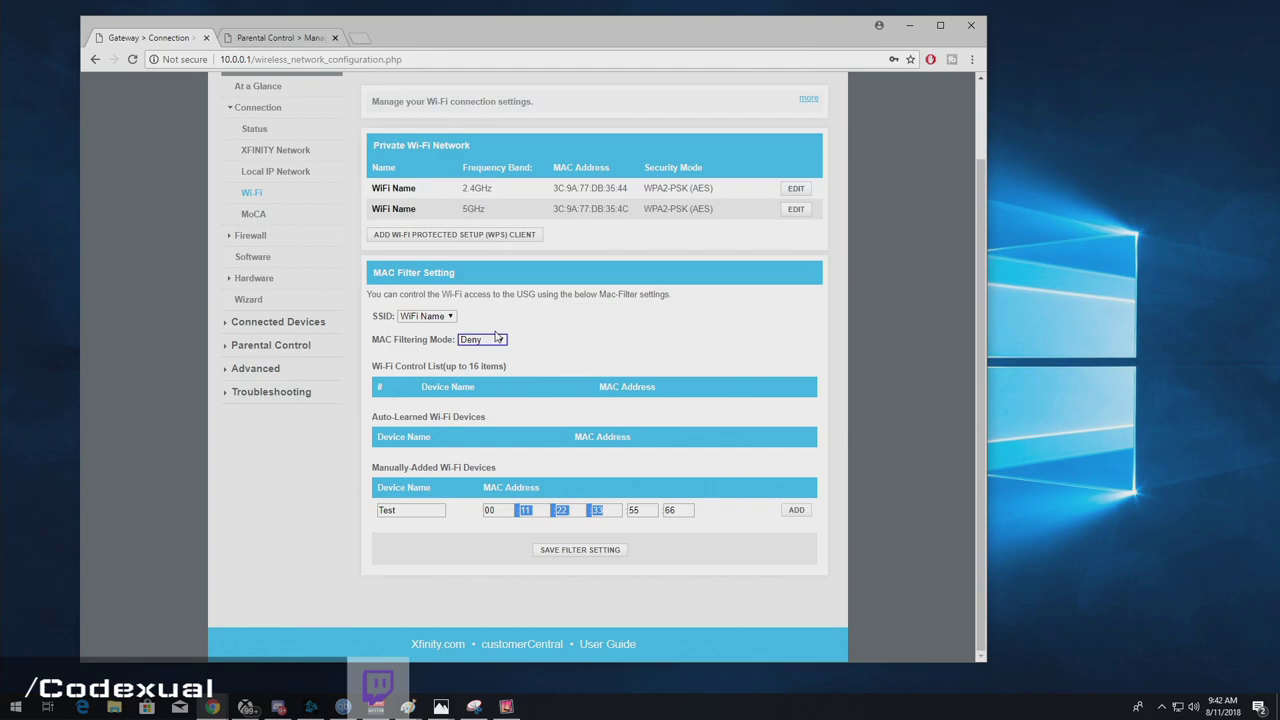
mouse_move(498, 332)
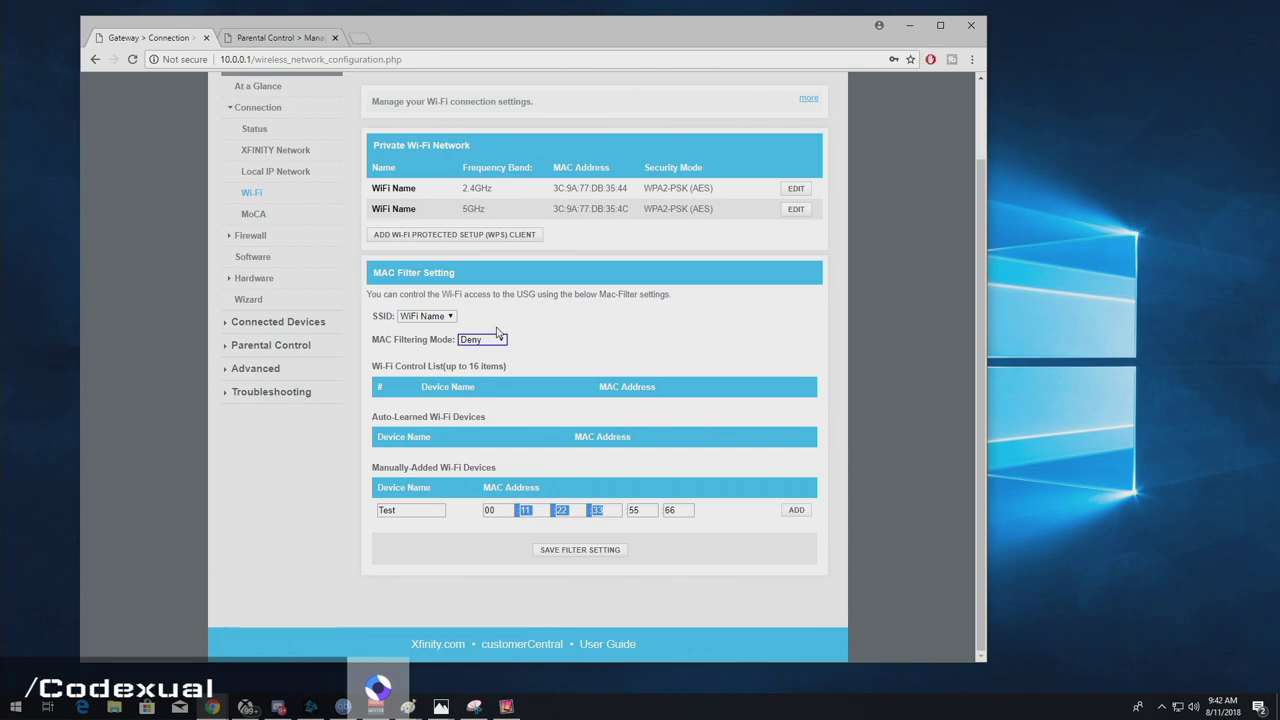
mouse_move(590, 320)
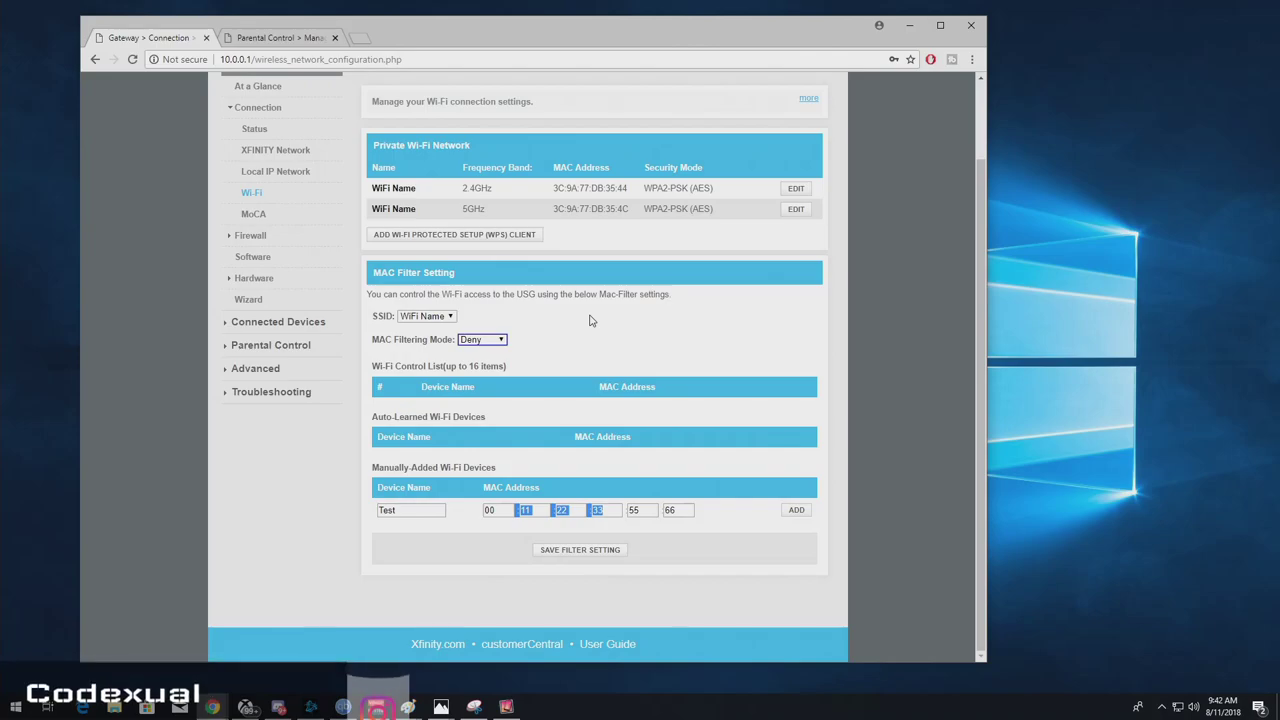
mouse_move(616, 324)
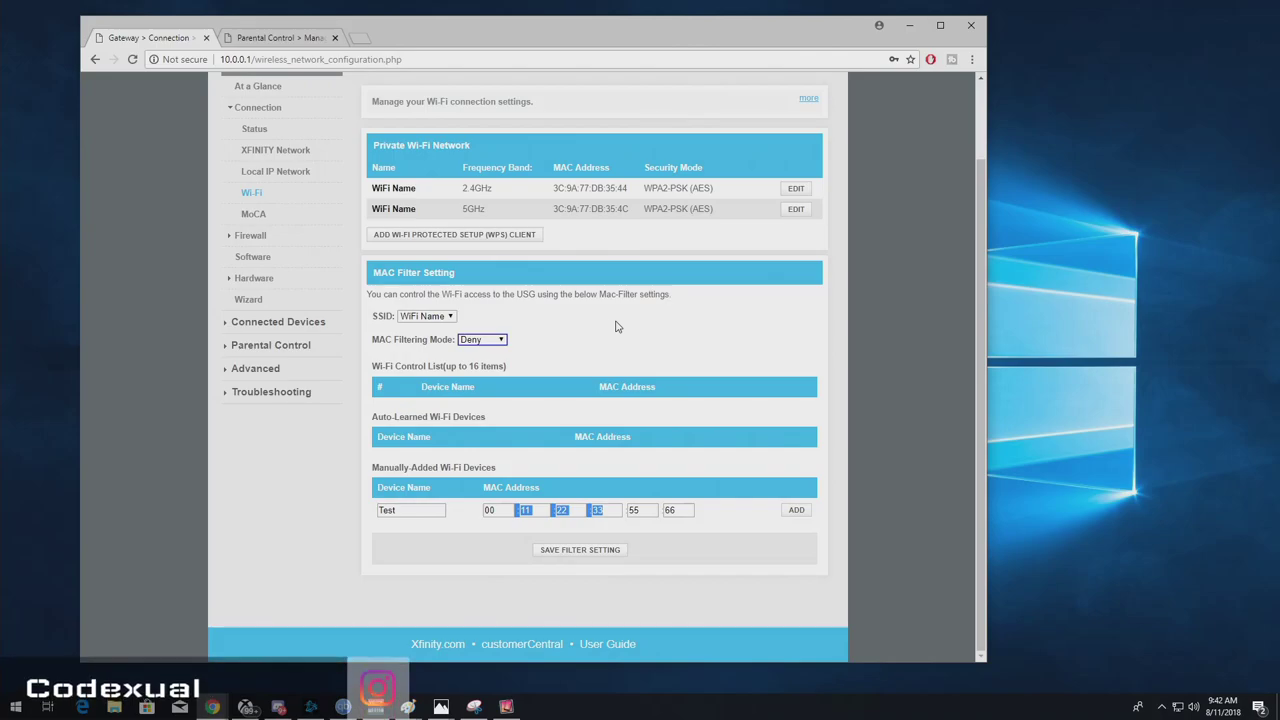
mouse_move(844, 342)
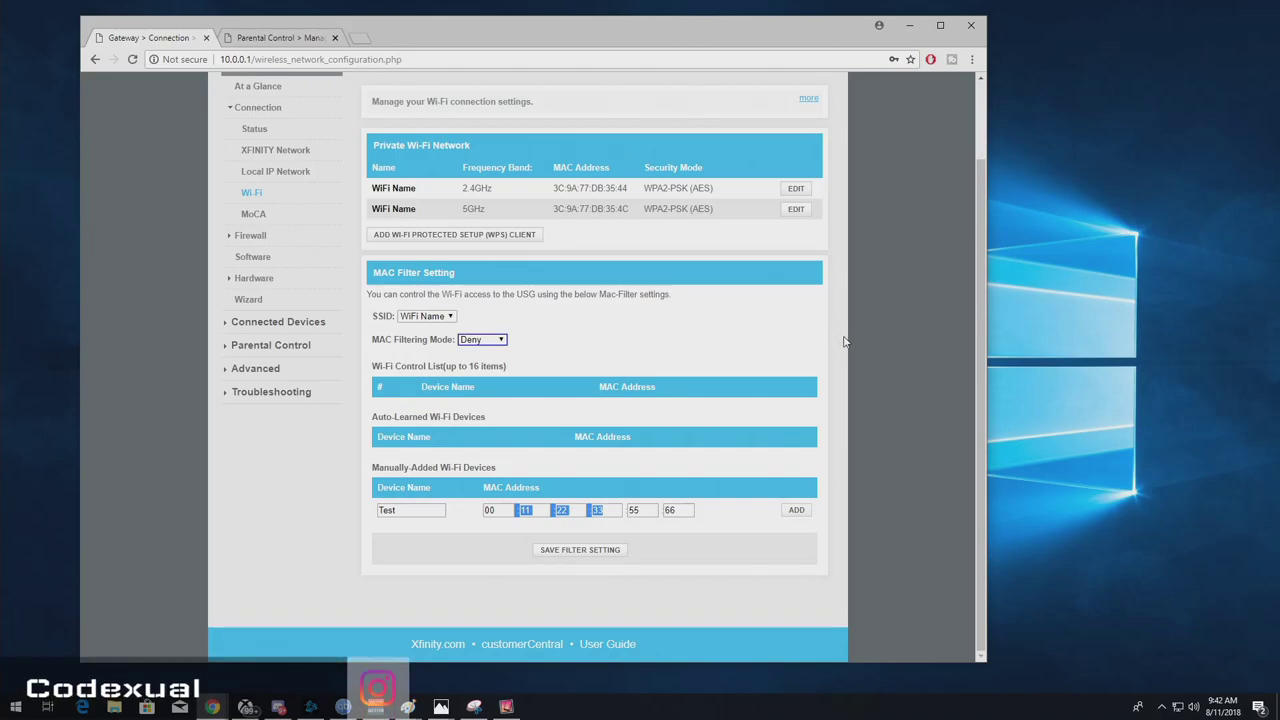